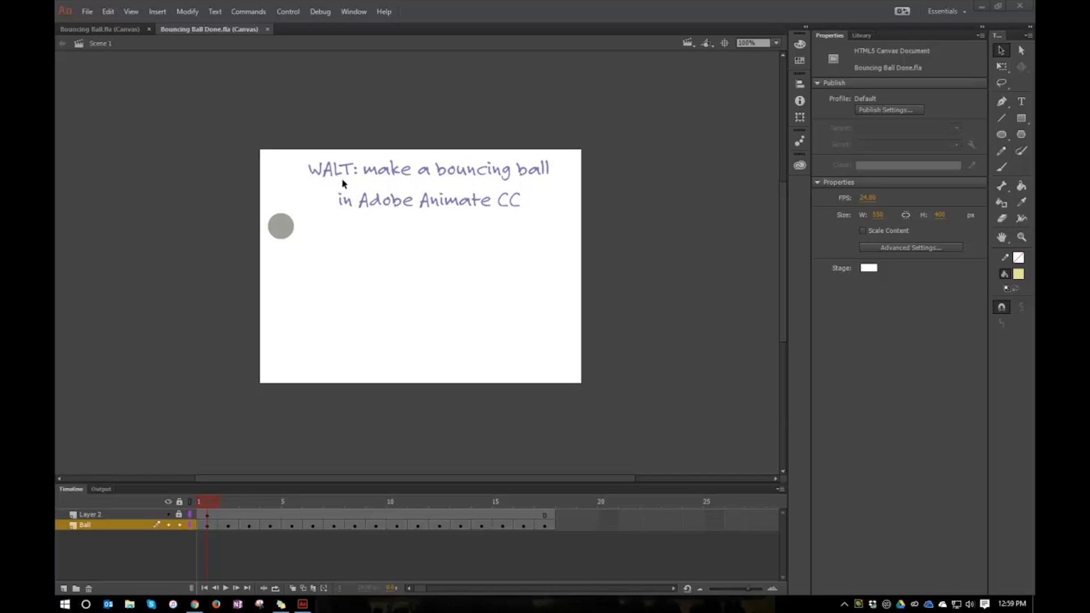
mouse_move(316, 187)
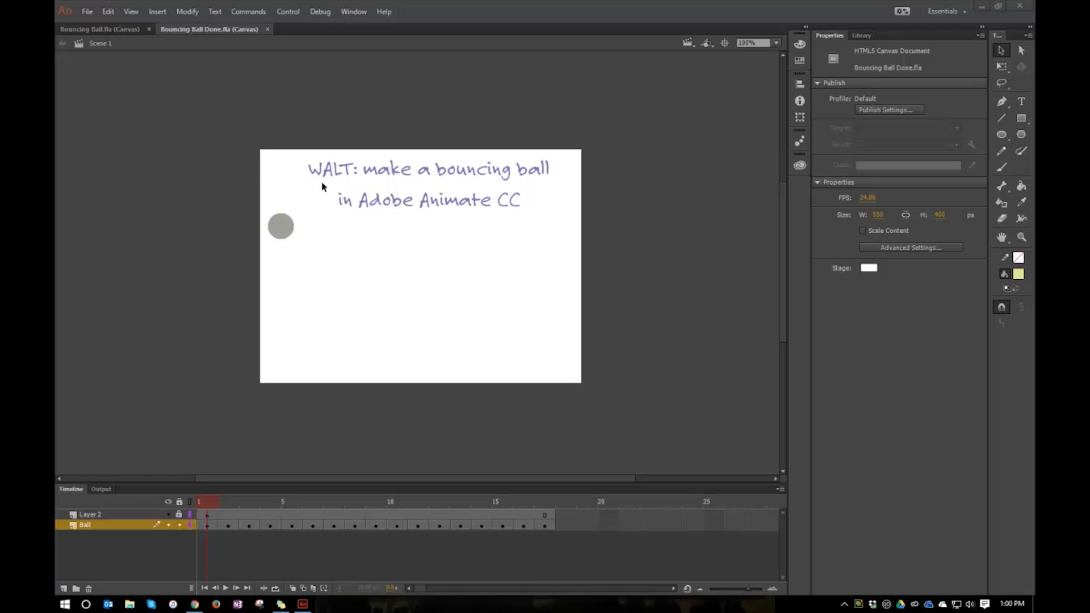
mouse_move(340, 227)
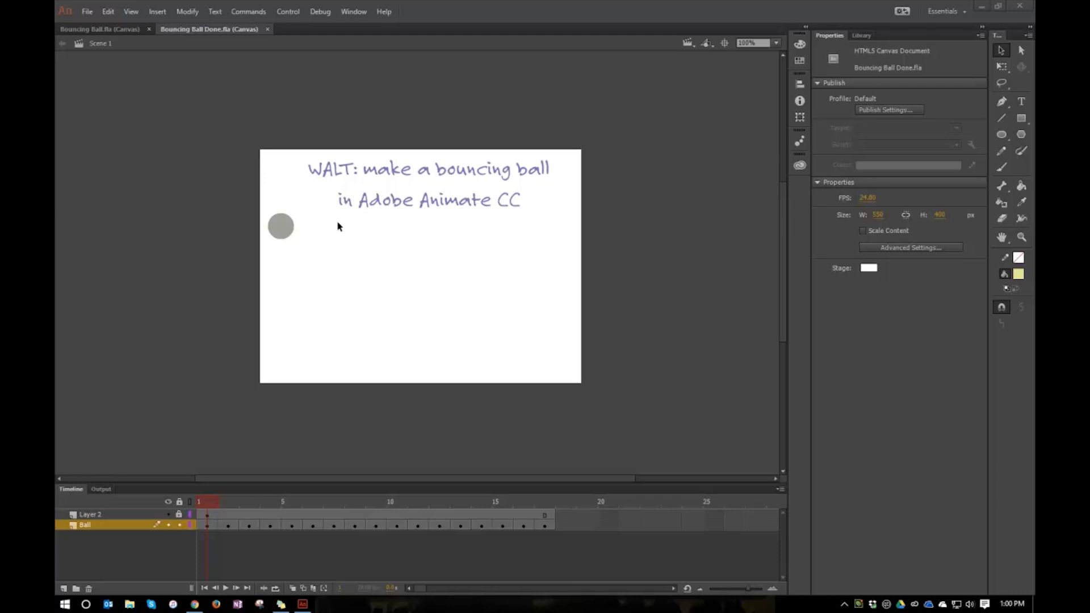
mouse_move(521, 241)
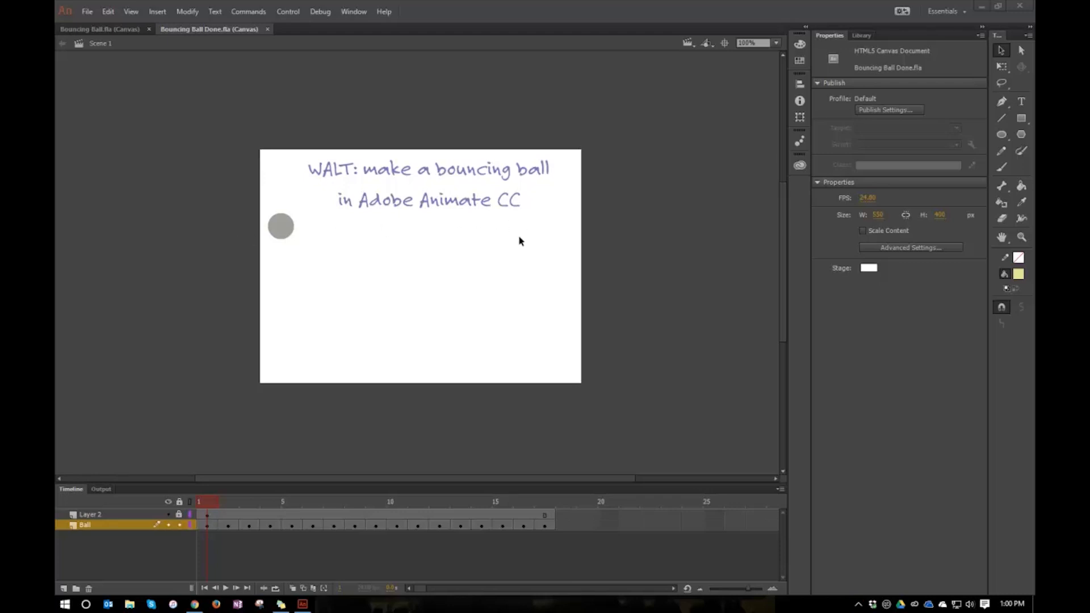
mouse_move(485, 402)
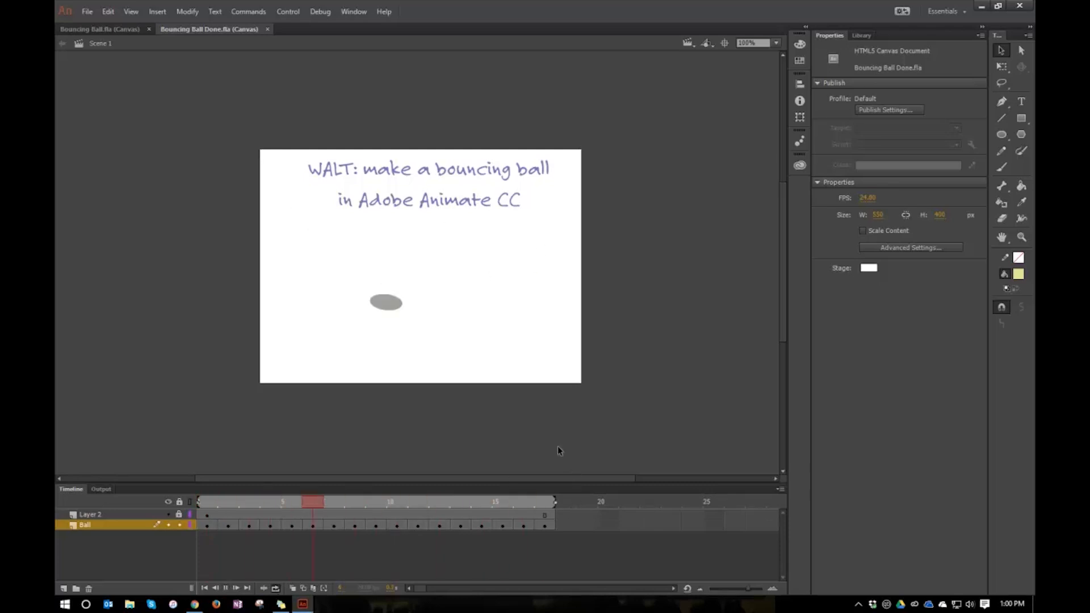
Scrub through several timeline frames to watch the finished ball squash and bounce
click(481, 501)
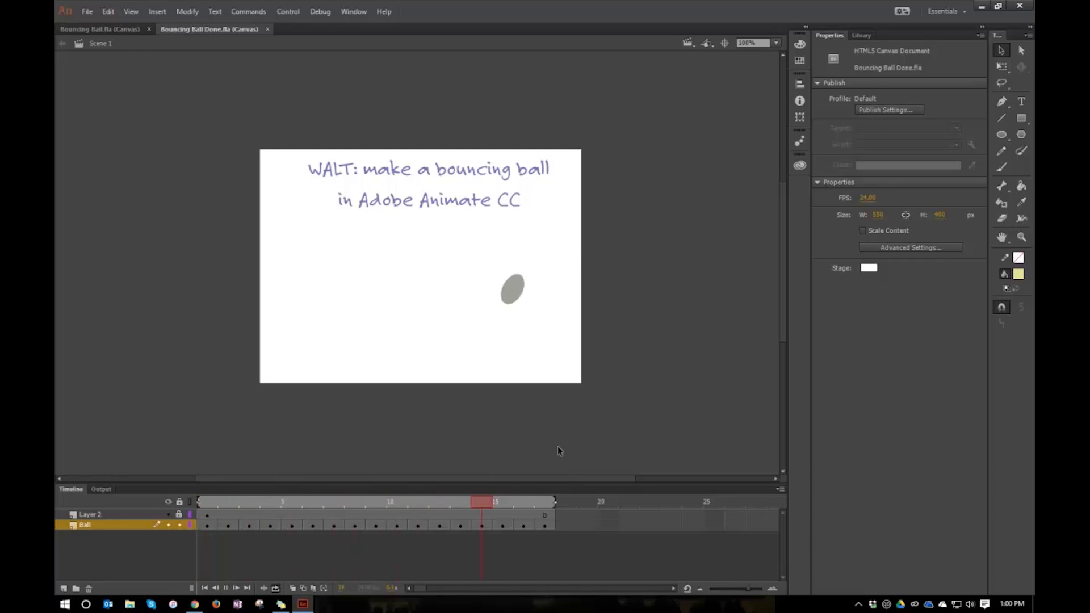
click(333, 502)
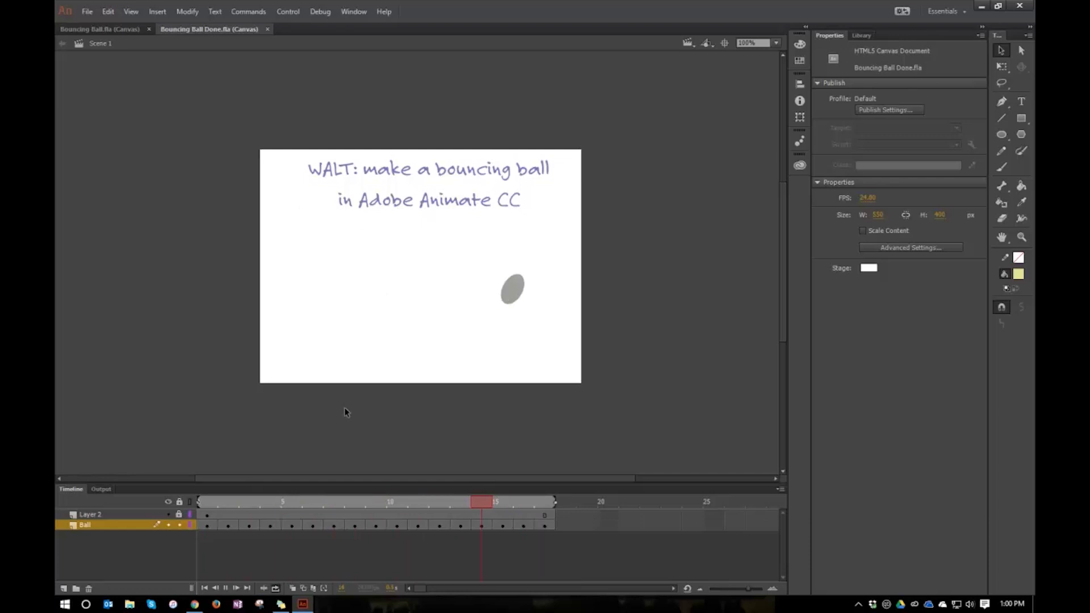
click(207, 502)
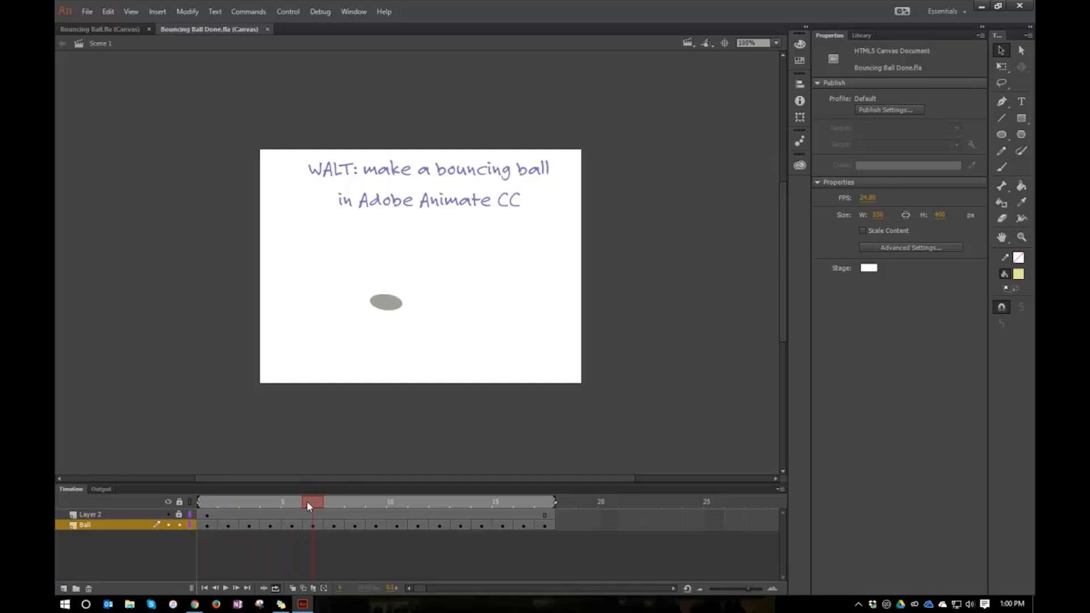
click(354, 501)
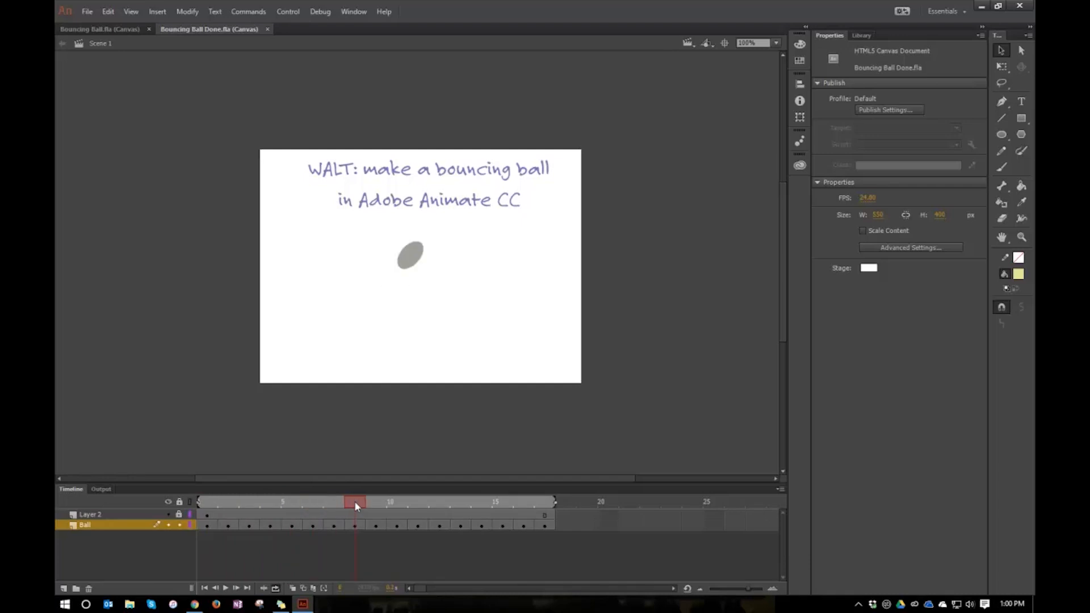
click(439, 501)
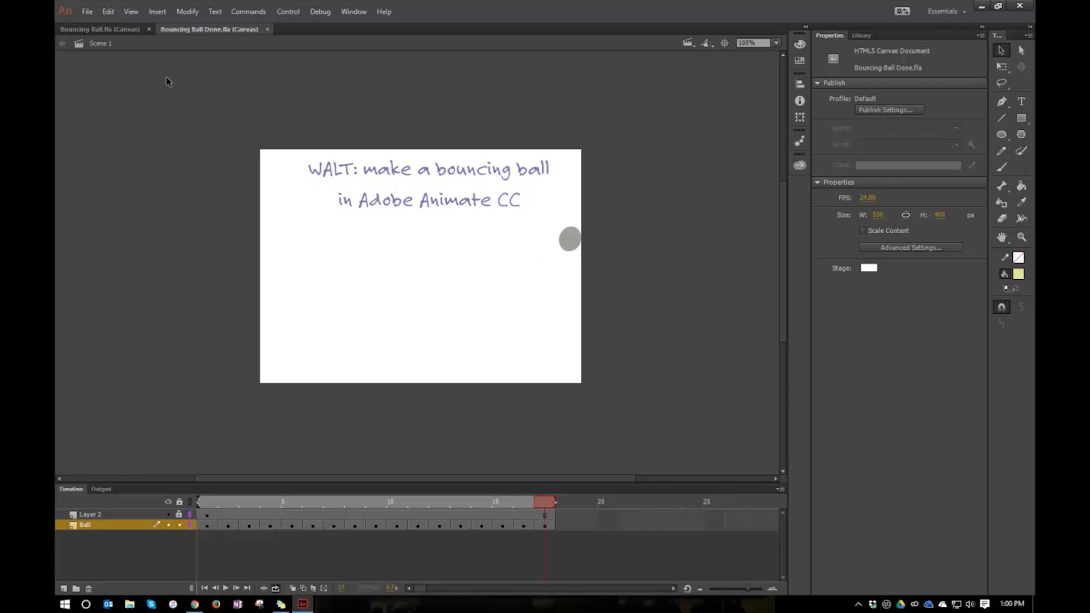
Switch to the Bouncing Ball starter file and review Layer 1, Heading and Ball layers
click(99, 28)
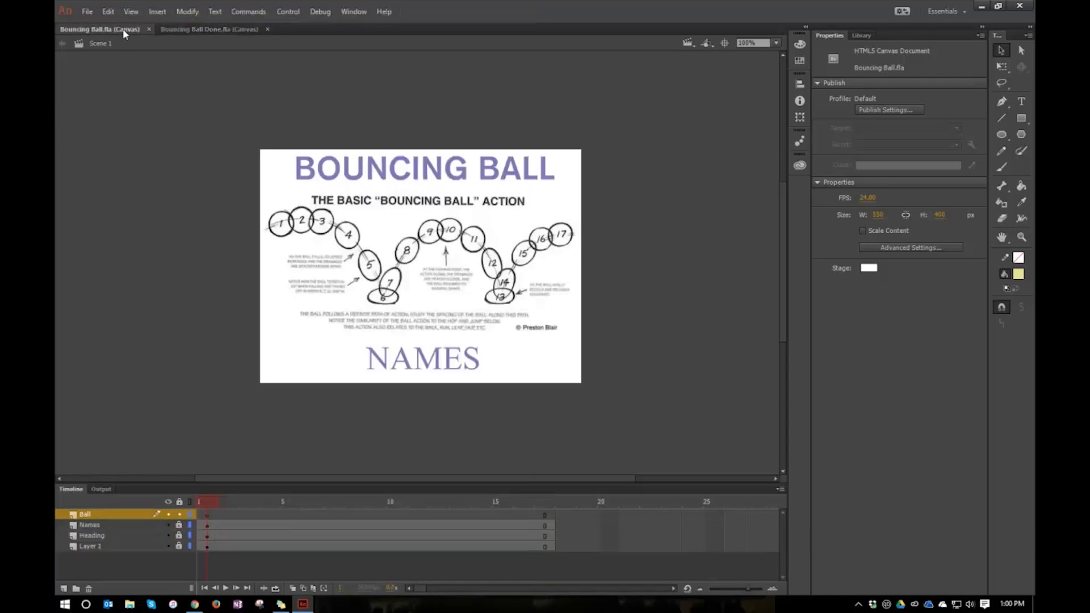
mouse_move(692, 207)
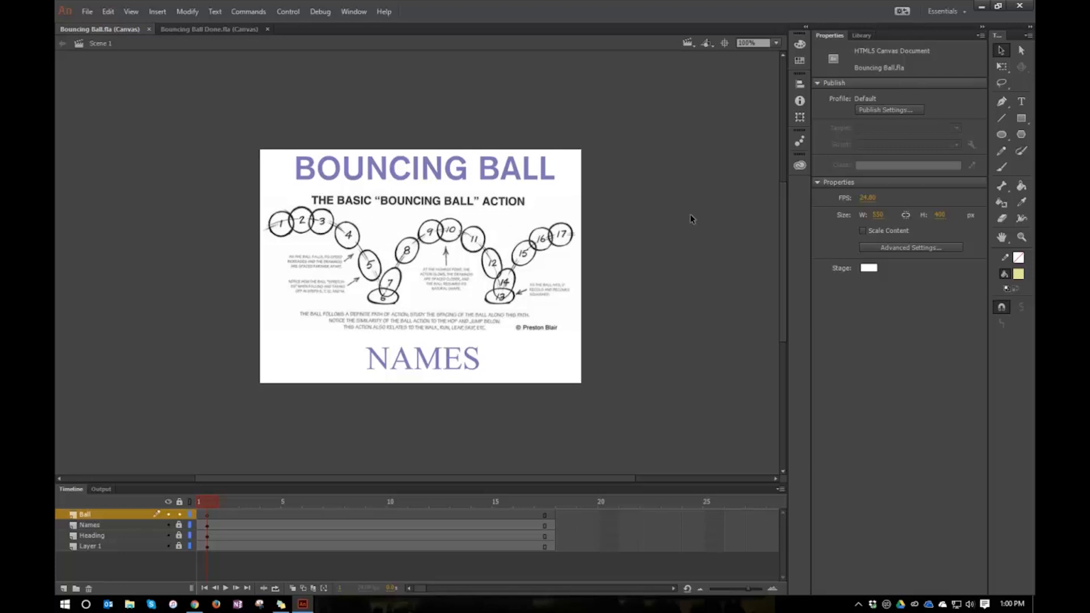
mouse_move(674, 221)
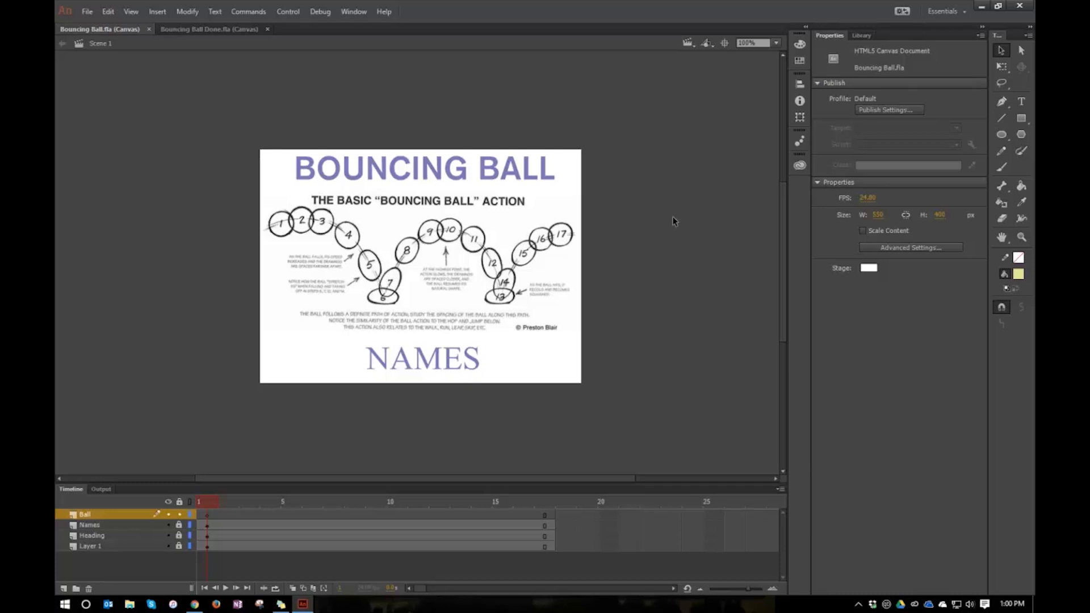
mouse_move(104, 583)
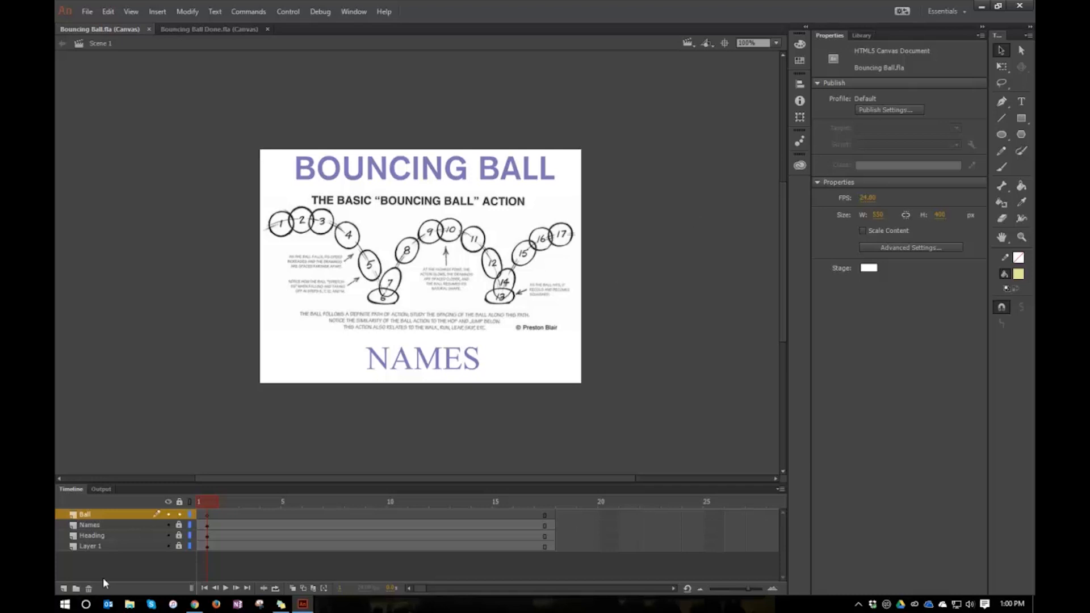
click(90, 546)
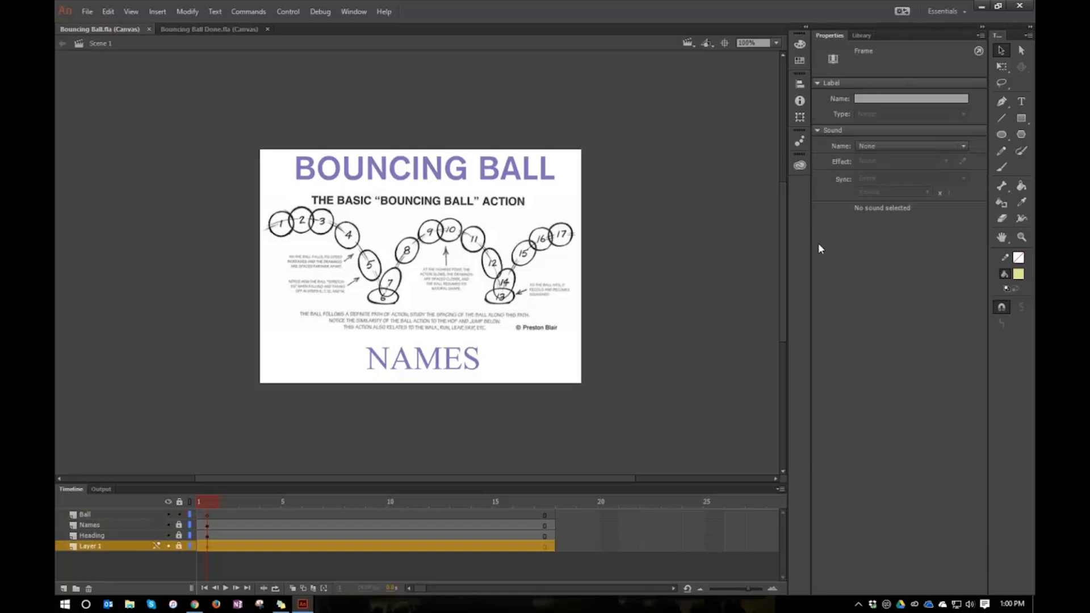
mouse_move(443, 256)
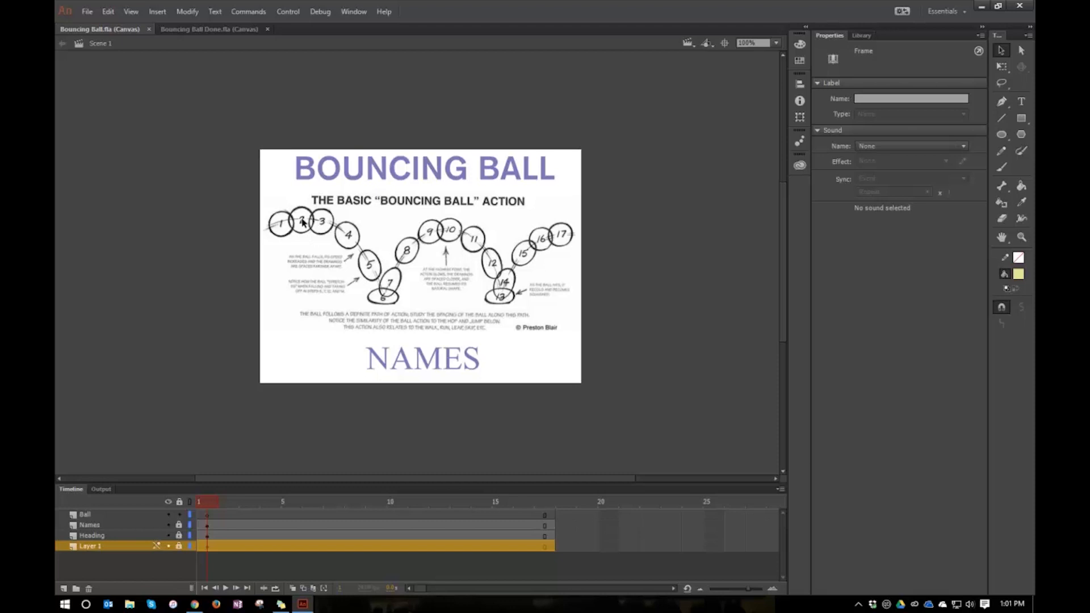
mouse_move(390, 290)
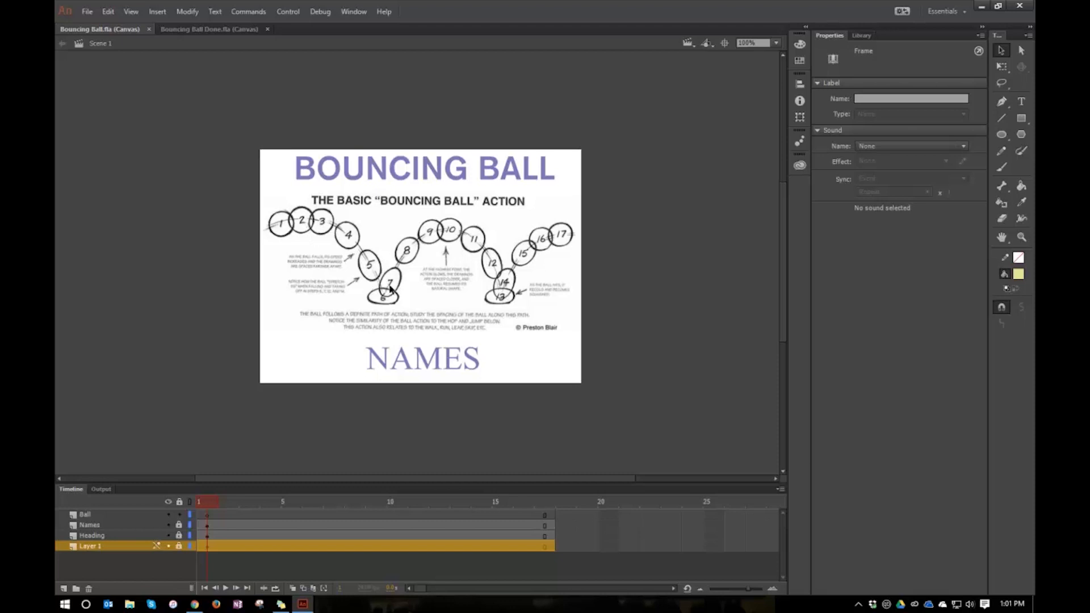
mouse_move(457, 245)
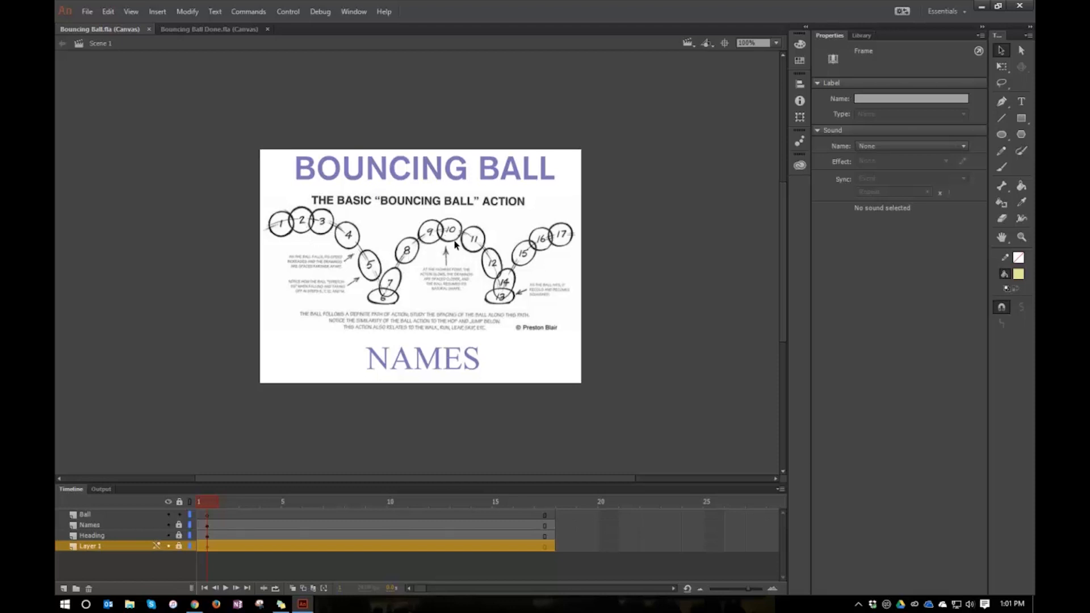
mouse_move(134, 519)
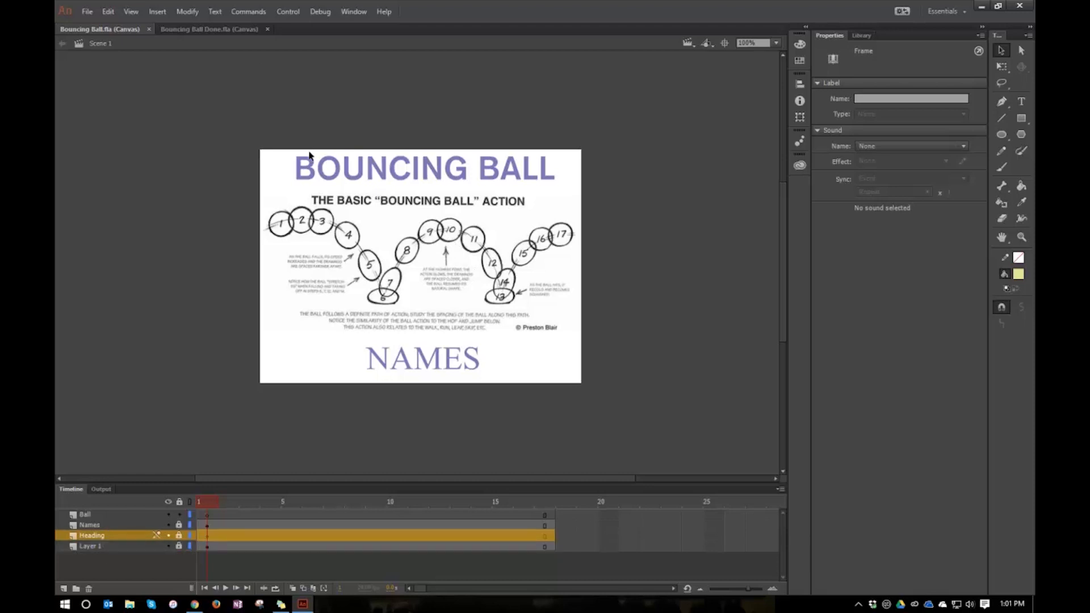
click(89, 524)
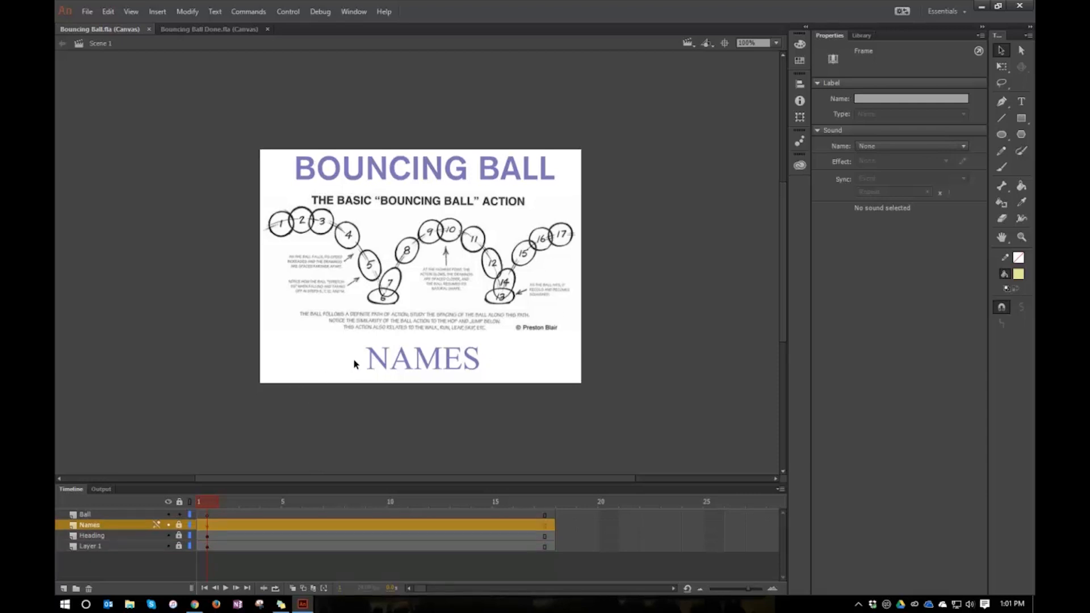
mouse_move(402, 358)
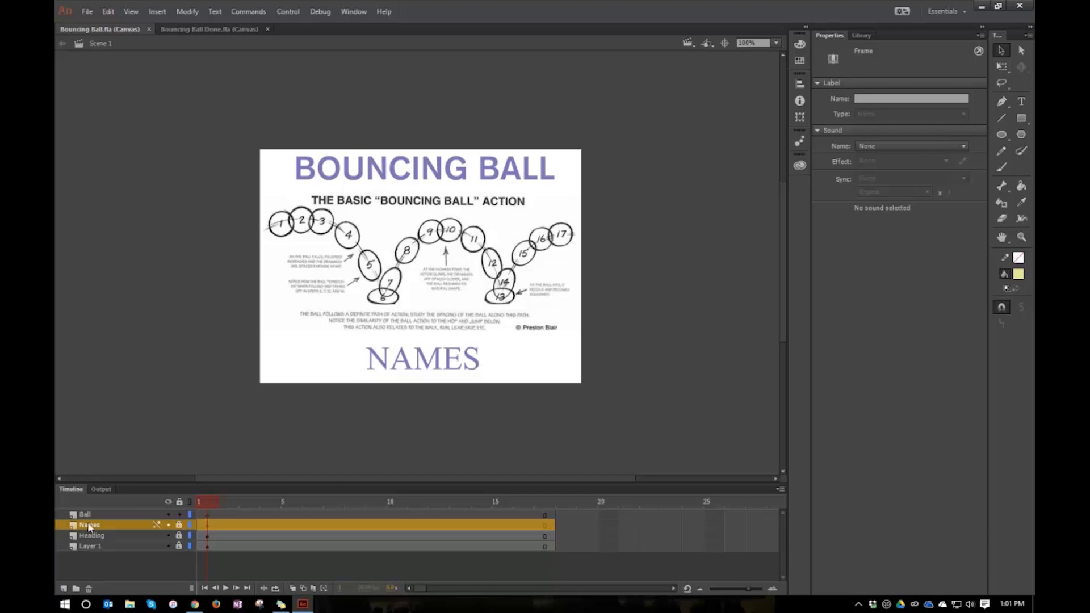
click(85, 514)
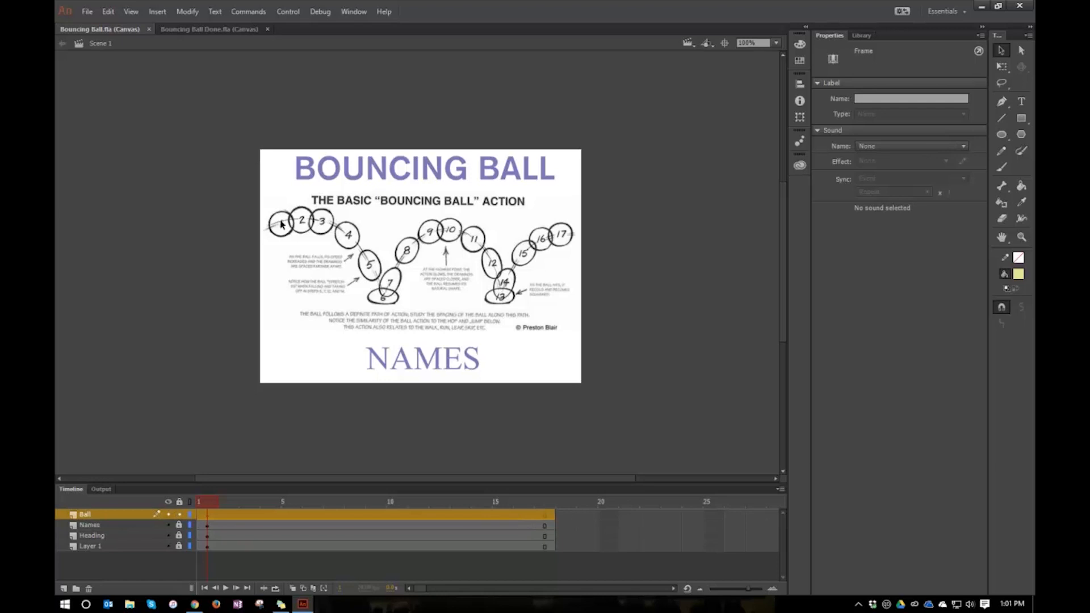
mouse_move(298, 250)
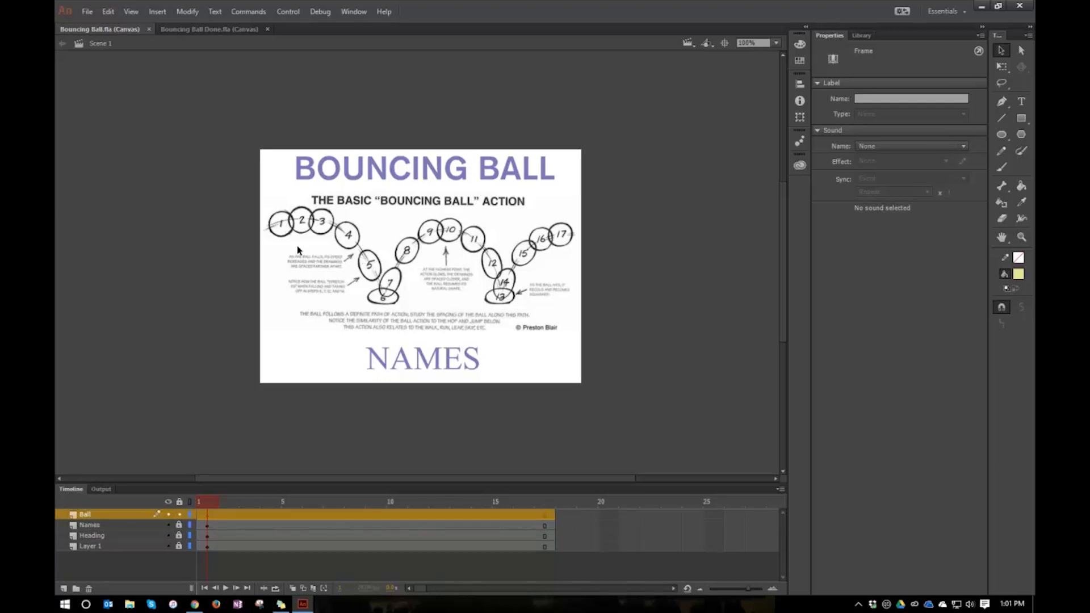
mouse_move(313, 216)
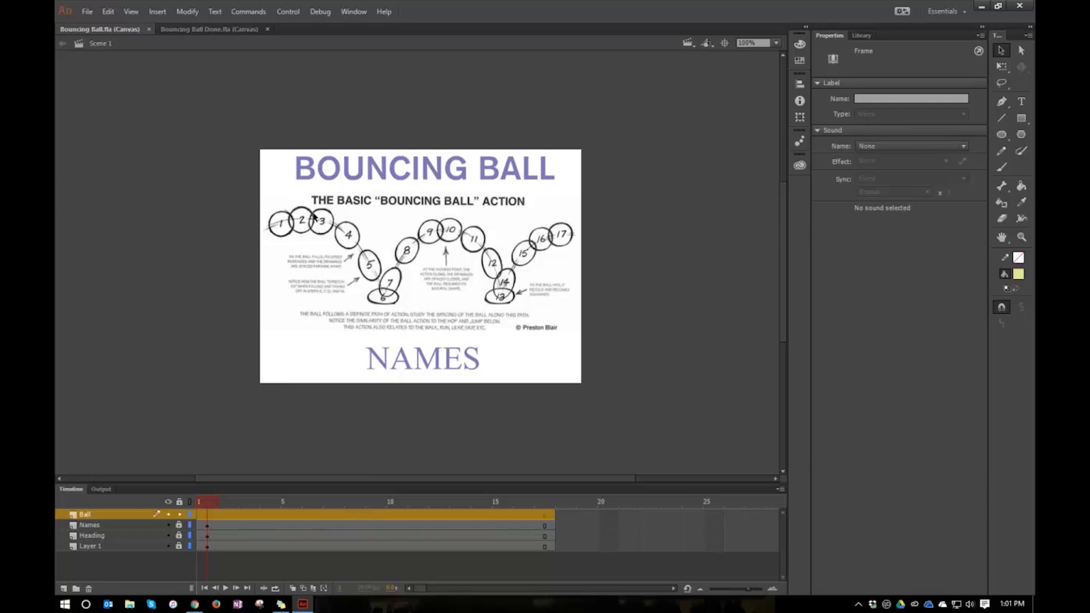
mouse_move(389, 294)
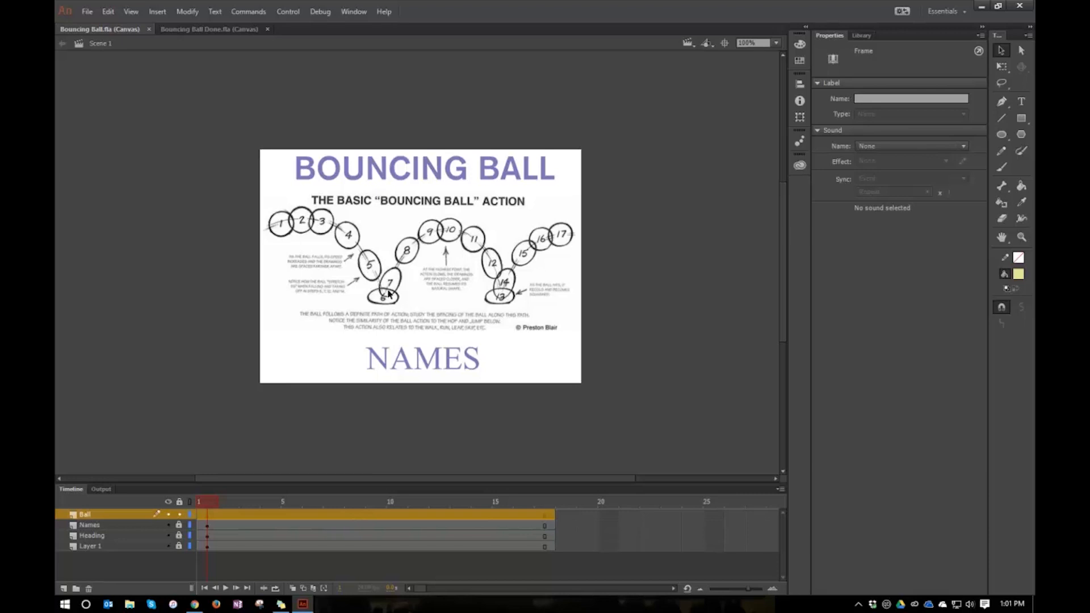
mouse_move(485, 261)
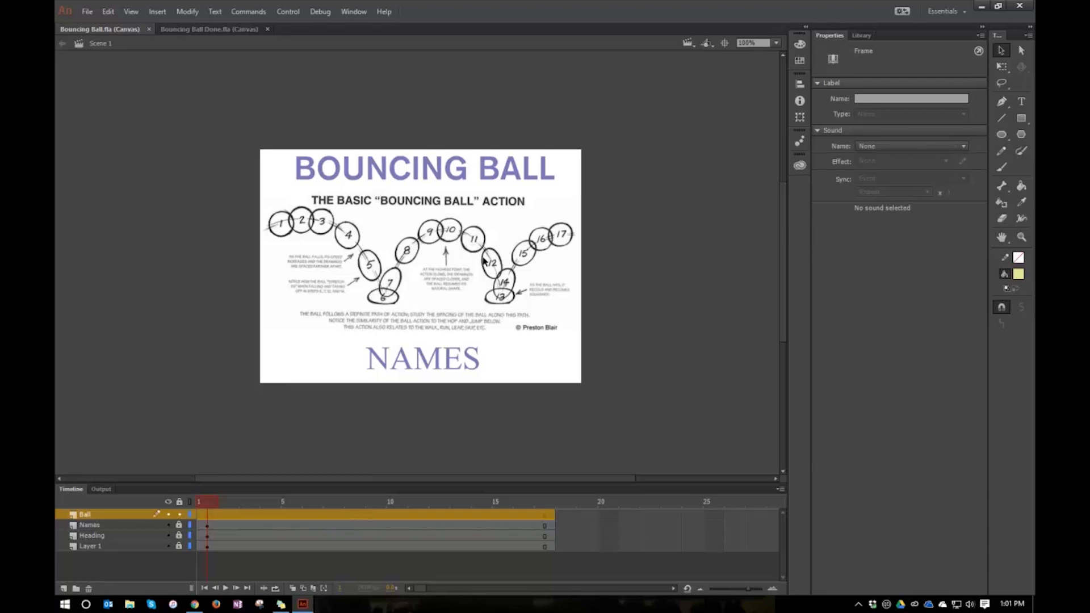
mouse_move(554, 242)
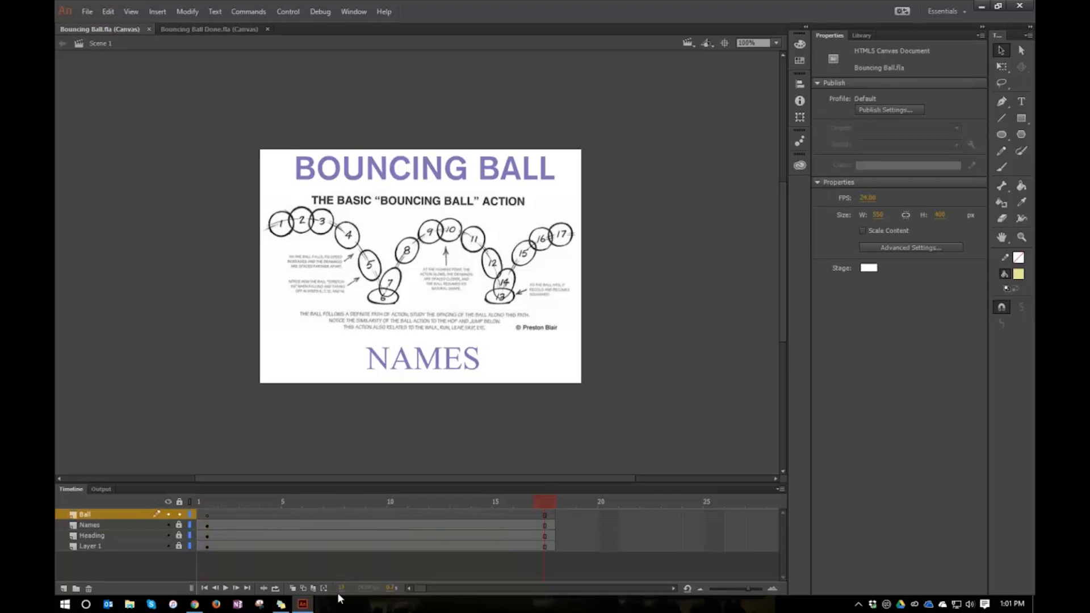
click(544, 515)
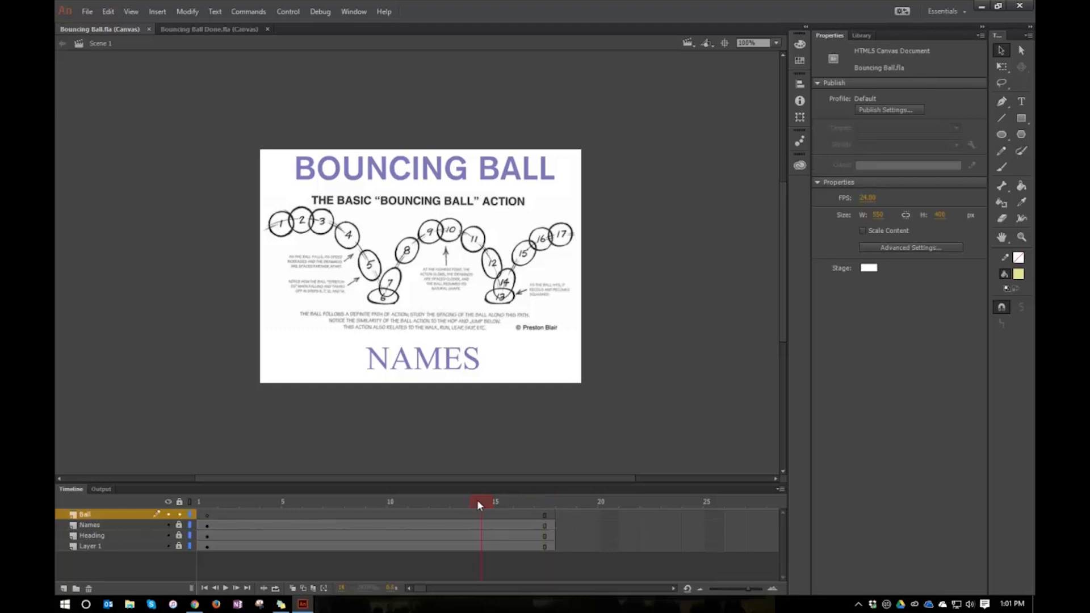
click(200, 500)
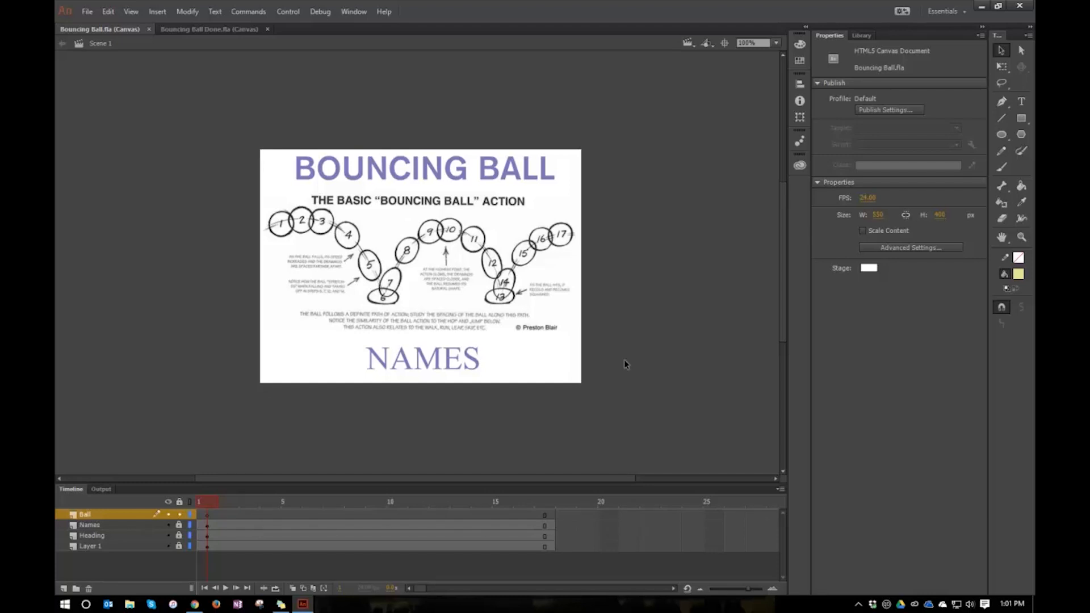
mouse_move(614, 368)
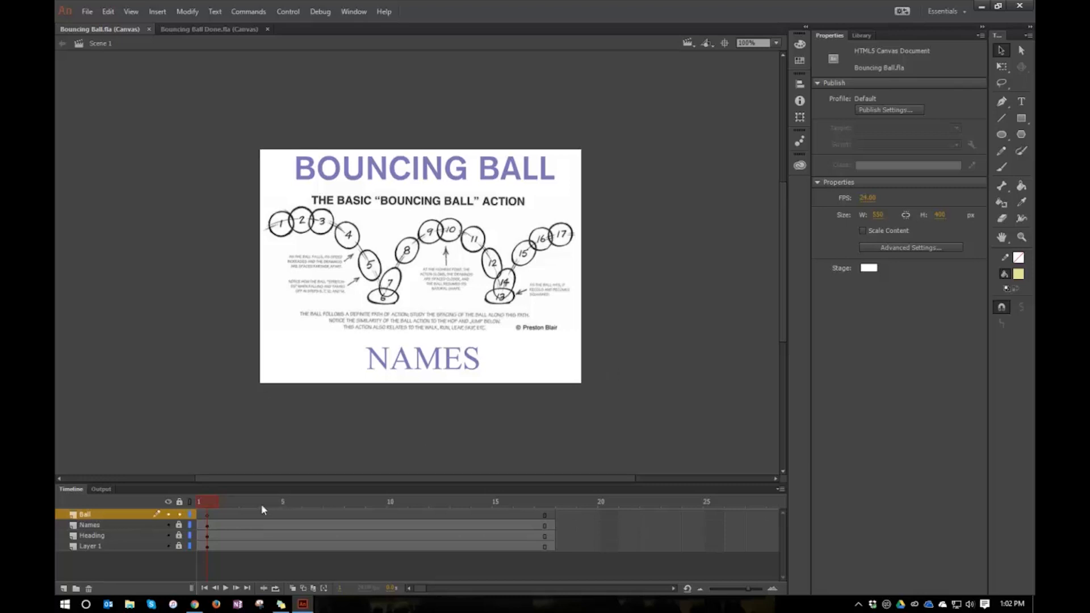
click(207, 514)
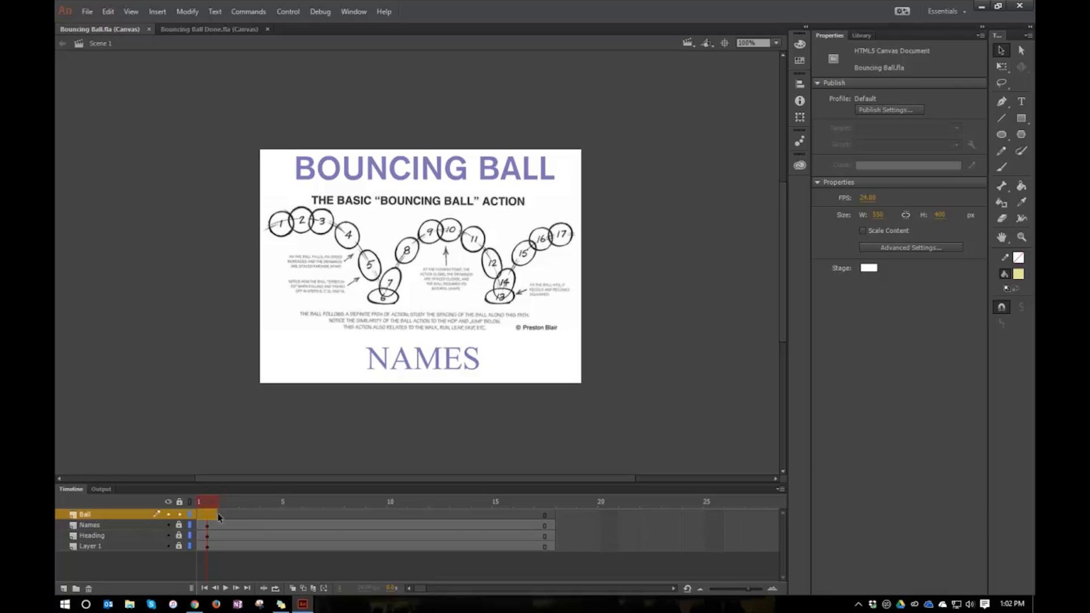
click(206, 514)
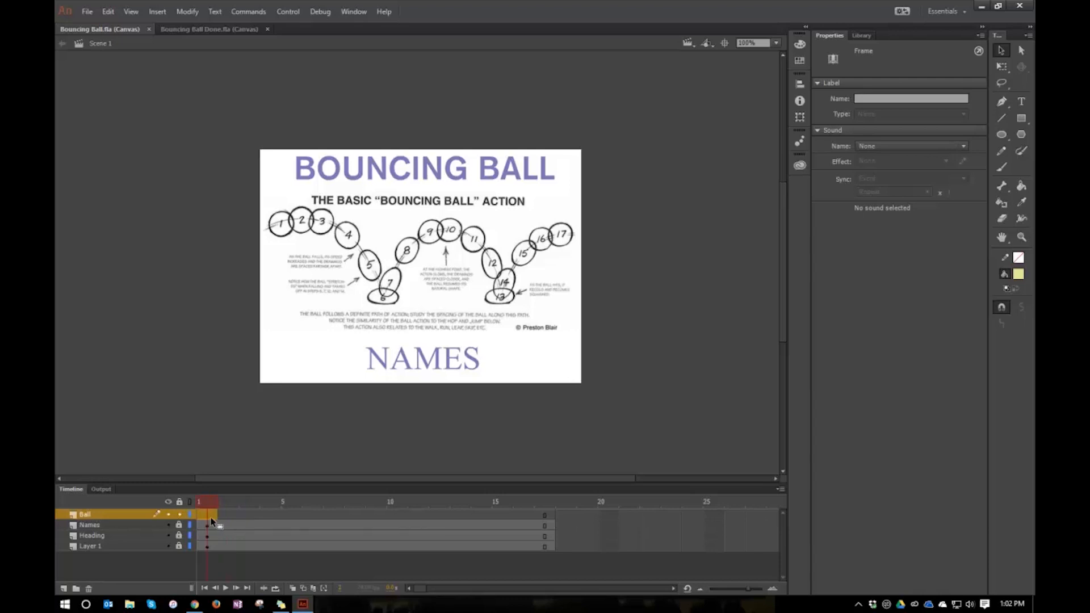
mouse_move(239, 525)
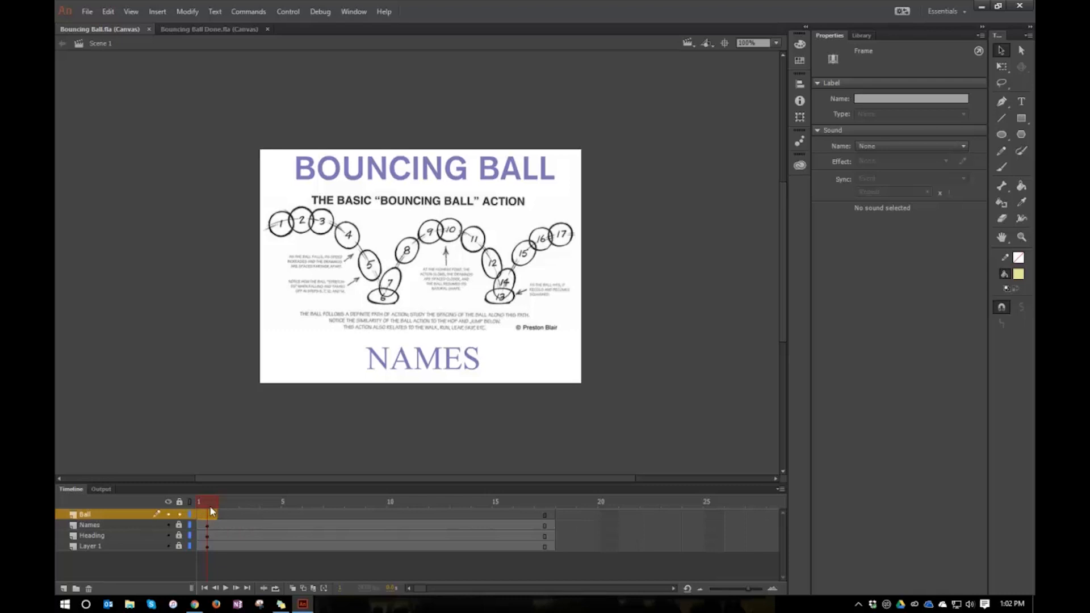
click(271, 501)
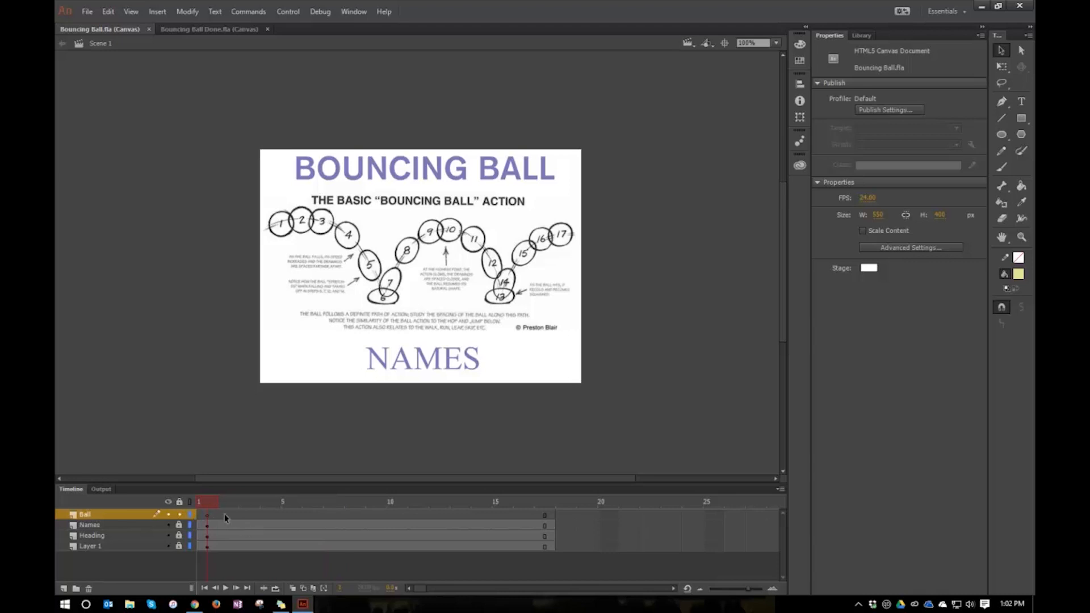
Insert keyframes on the Ball layer out to frame 17 to match the other layers
right_click(226, 517)
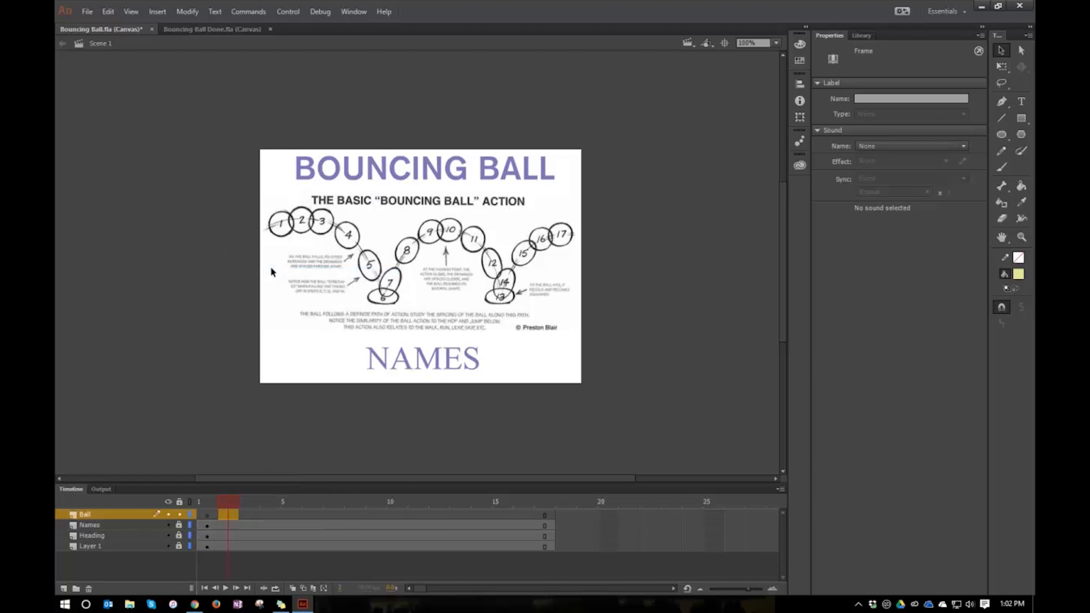
right_click(227, 515)
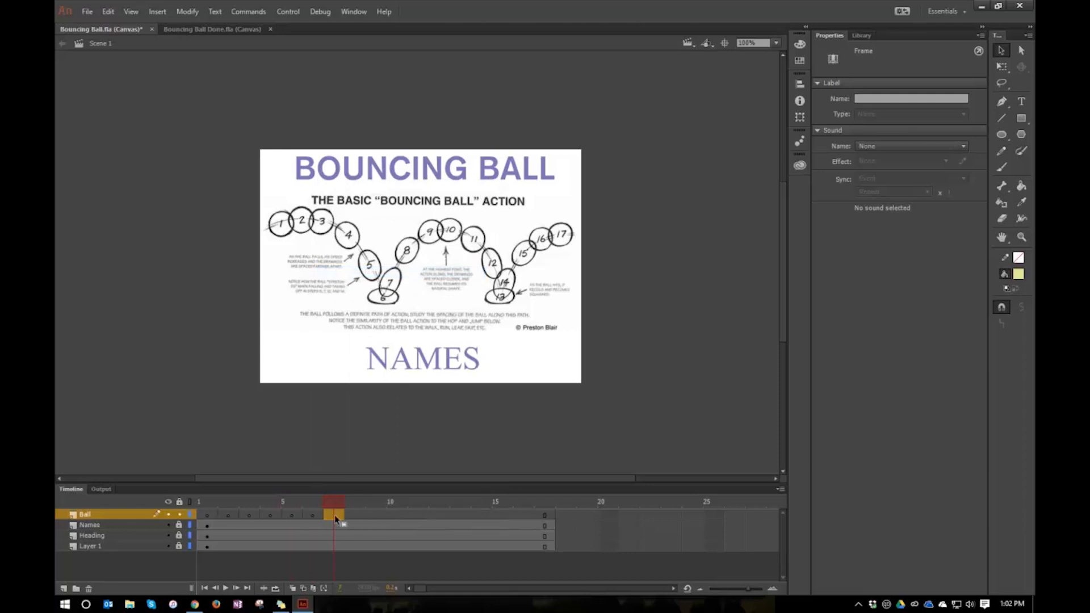
right_click(334, 515)
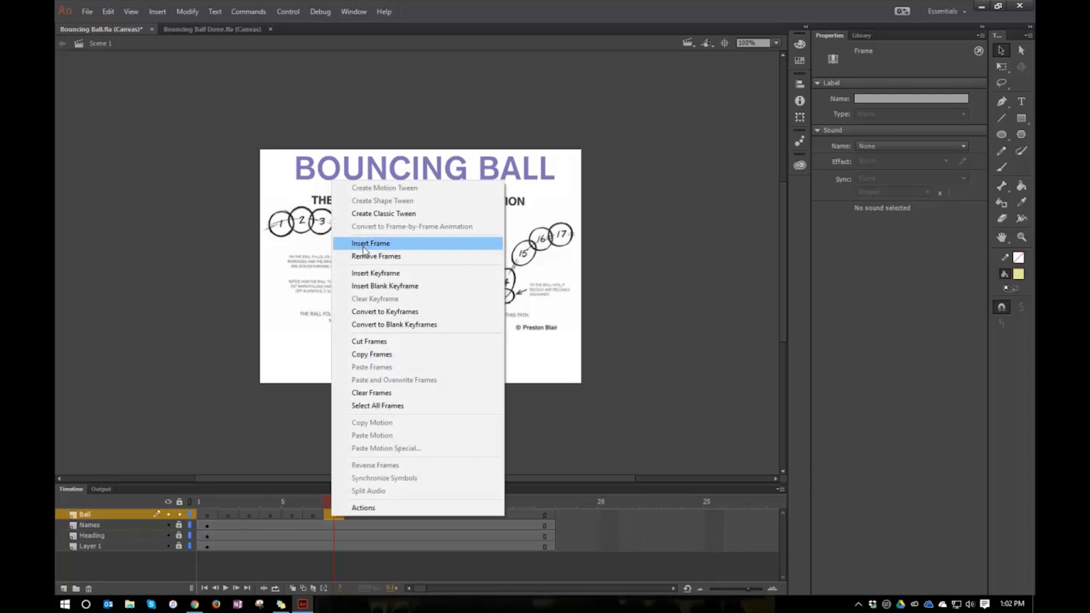
mouse_move(376, 261)
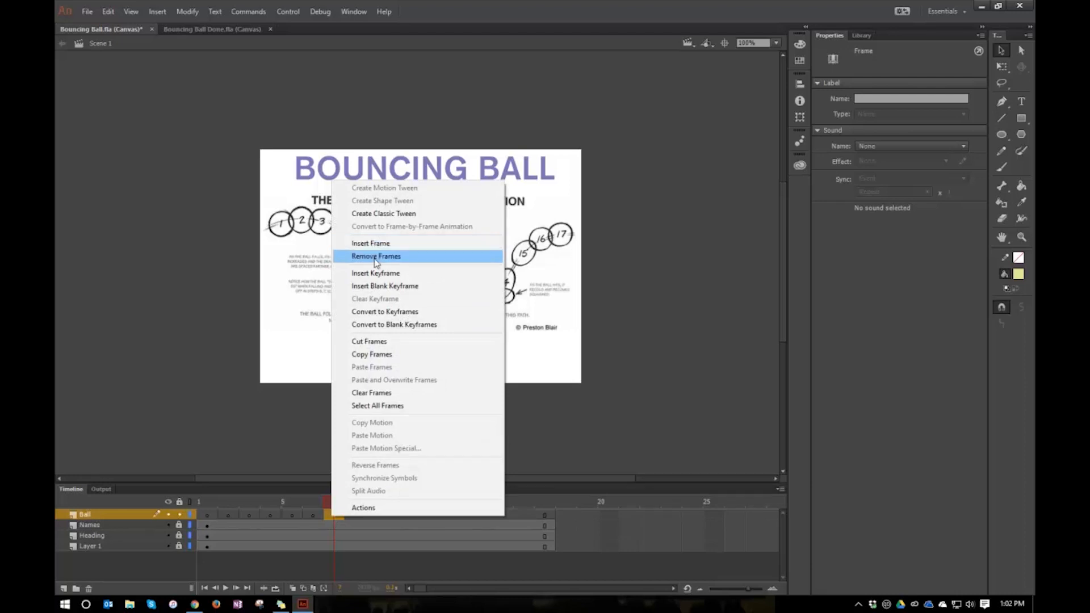
mouse_move(385, 286)
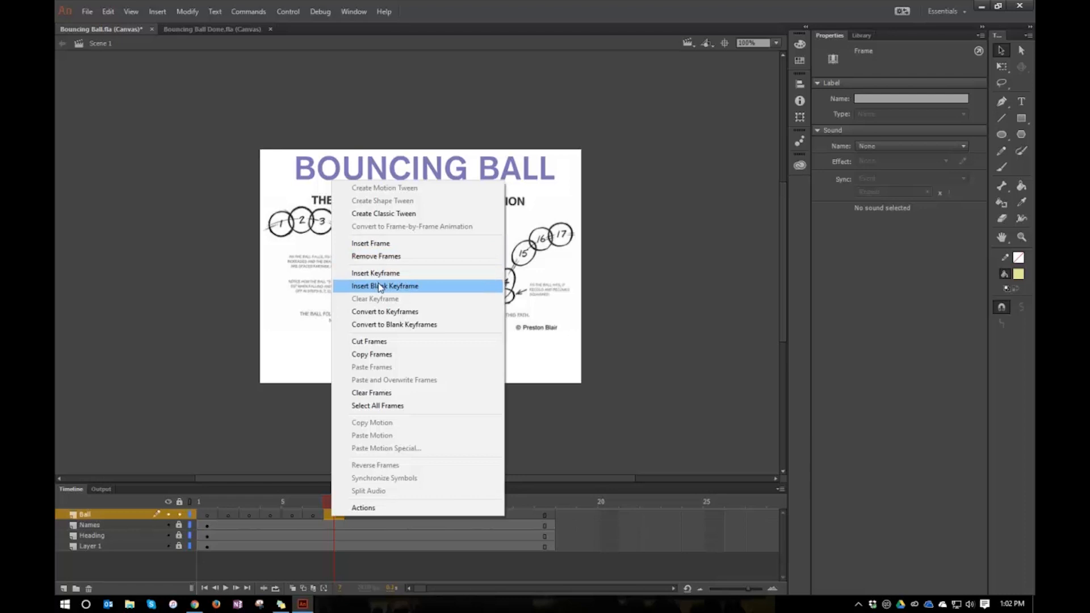
mouse_move(400, 273)
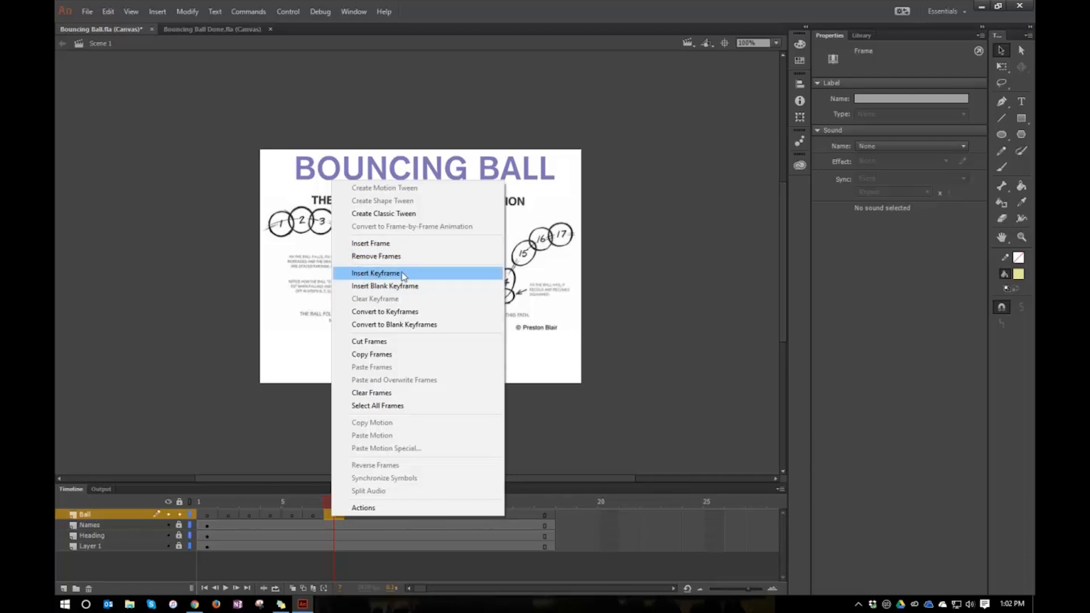
click(376, 272)
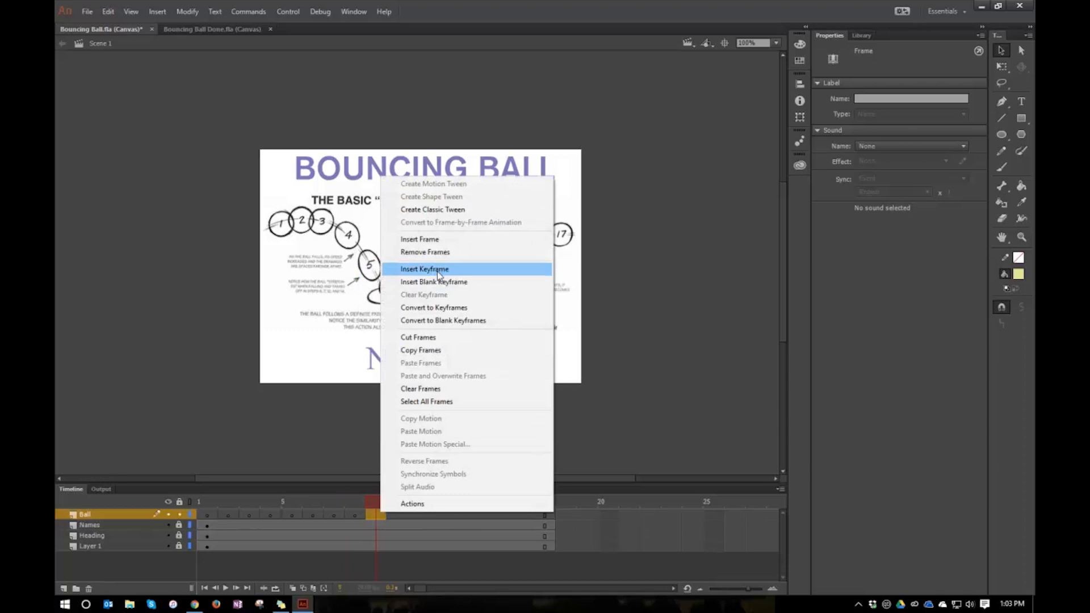
click(424, 269)
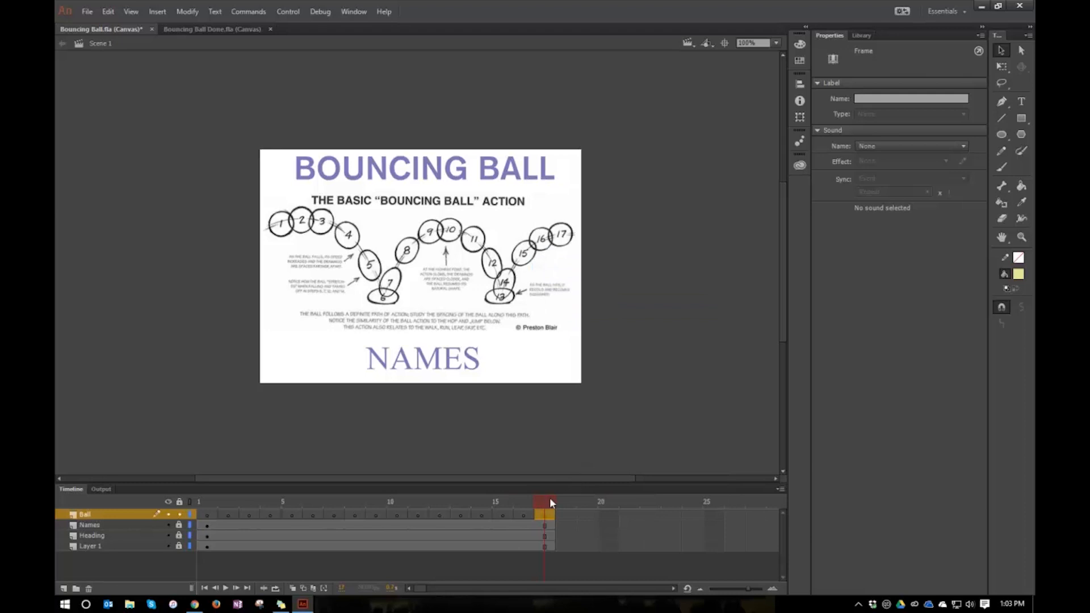
Clear the selection and return to frame 1 of the Ball layer
click(524, 501)
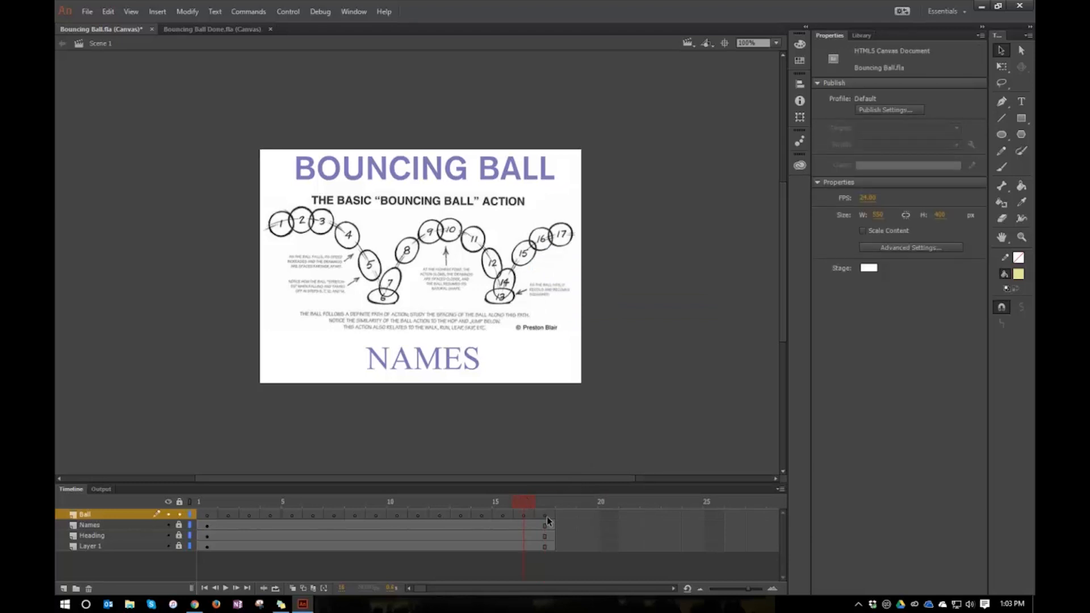
click(207, 500)
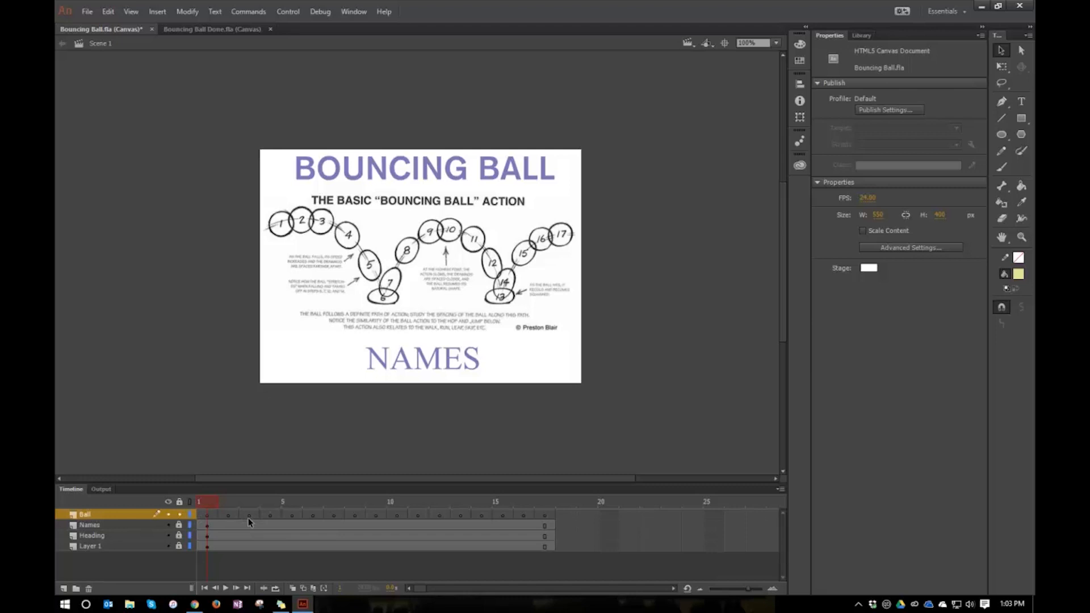
click(206, 514)
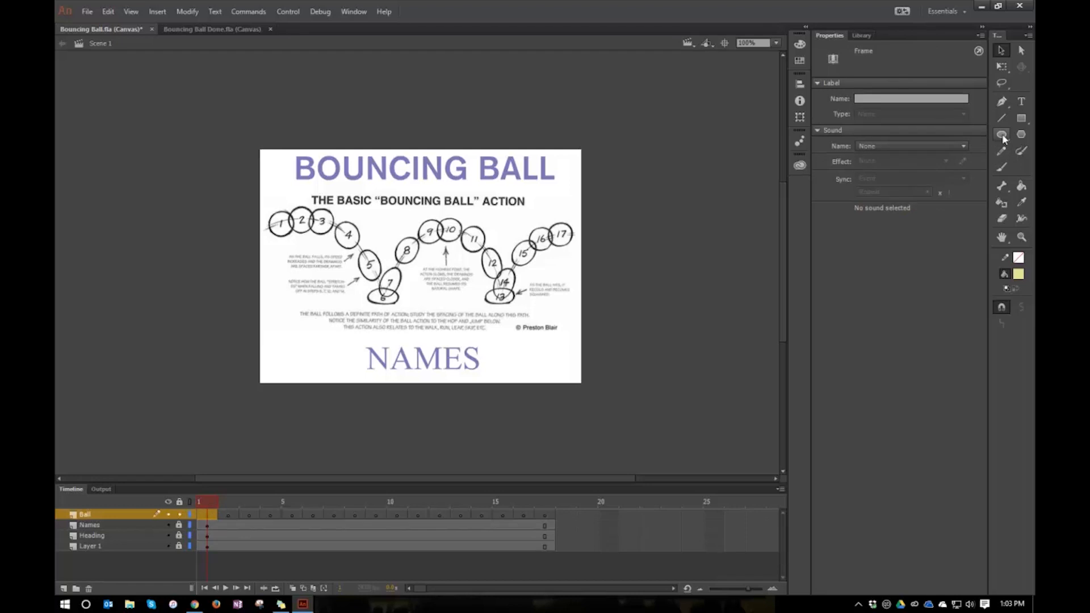
Set the Oval Tool to a dark teal-grey fill with no stroke
click(1001, 134)
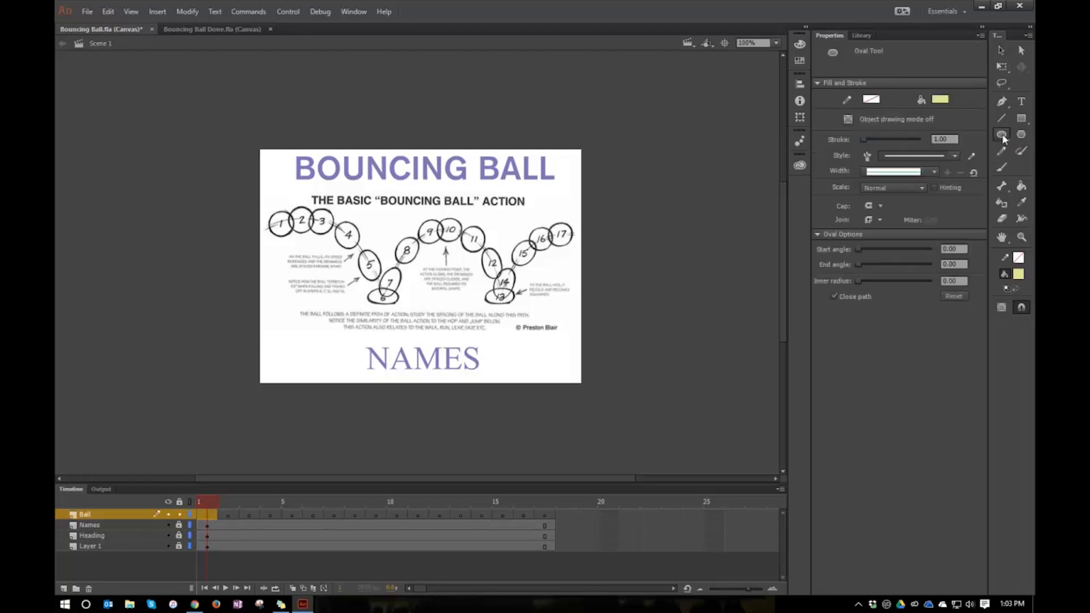
click(940, 99)
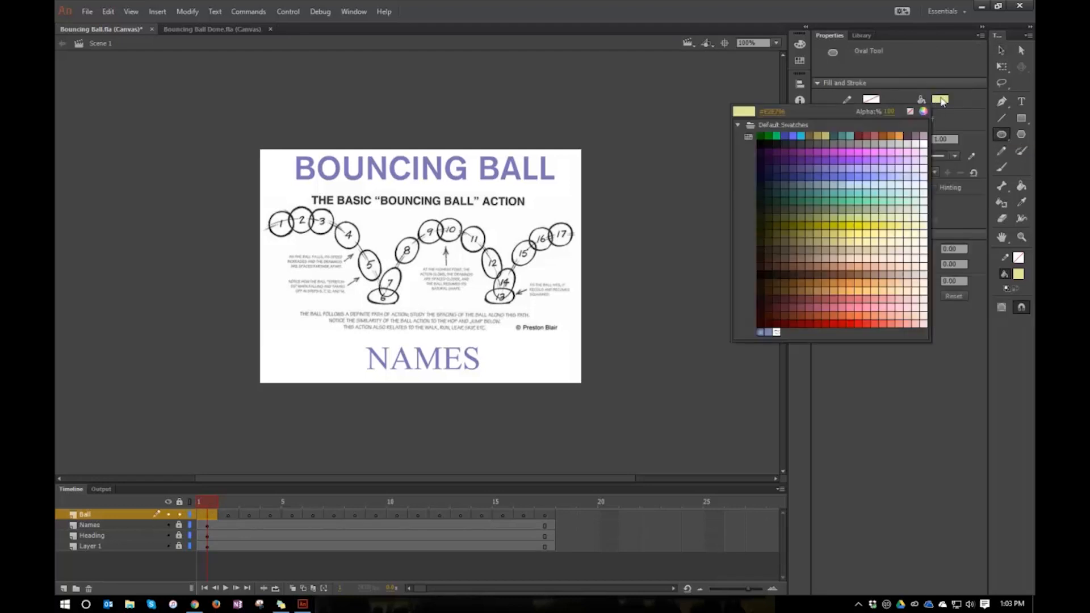
click(862, 209)
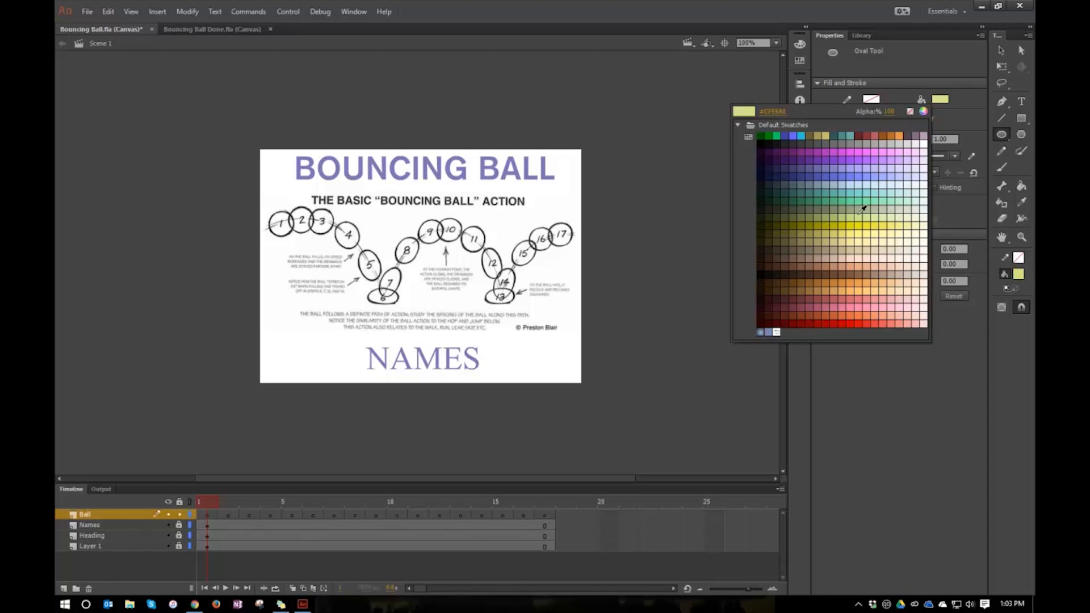
click(842, 135)
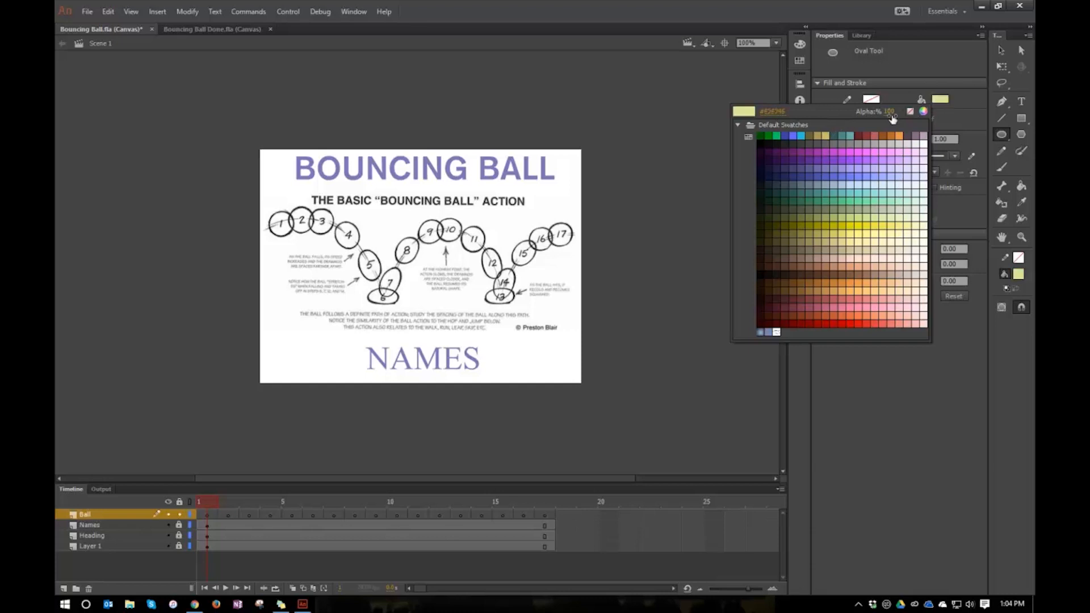
click(893, 117)
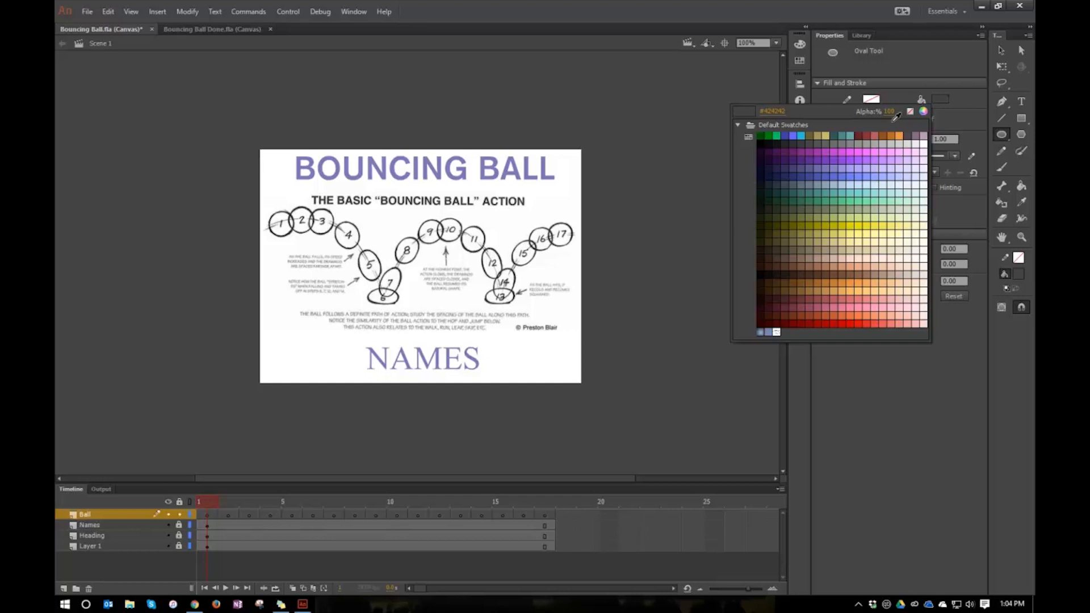
click(893, 117)
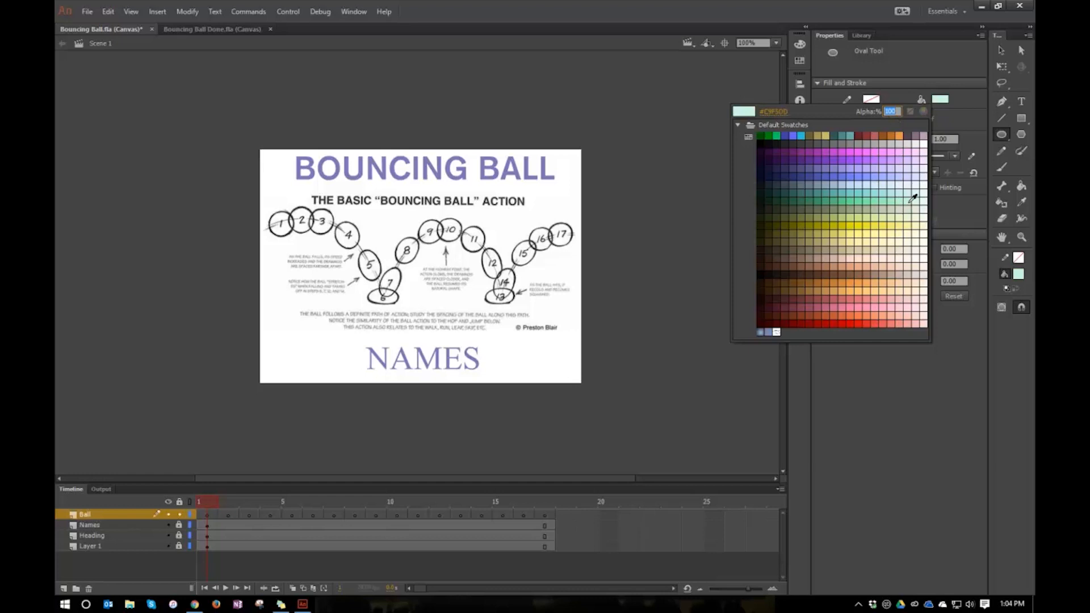
click(854, 153)
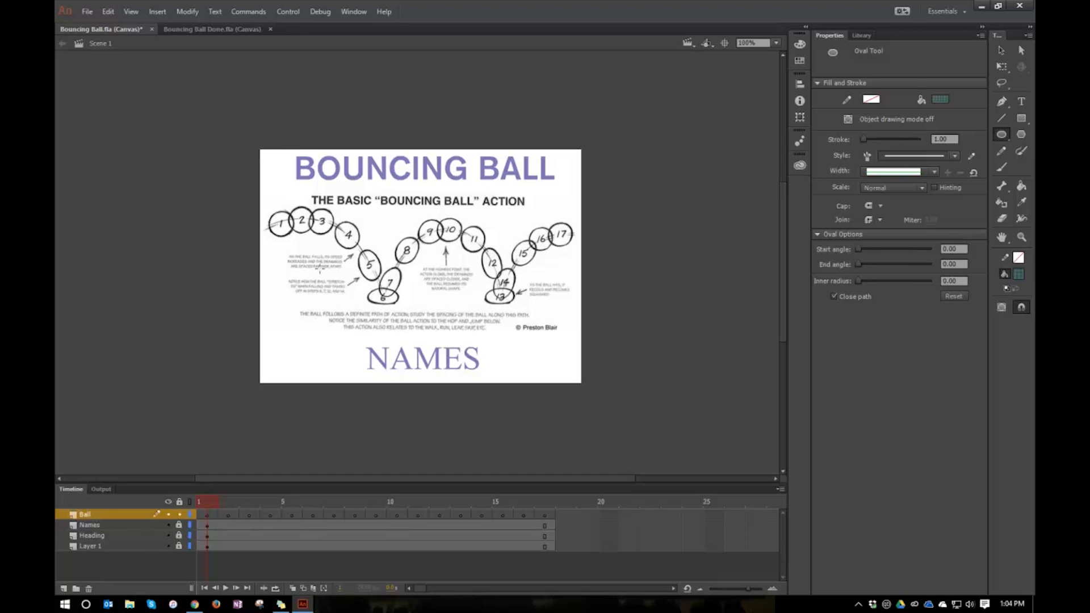
mouse_move(730, 65)
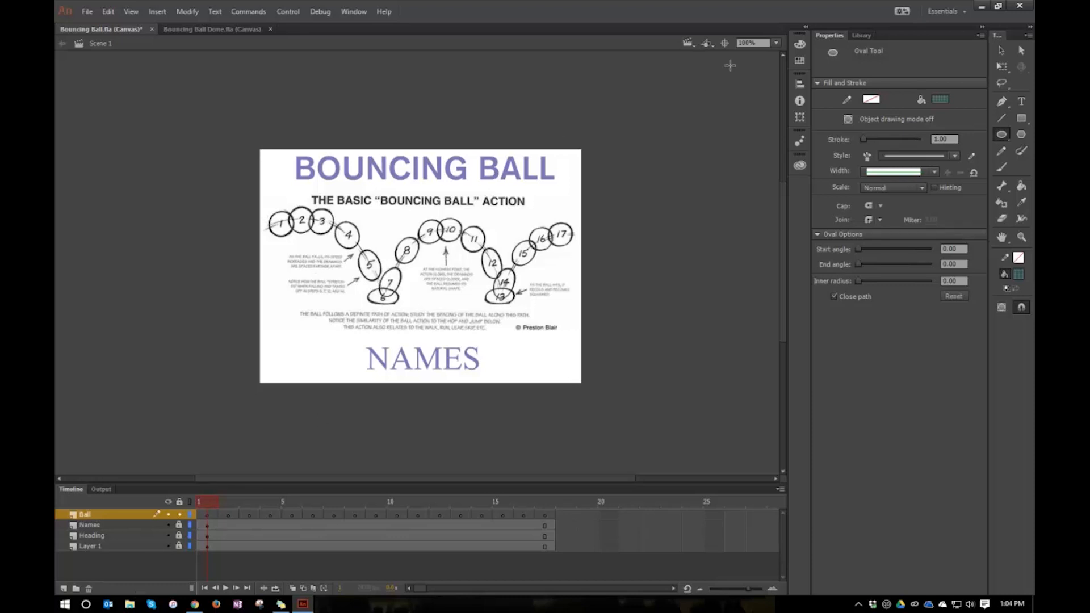
mouse_move(596, 249)
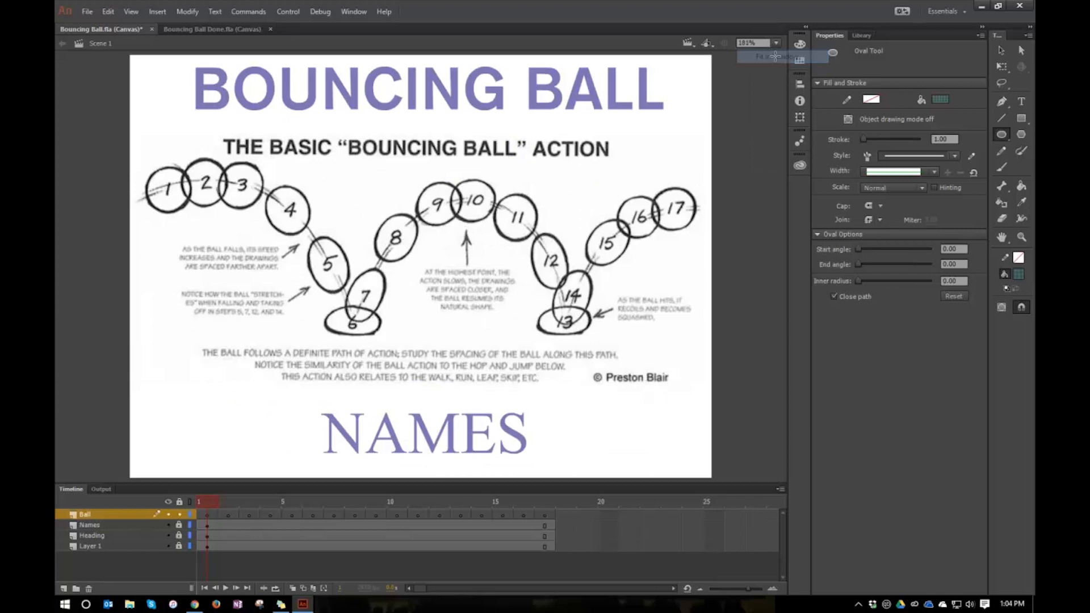
mouse_move(772, 603)
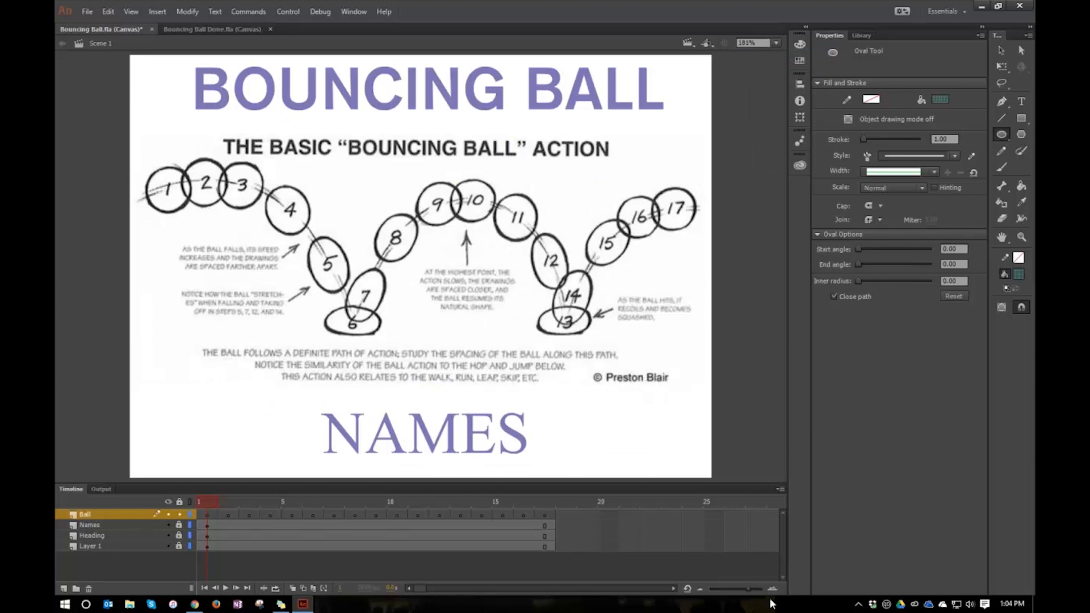
mouse_move(747, 590)
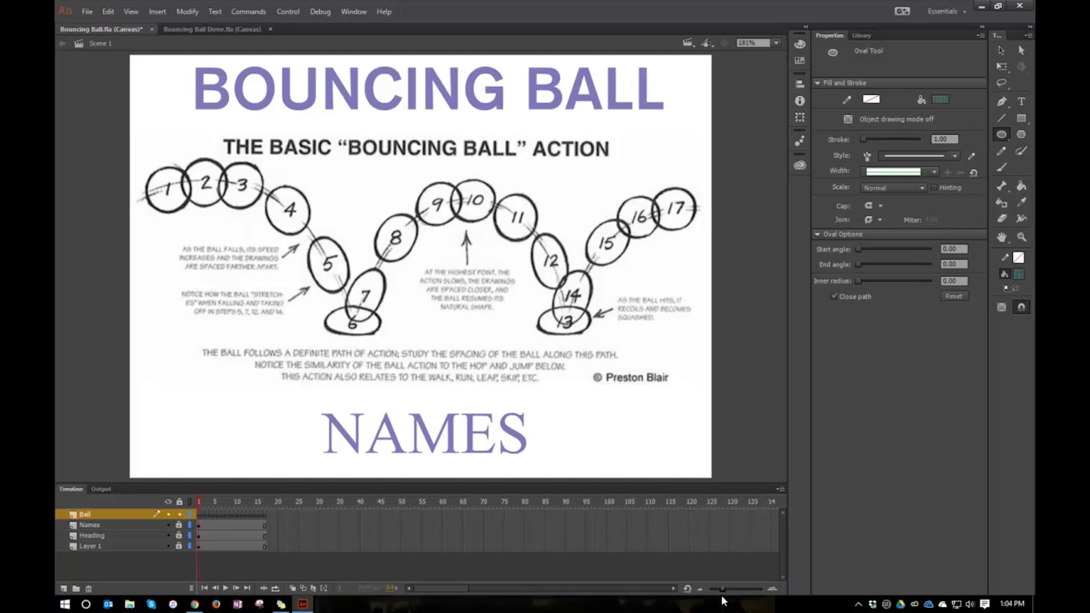
mouse_move(693, 603)
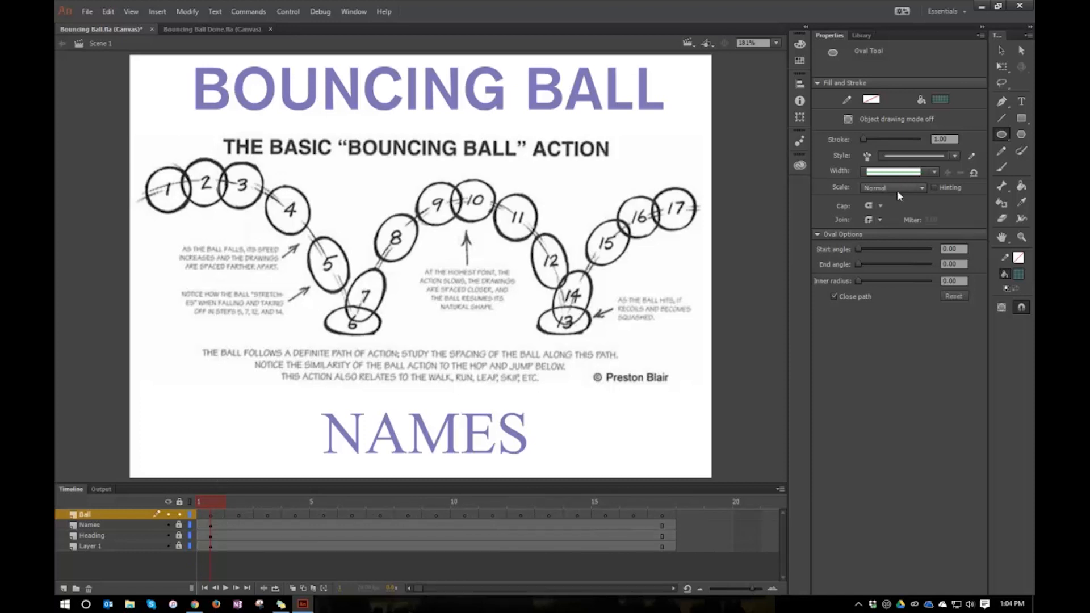
mouse_move(145, 169)
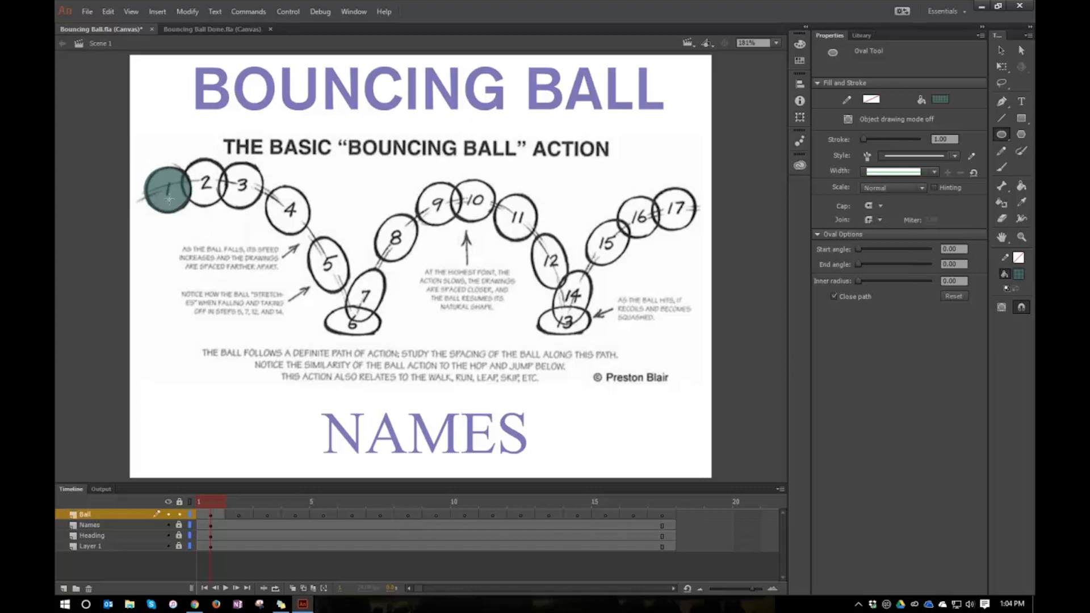
mouse_move(250, 524)
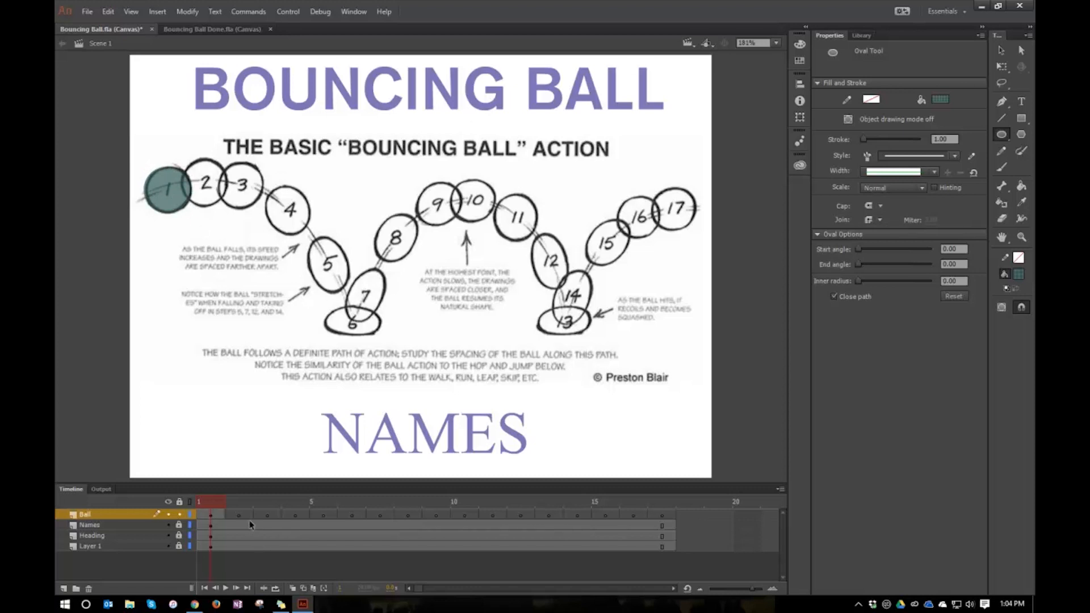
Draw the teal ball over circle 3 on frame 3 and add a blank keyframe at frame 4
click(238, 502)
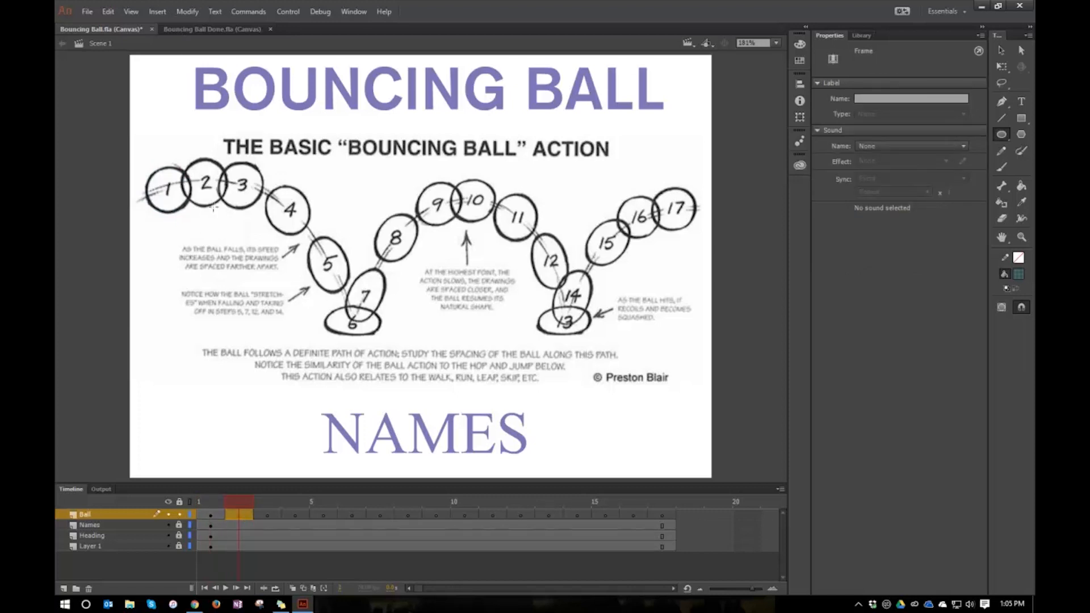
mouse_move(180, 160)
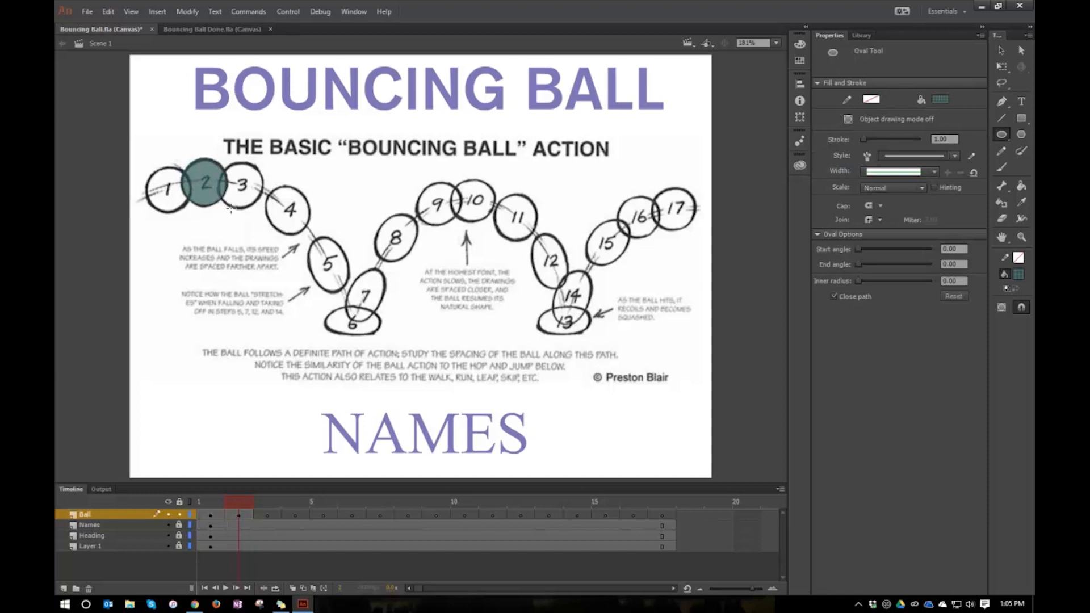
click(266, 514)
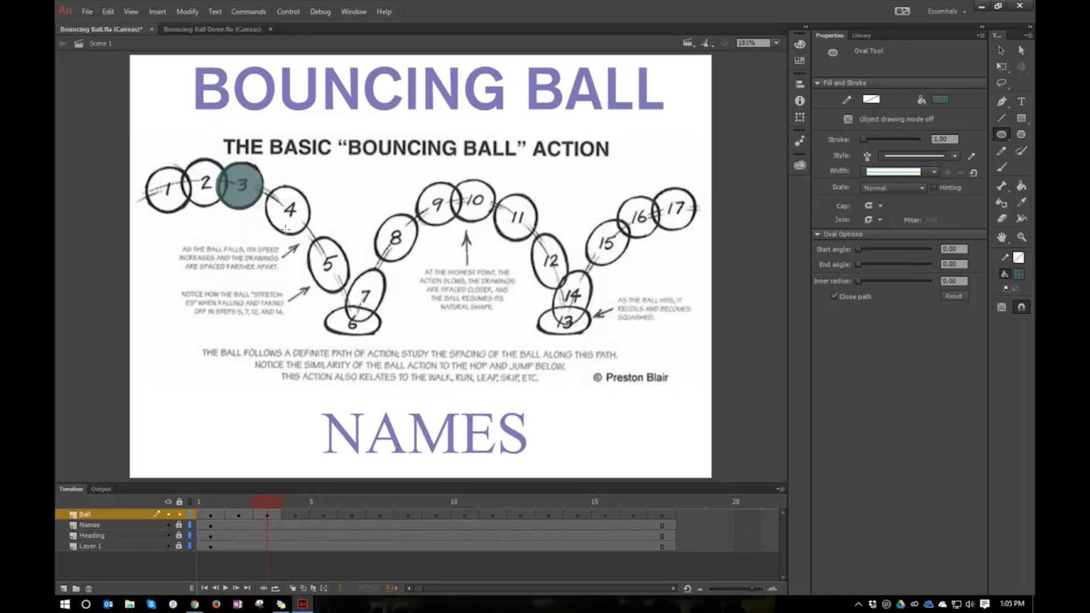
mouse_move(263, 200)
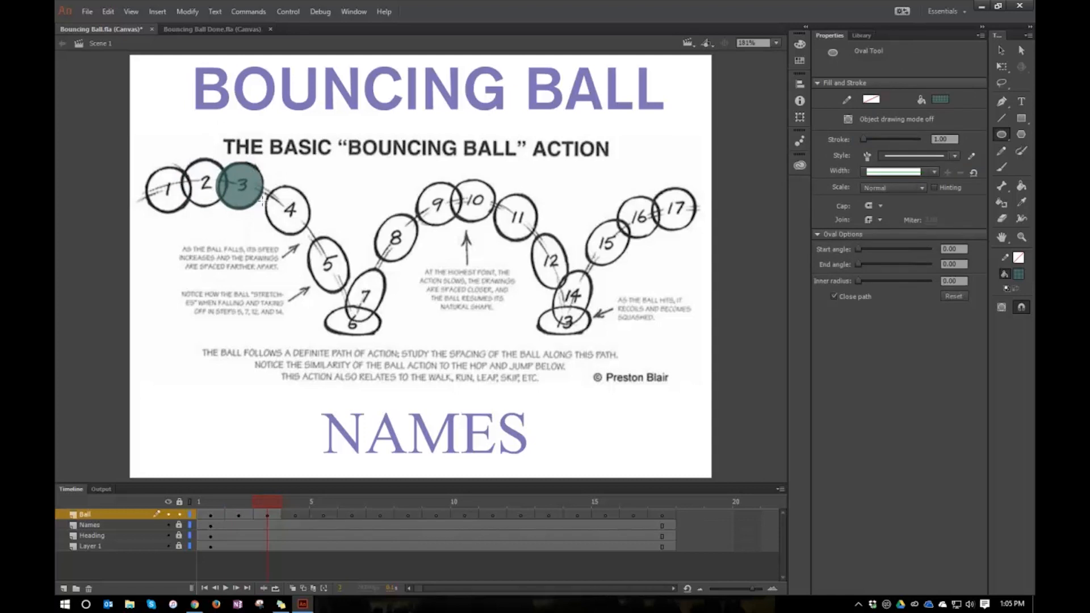
click(293, 514)
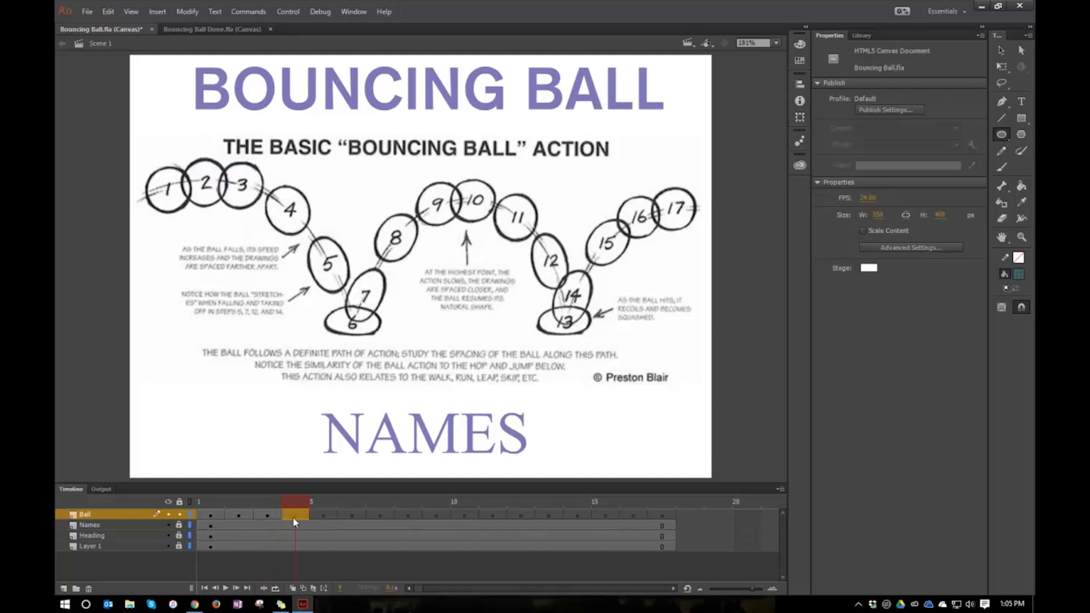
click(293, 514)
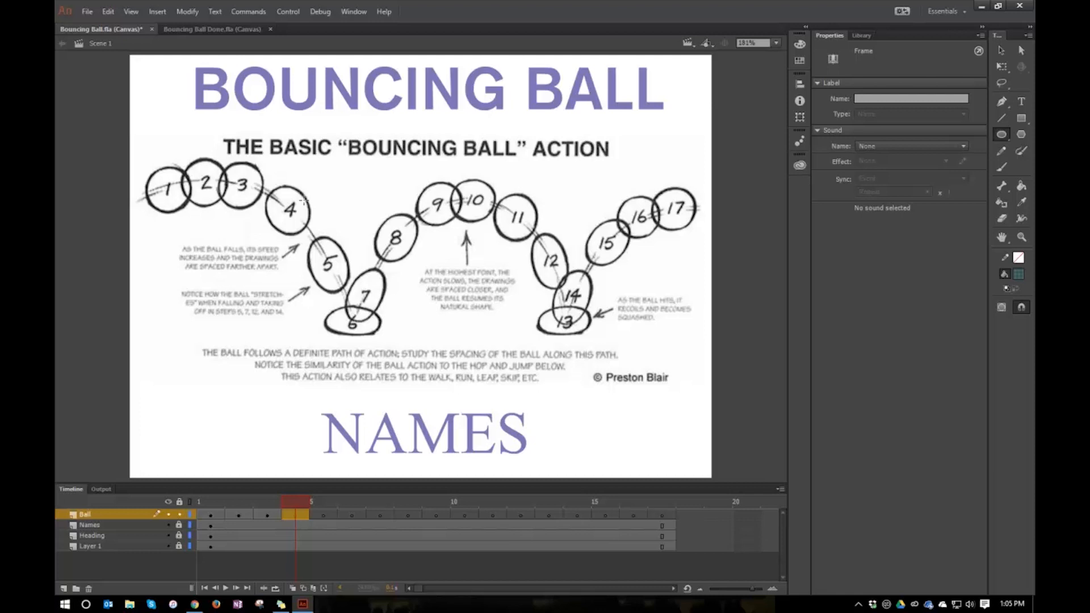
mouse_move(300, 200)
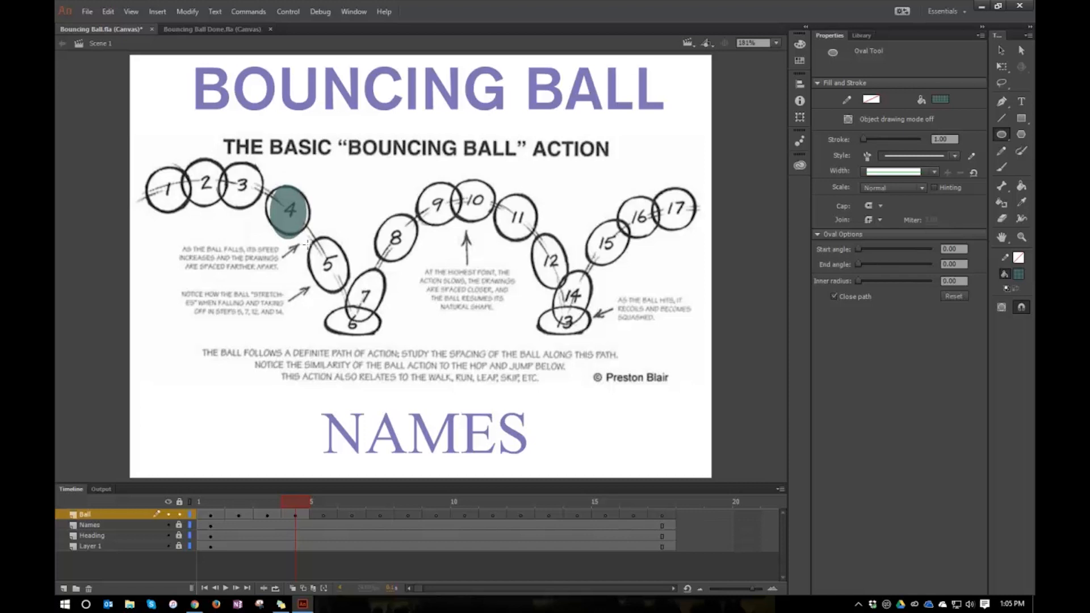
mouse_move(965, 84)
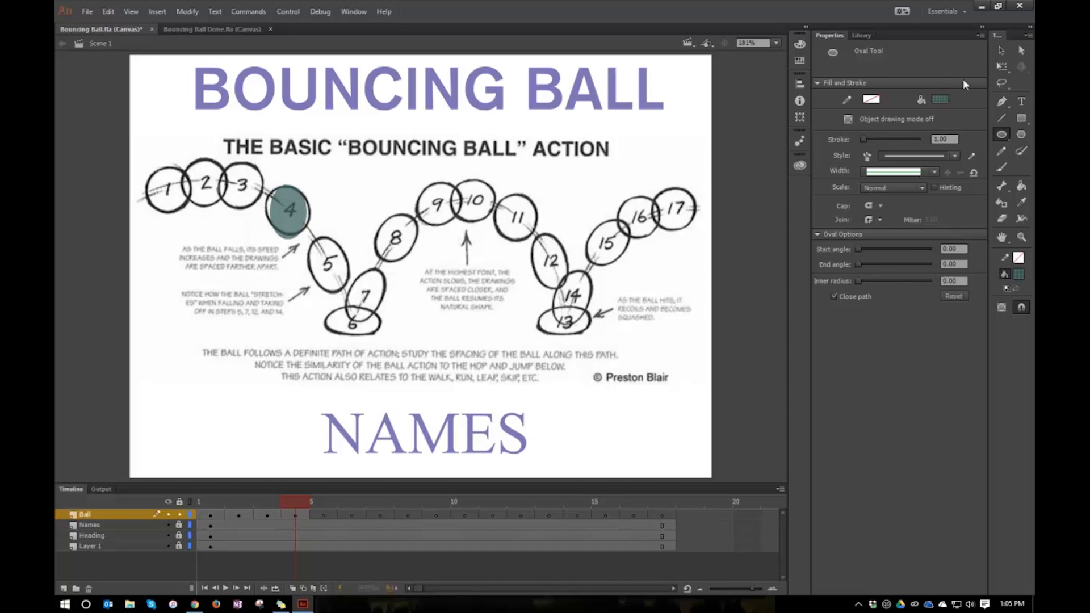
mouse_move(1001, 66)
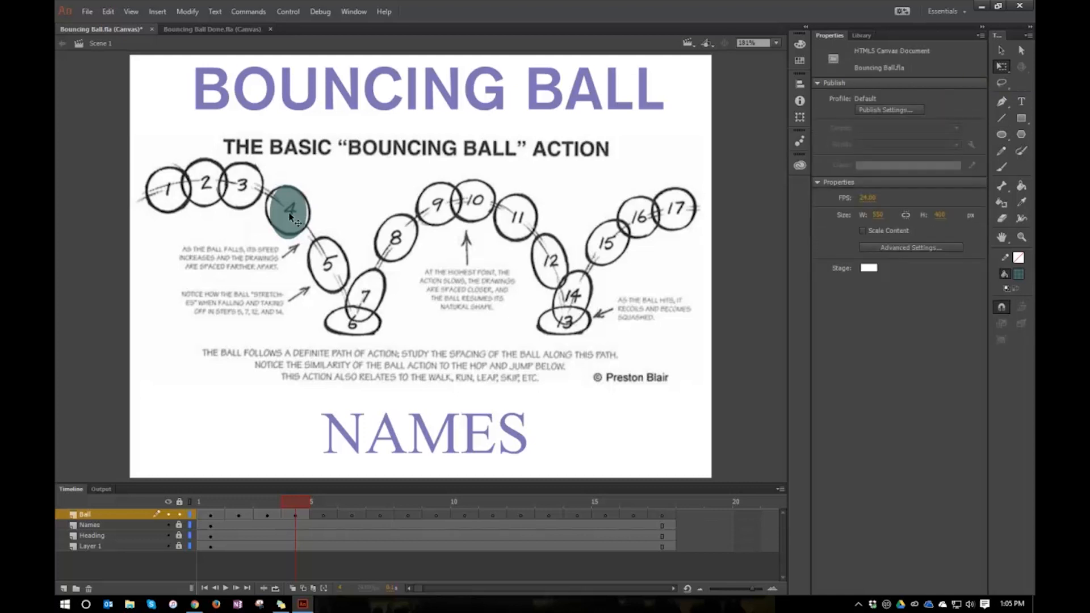
Select the frame 4 ball and adjust its shape over circle 4
click(288, 212)
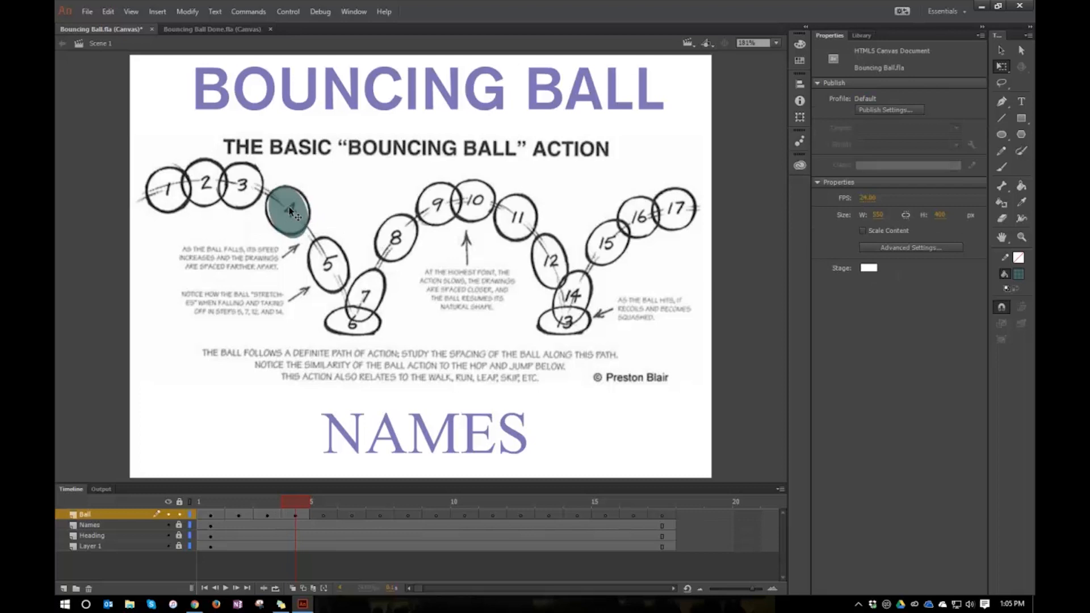
click(288, 213)
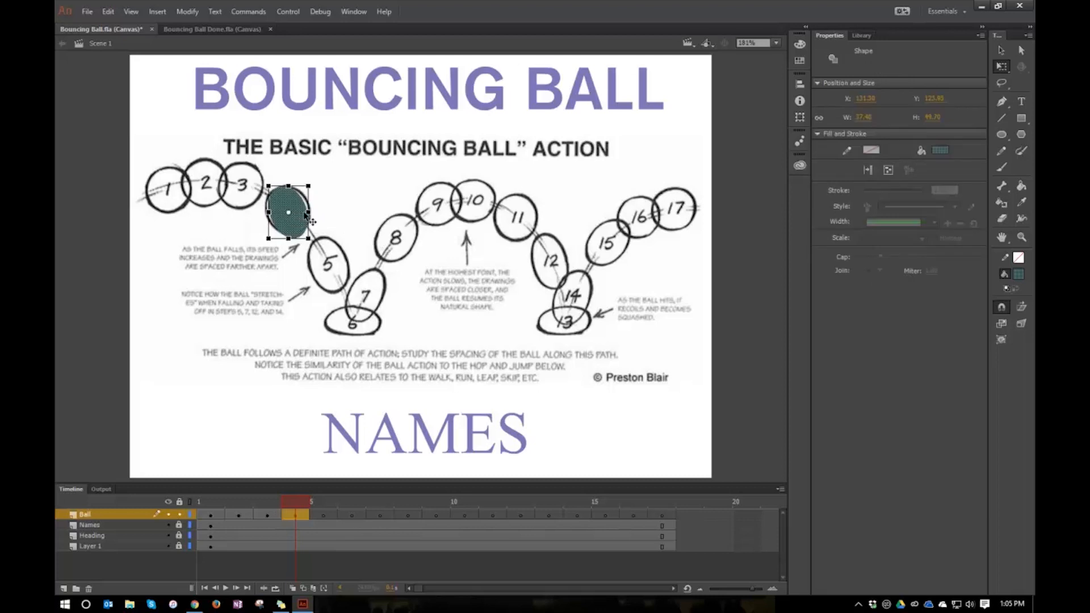
drag(309, 213, 314, 212)
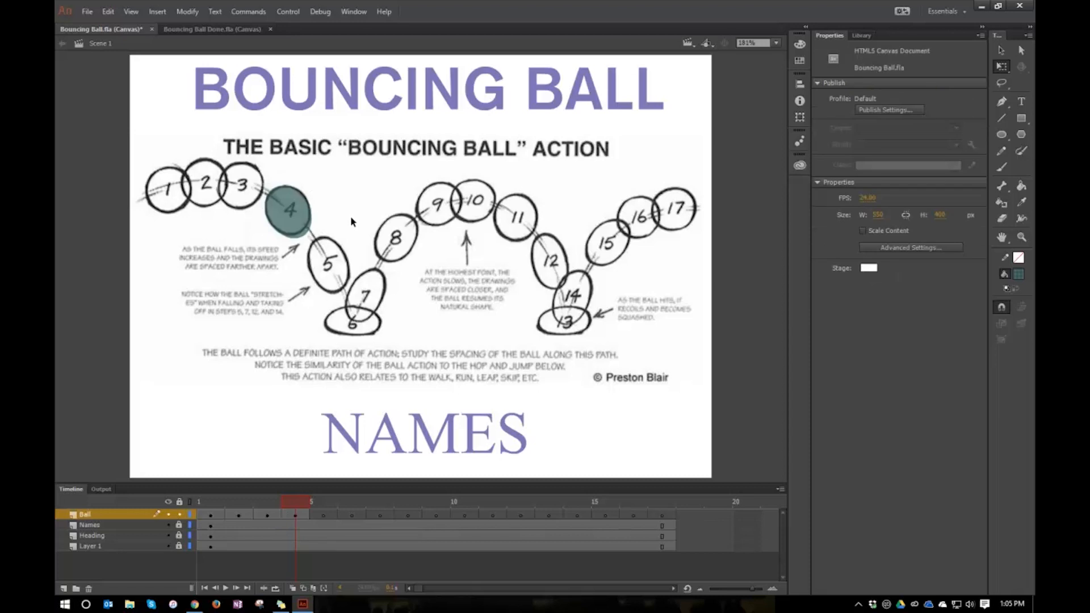
click(288, 213)
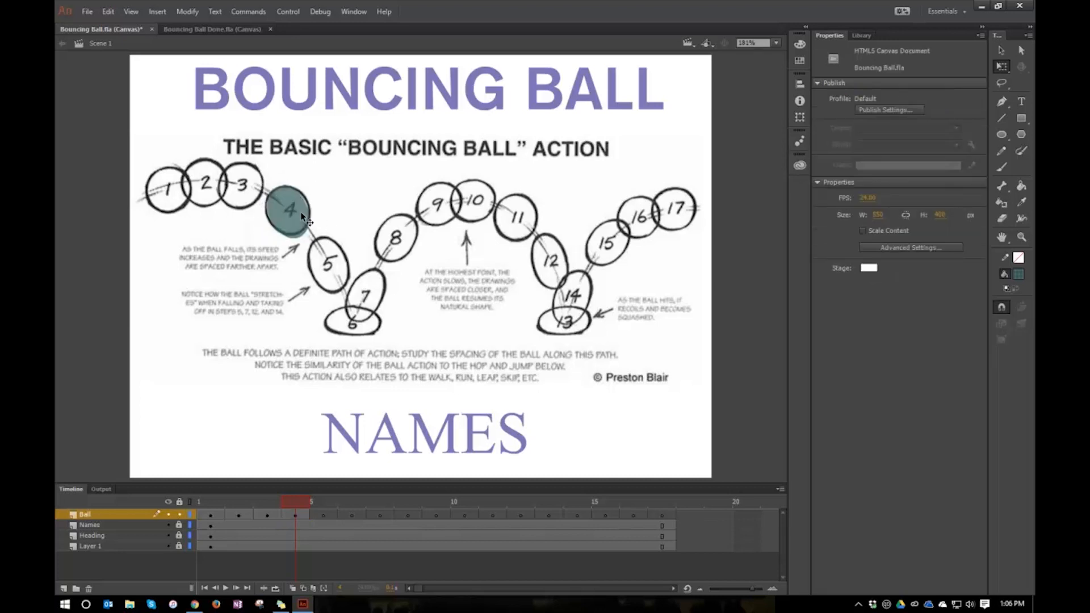
Reselect the ball and fine-tune its size to fill circle 4, then deselect
click(288, 212)
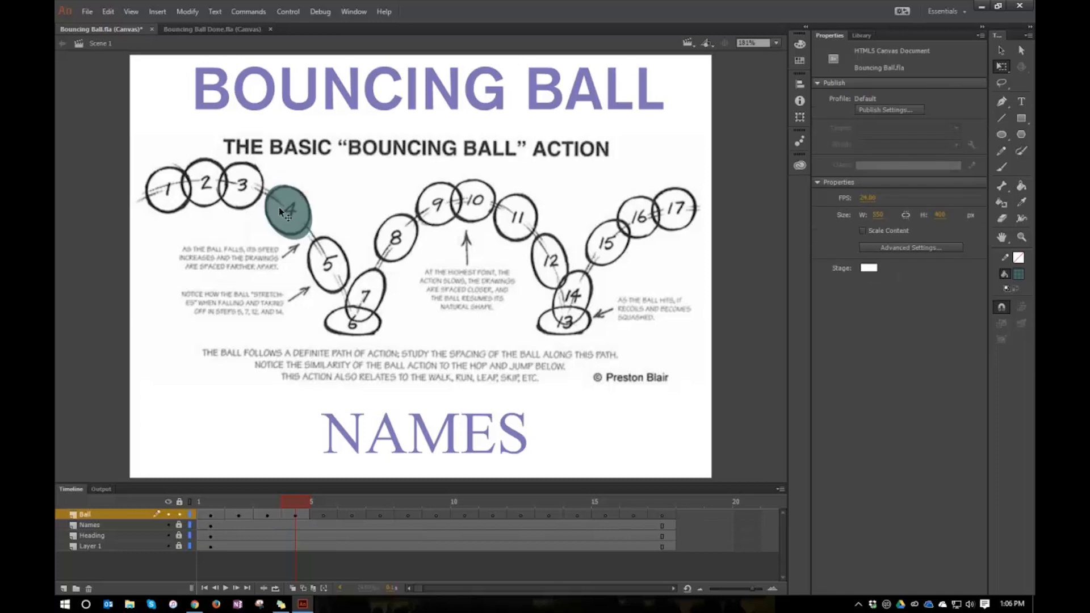
click(286, 212)
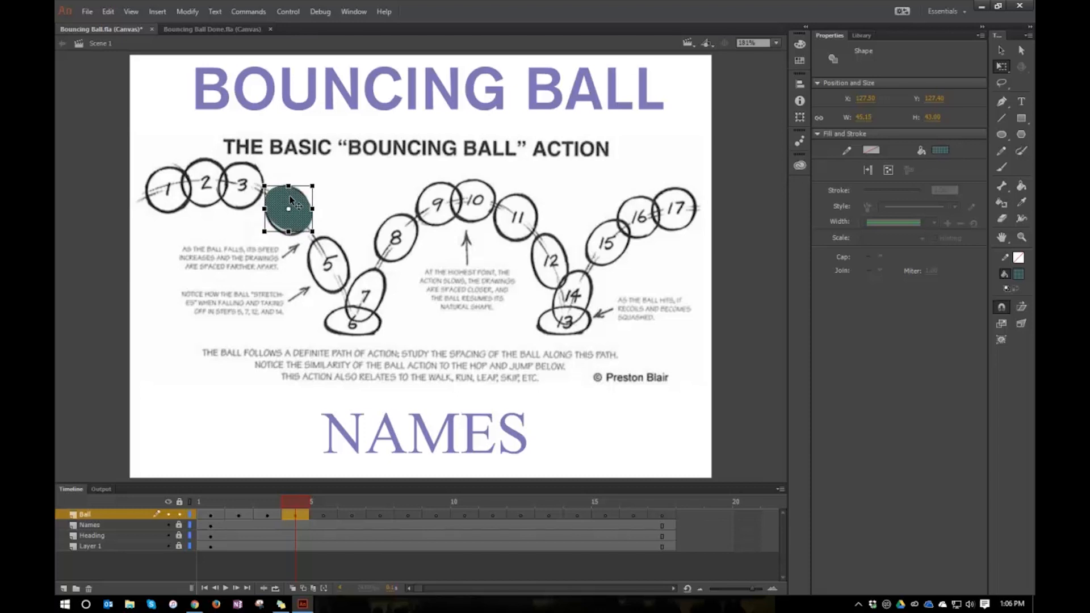
drag(288, 212, 288, 209)
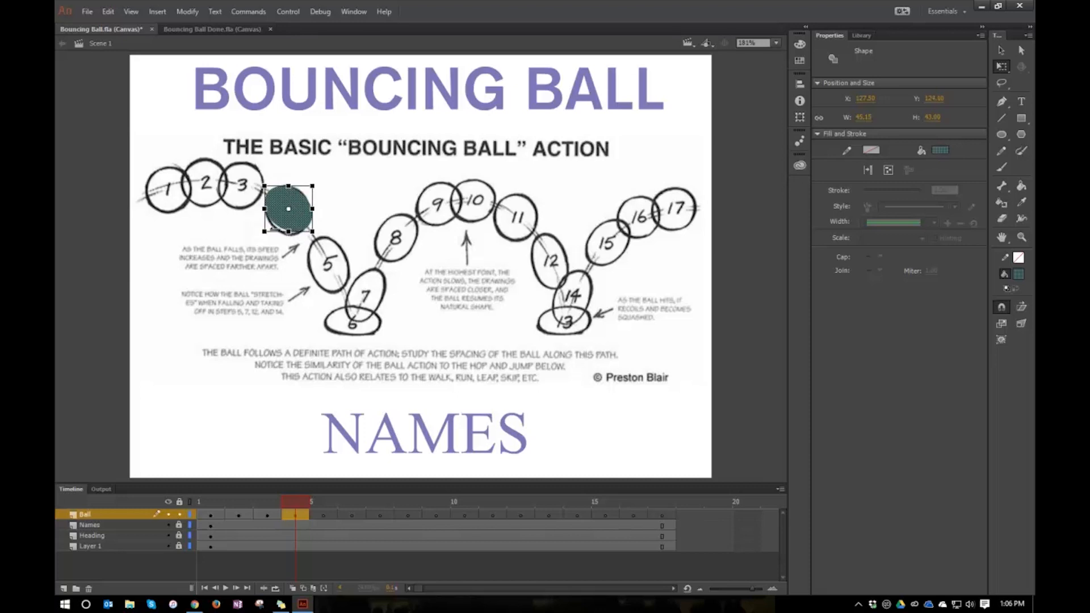
drag(288, 213, 291, 209)
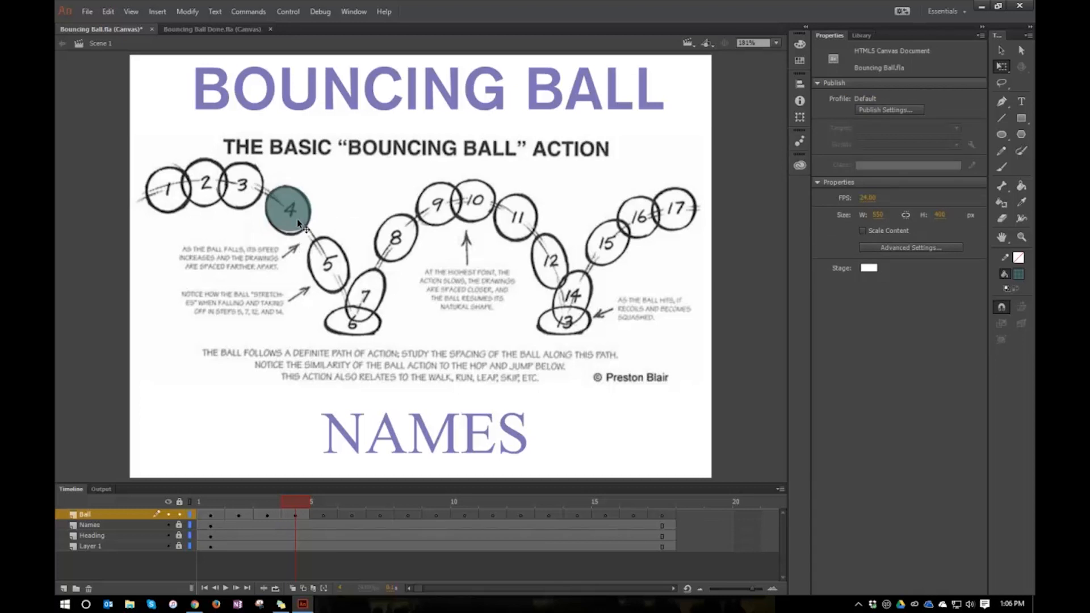
click(288, 209)
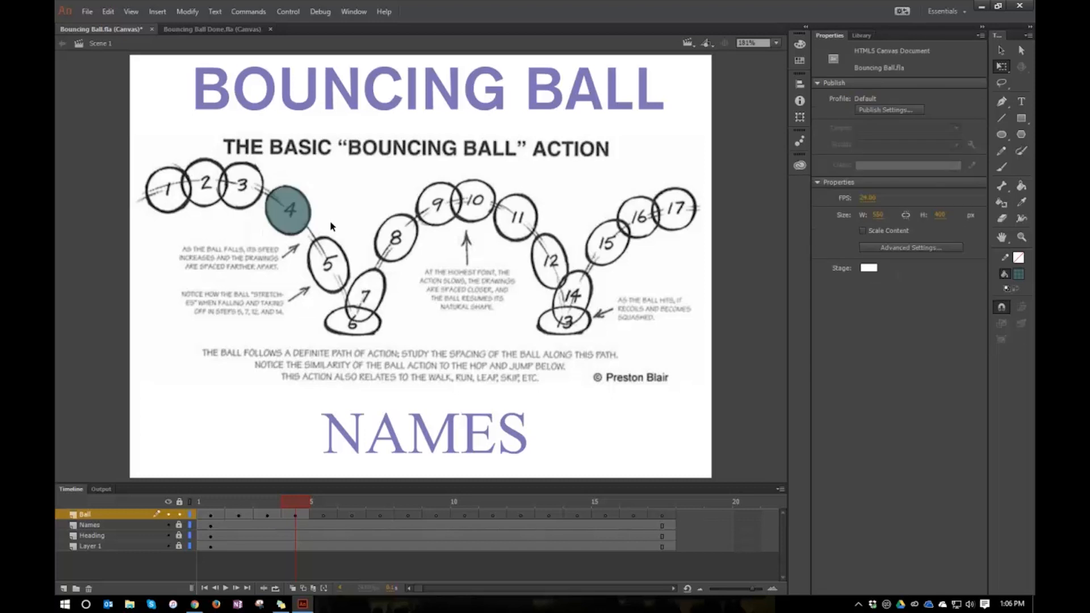
mouse_move(331, 508)
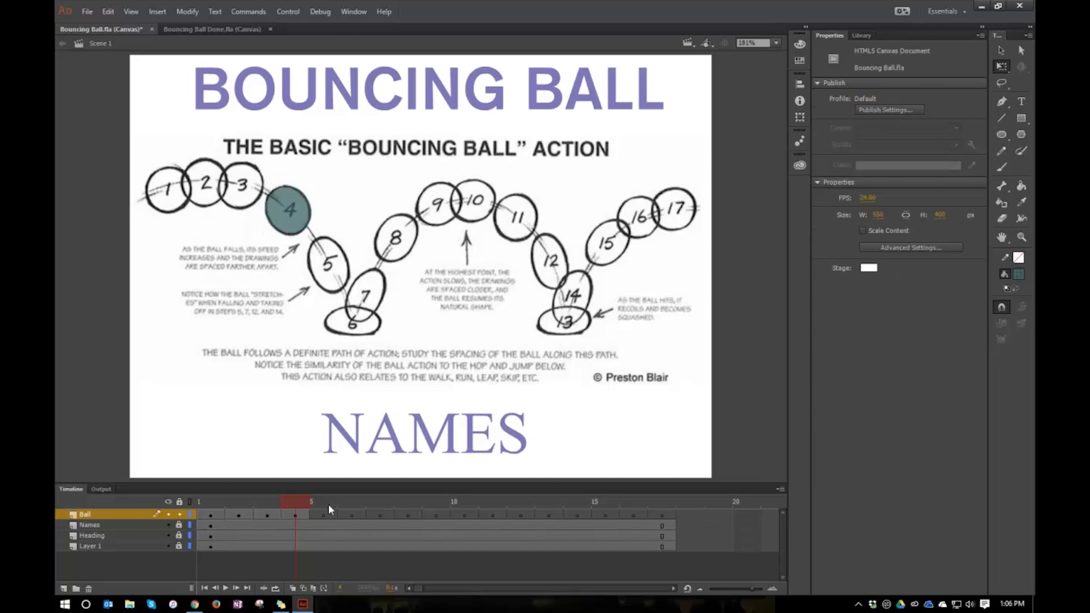
Add a blank keyframe at frame 5 and draw a tilted, stretched ball over circle 5
click(323, 514)
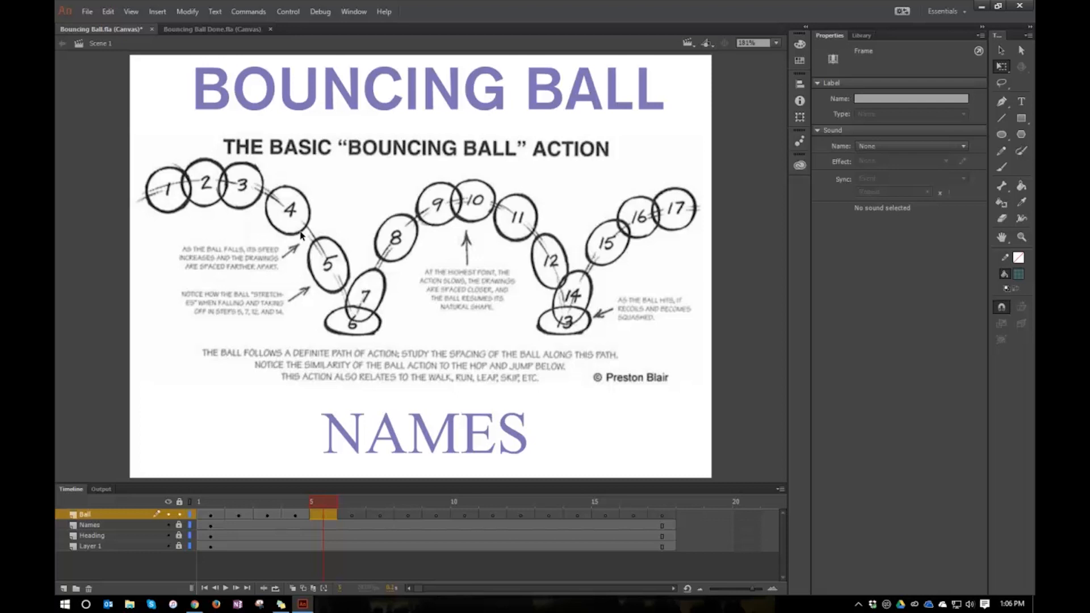
click(1021, 134)
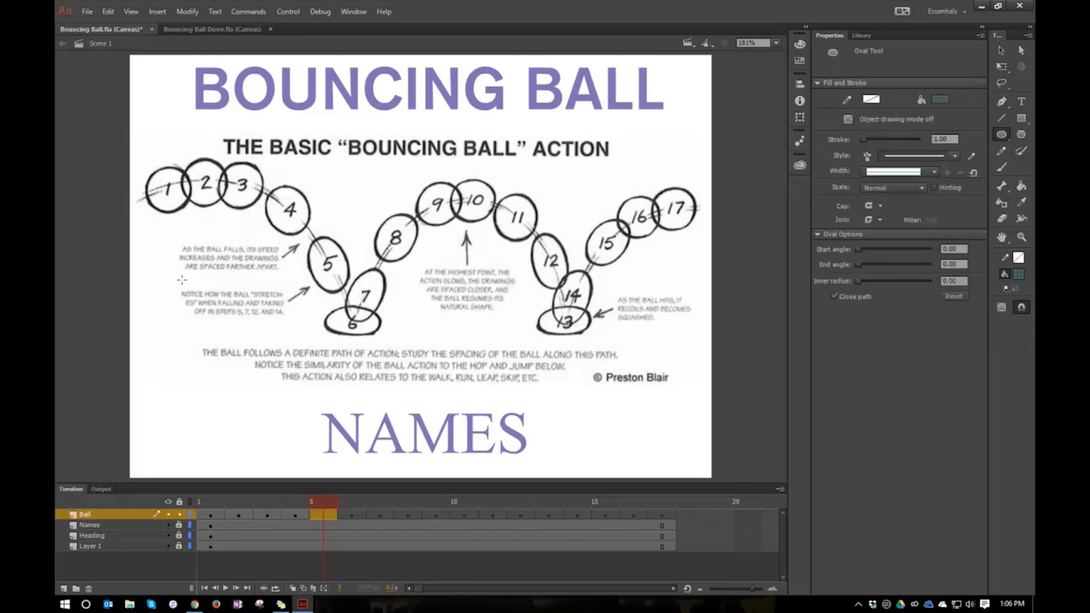
mouse_move(311, 235)
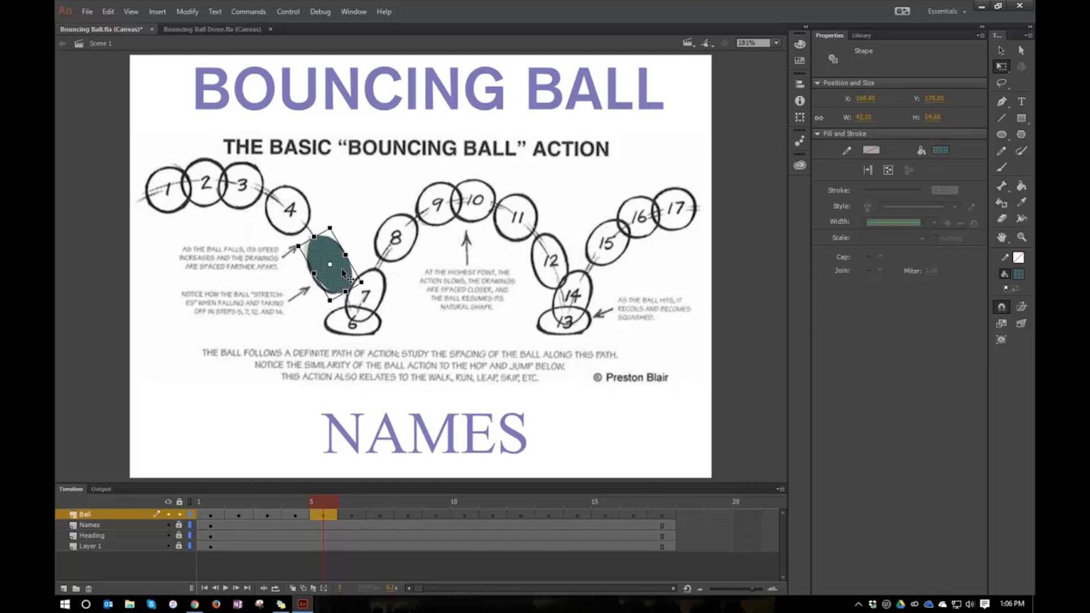
drag(343, 271, 332, 265)
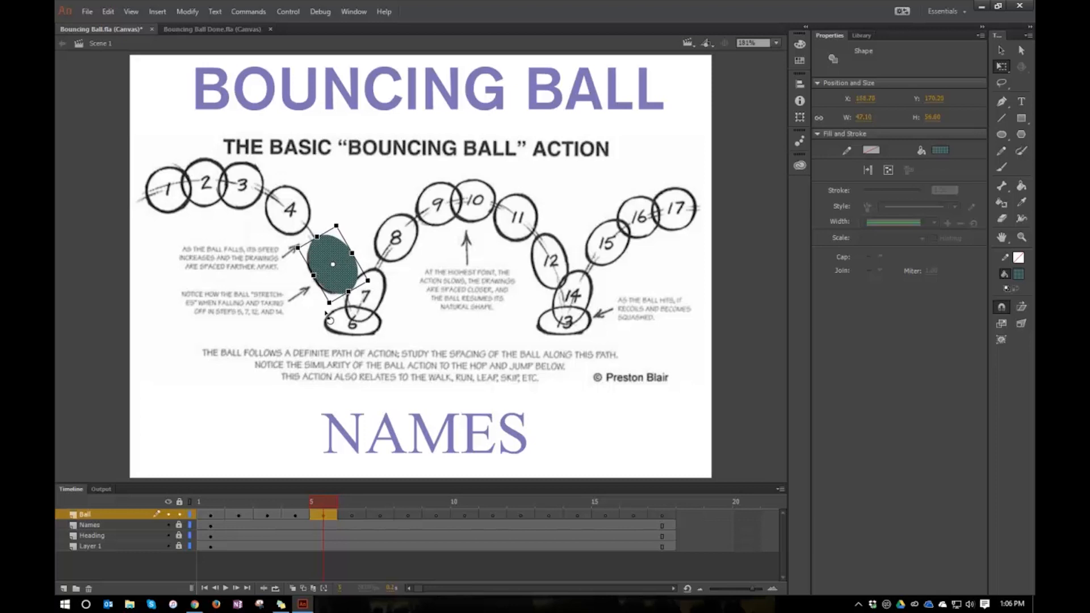
drag(333, 265, 330, 266)
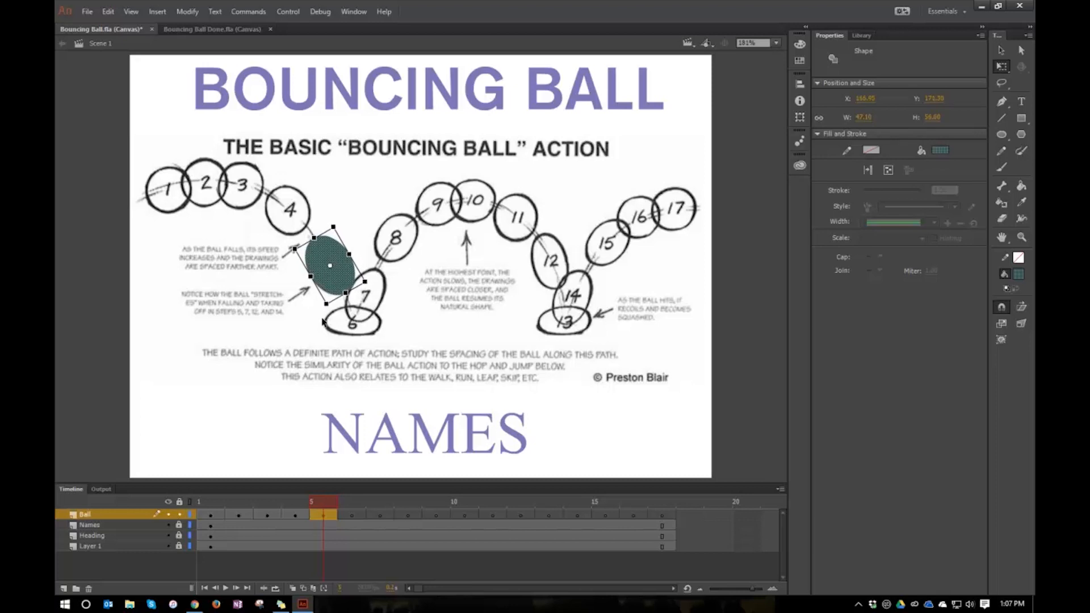
drag(329, 266, 330, 266)
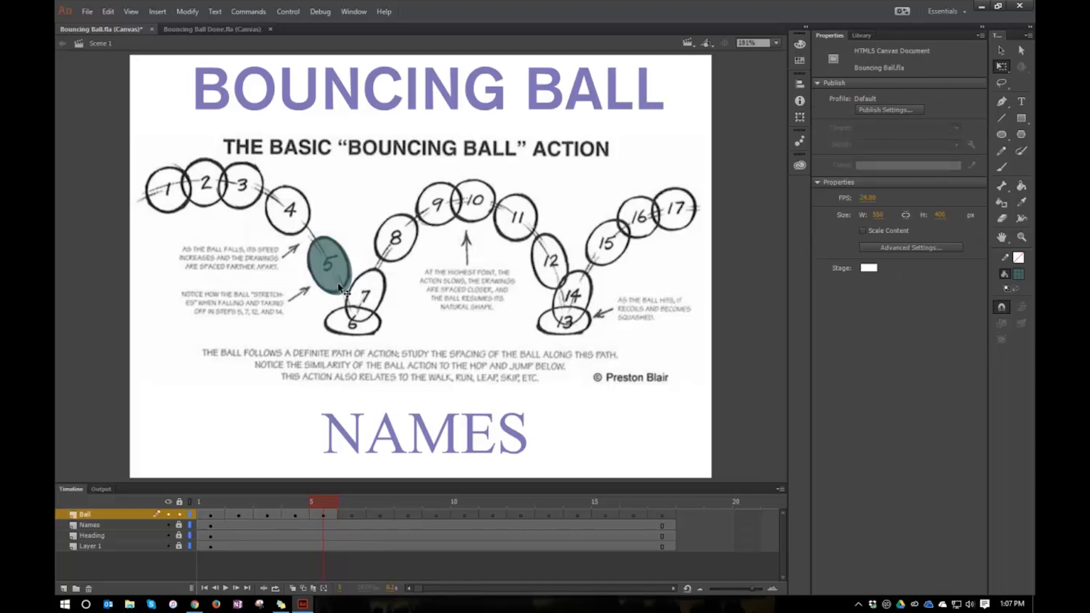
Reselect the frame 5 ball and line it up squarely with circle 5
click(329, 266)
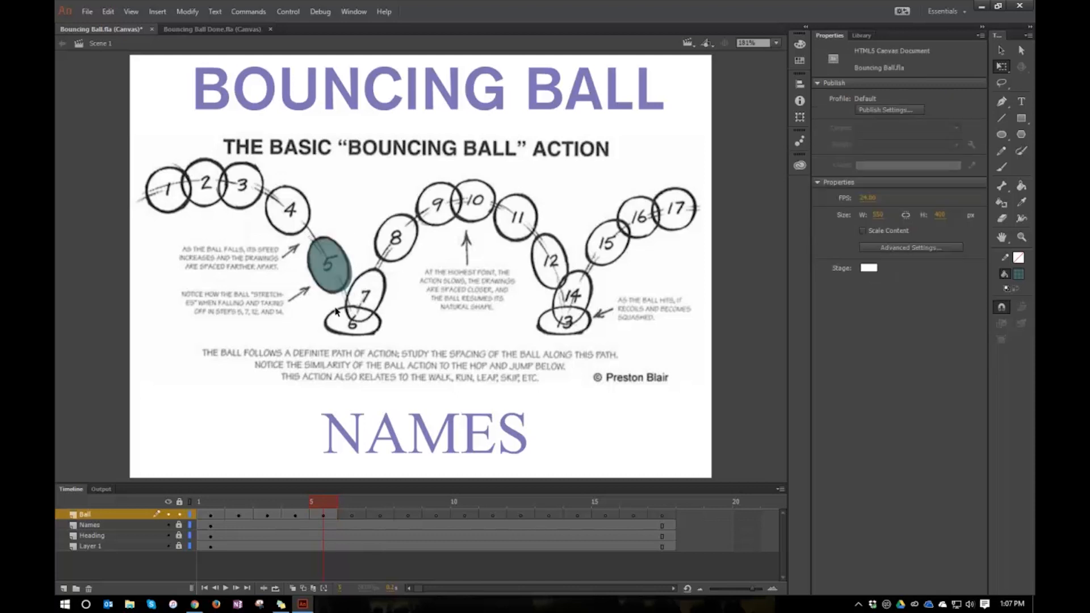
click(328, 266)
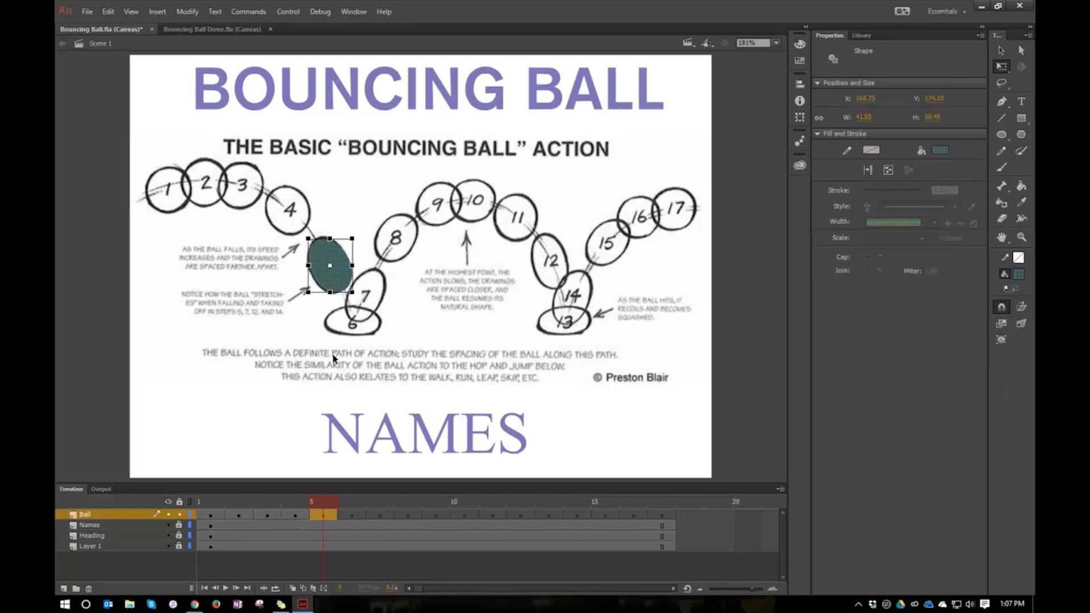
click(320, 515)
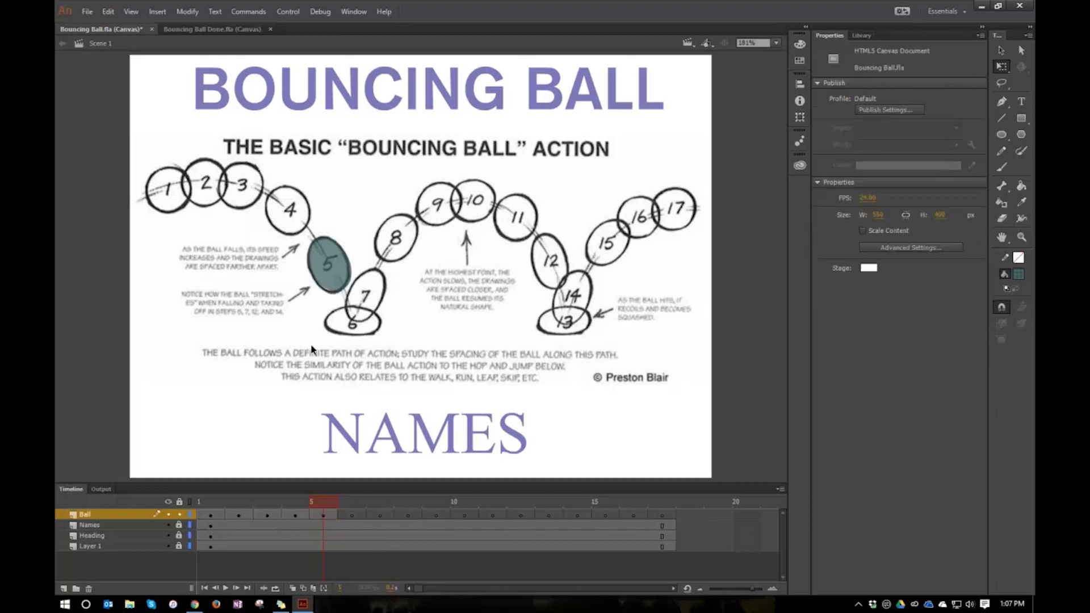
mouse_move(344, 291)
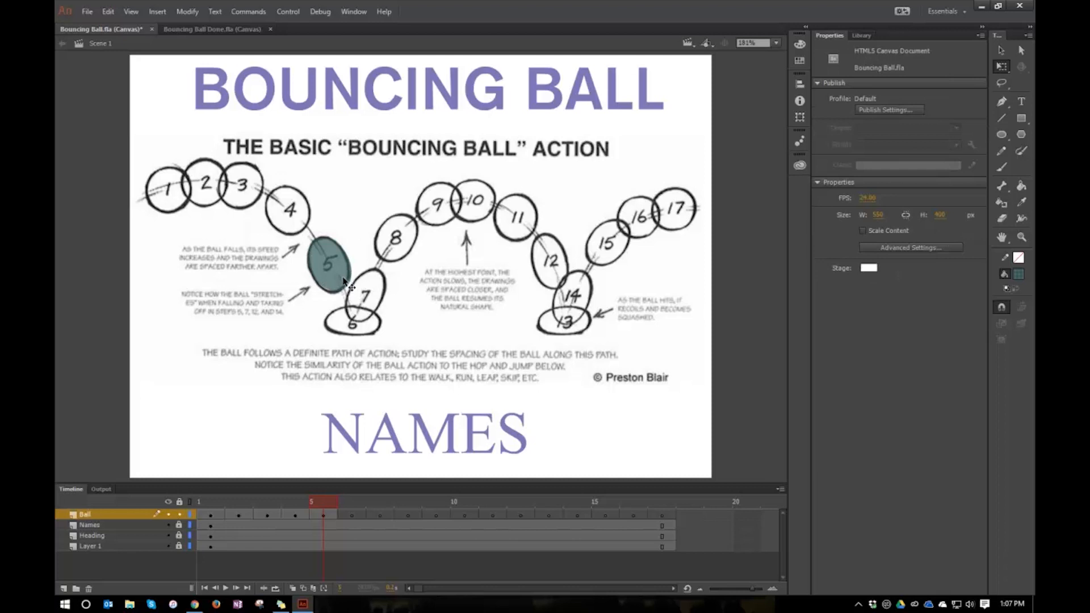
click(328, 264)
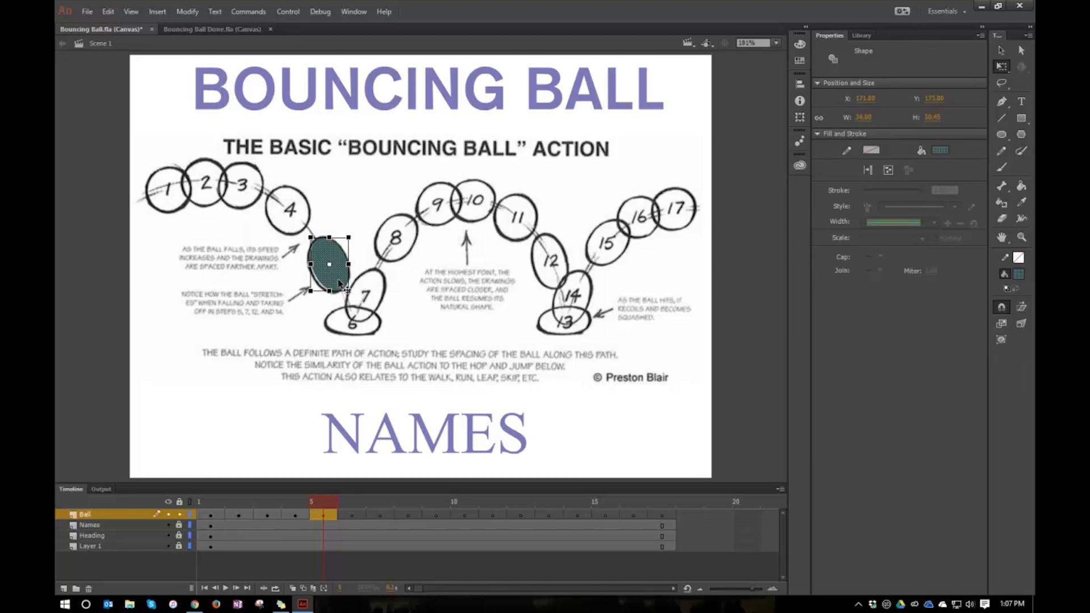
drag(340, 278, 329, 265)
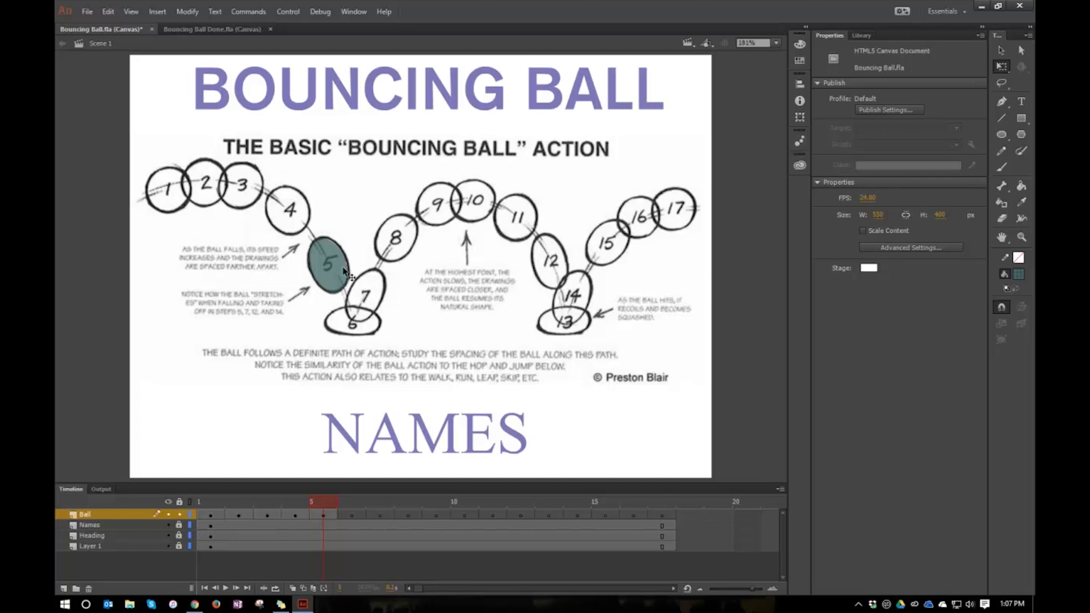
Stretch the frame 5 ball to fit the elongated ellipse 5 and deselect it
click(327, 278)
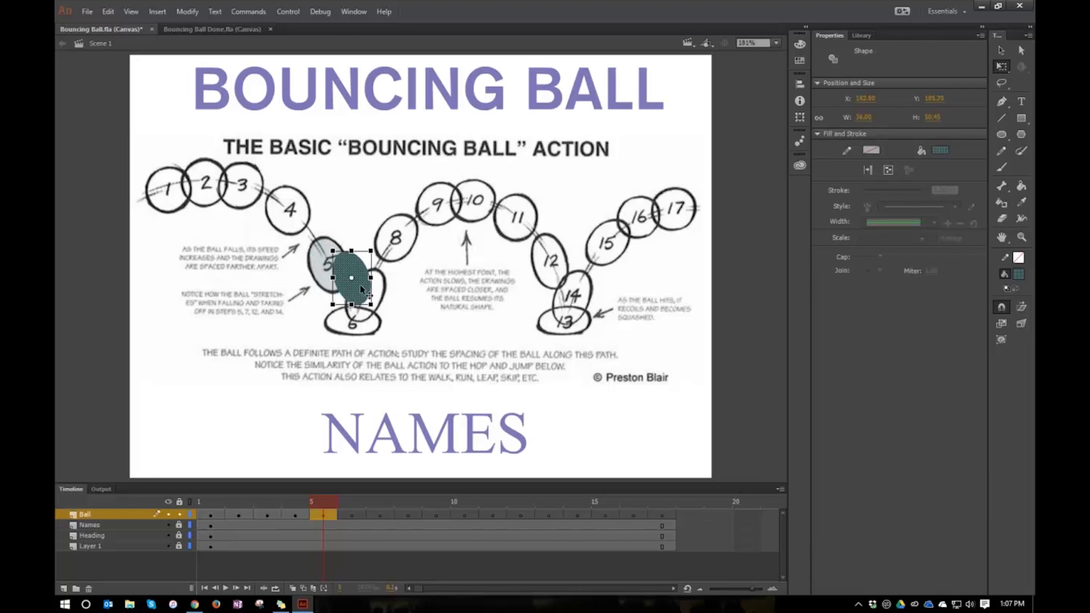
drag(351, 278, 329, 264)
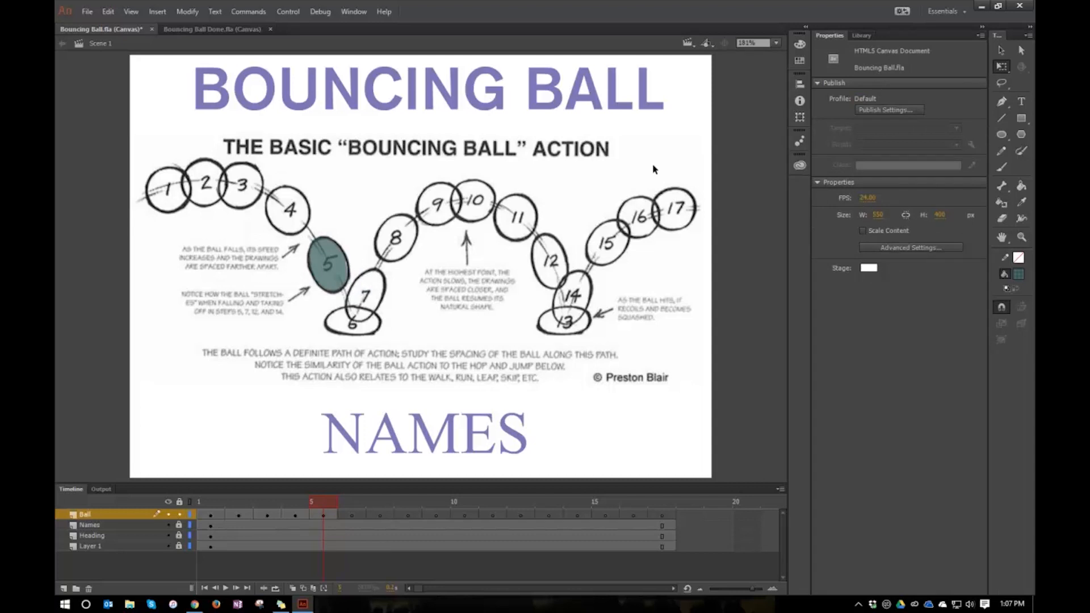
mouse_move(340, 294)
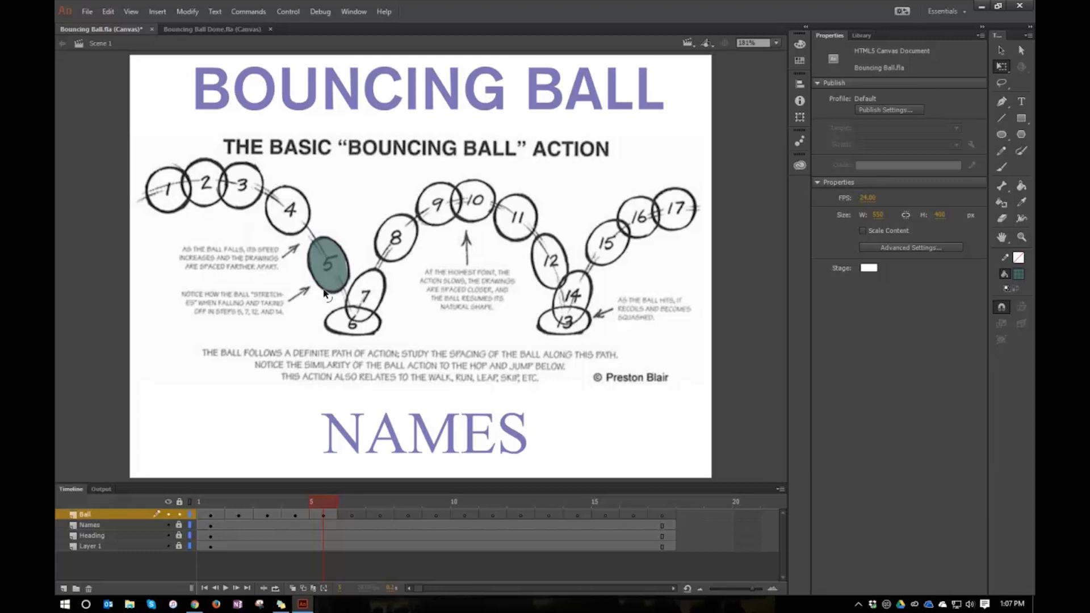
mouse_move(336, 295)
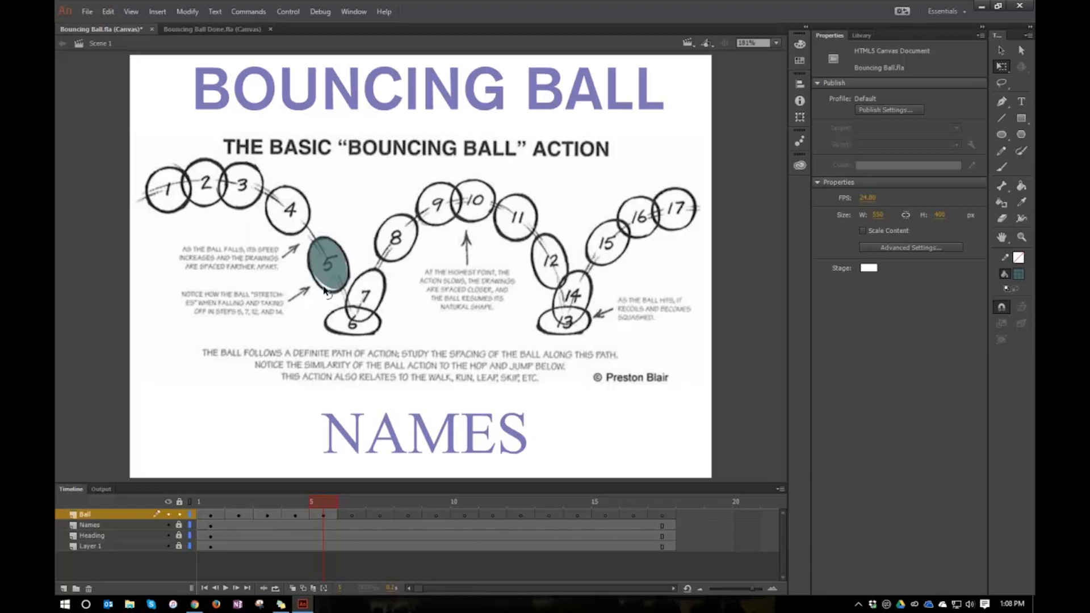
mouse_move(327, 285)
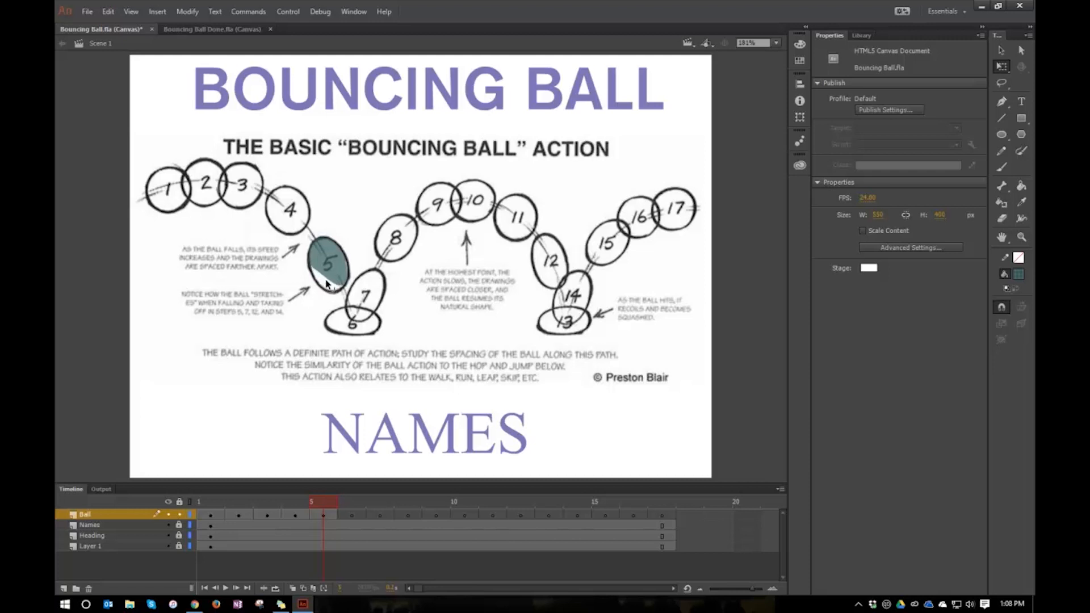
mouse_move(327, 292)
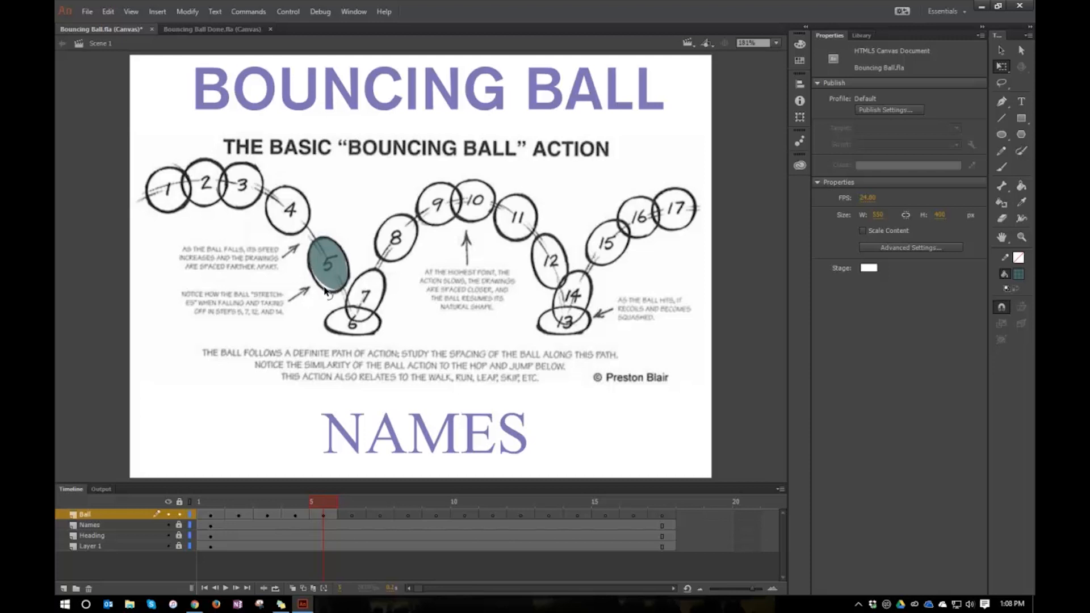
mouse_move(358, 270)
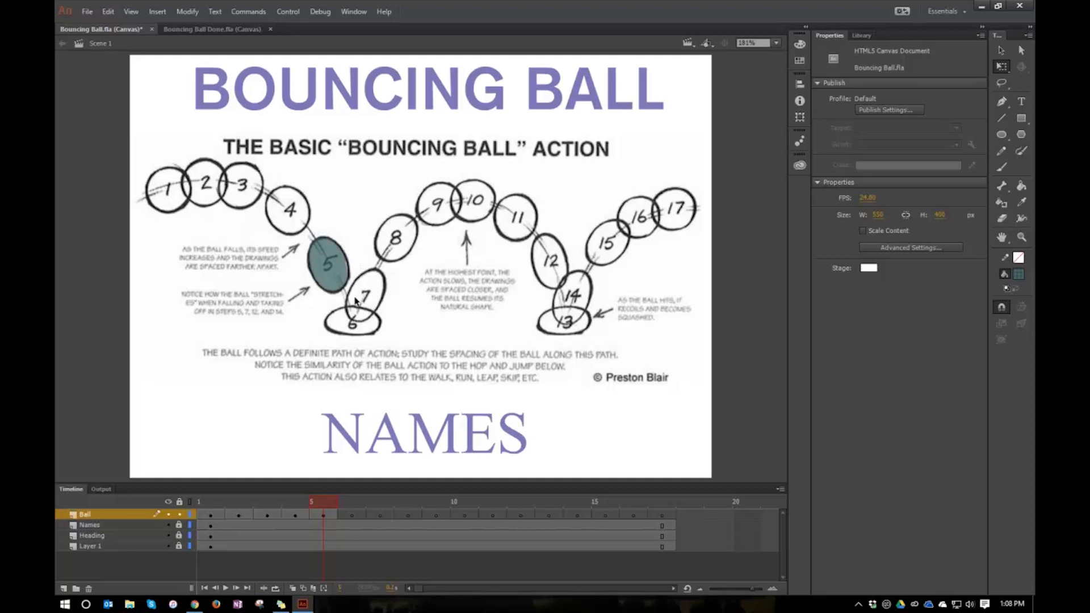
mouse_move(345, 290)
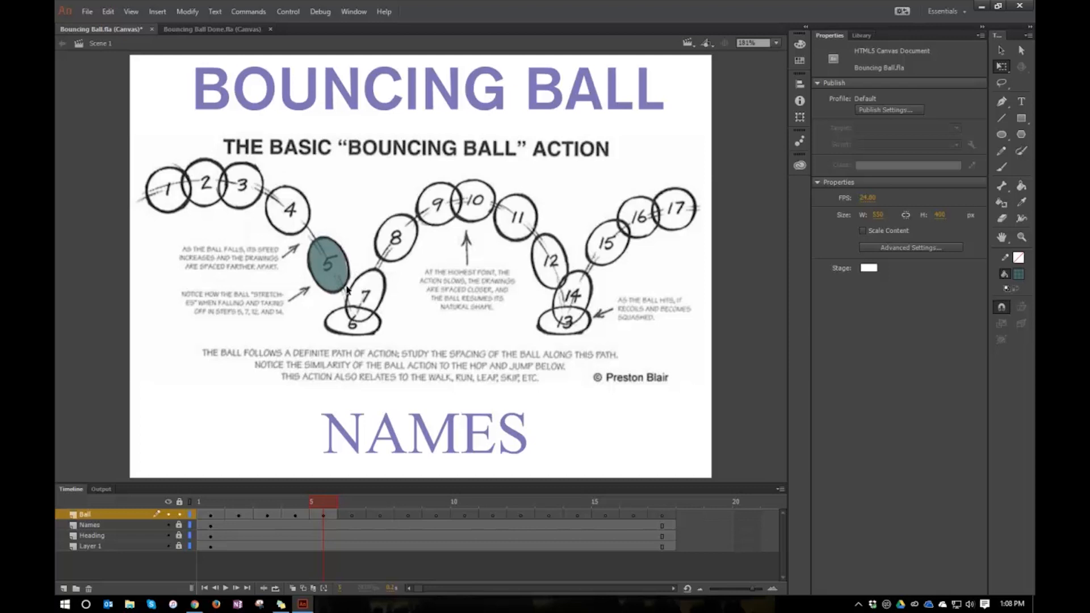
mouse_move(357, 281)
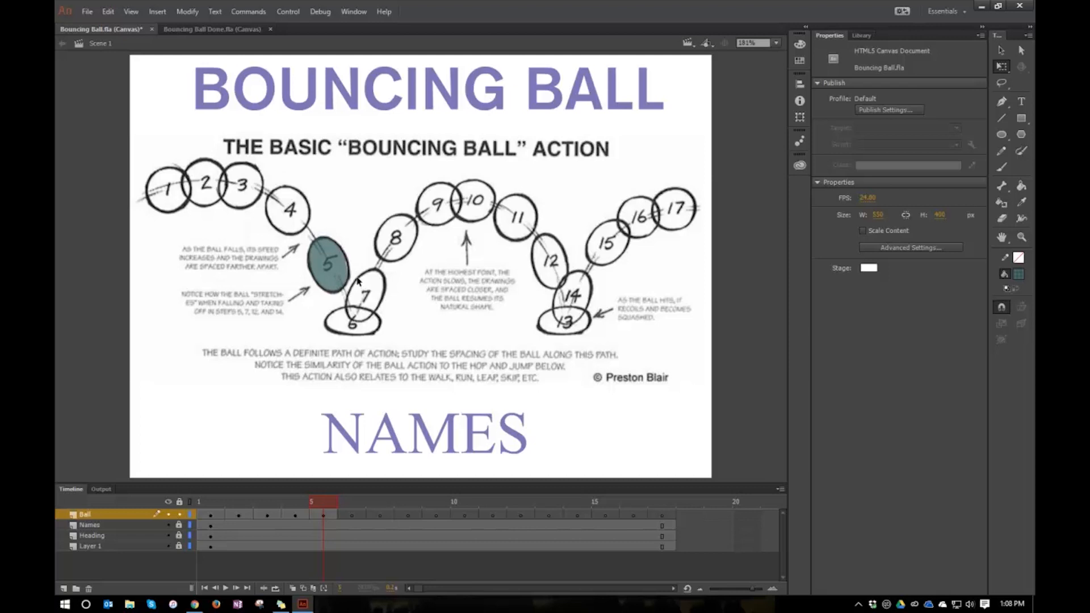
mouse_move(354, 279)
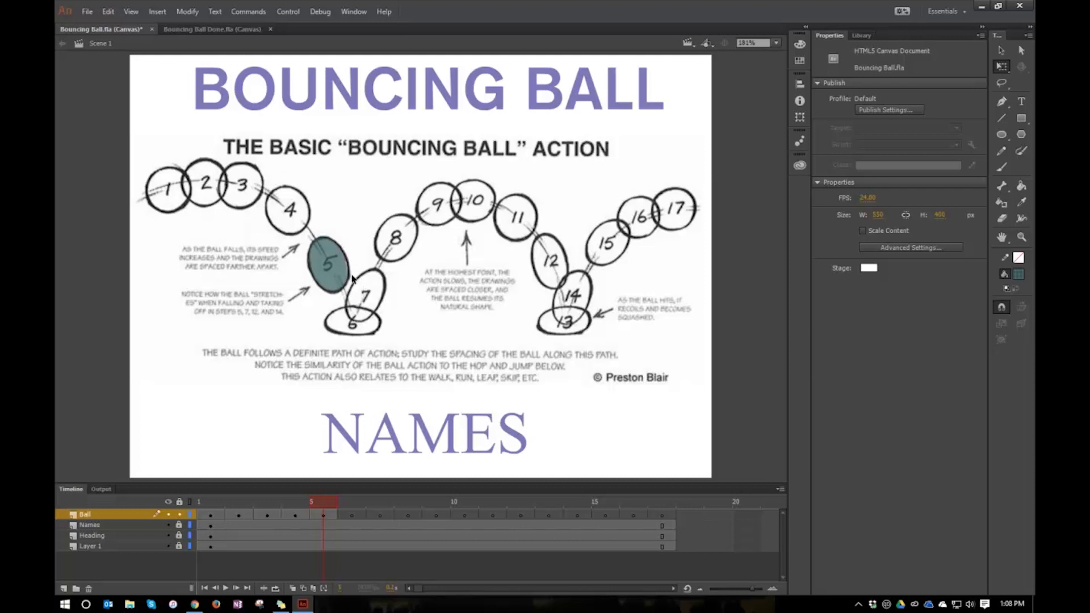
click(327, 265)
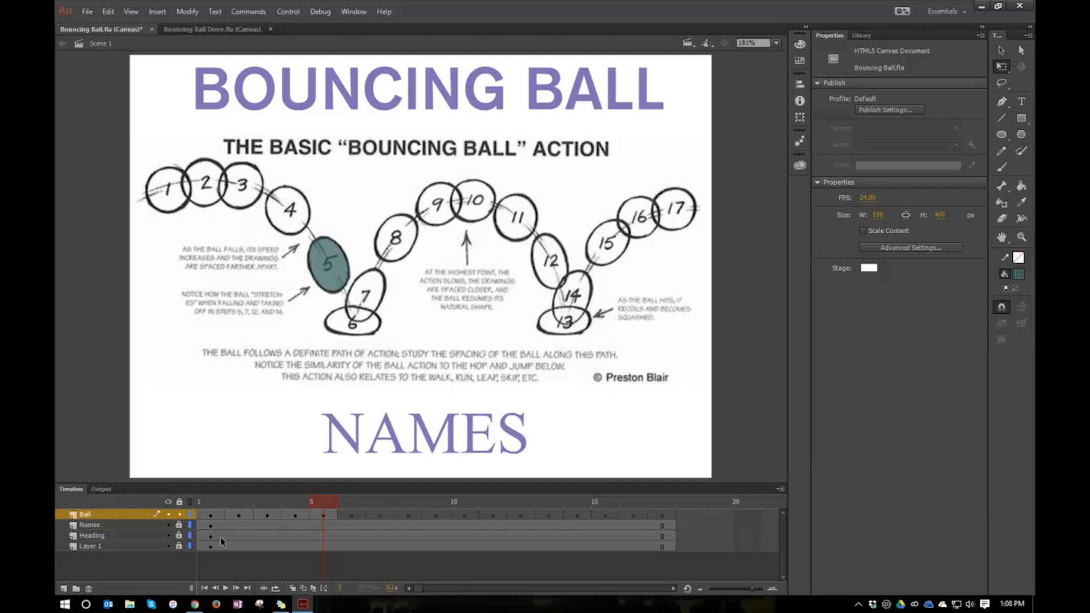
mouse_move(479, 135)
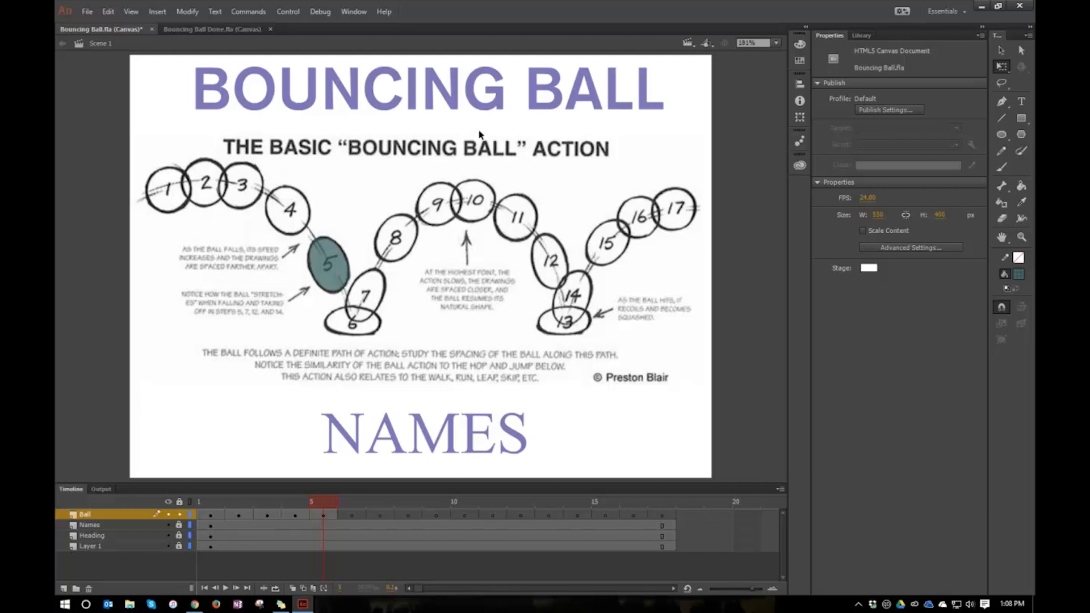
Hide Layer 1 so the reference drawing no longer shows
click(168, 546)
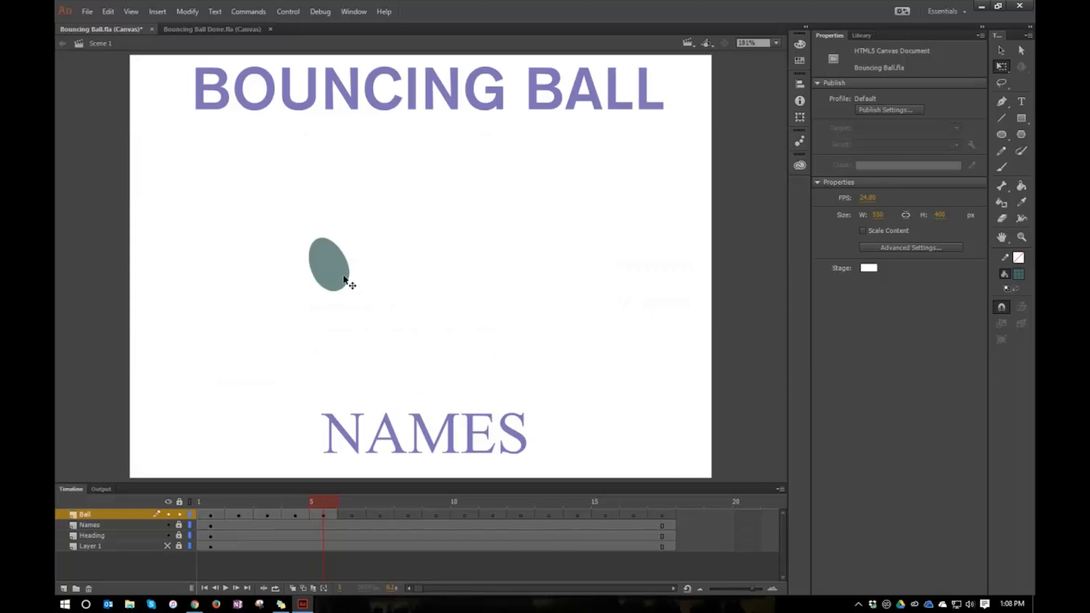
mouse_move(353, 262)
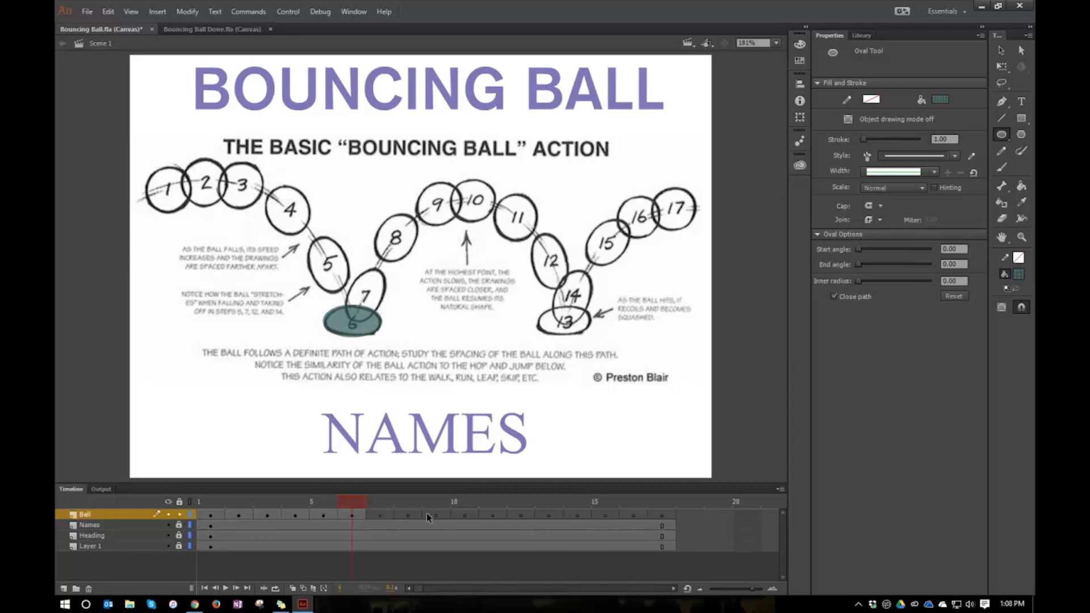
mouse_move(388, 519)
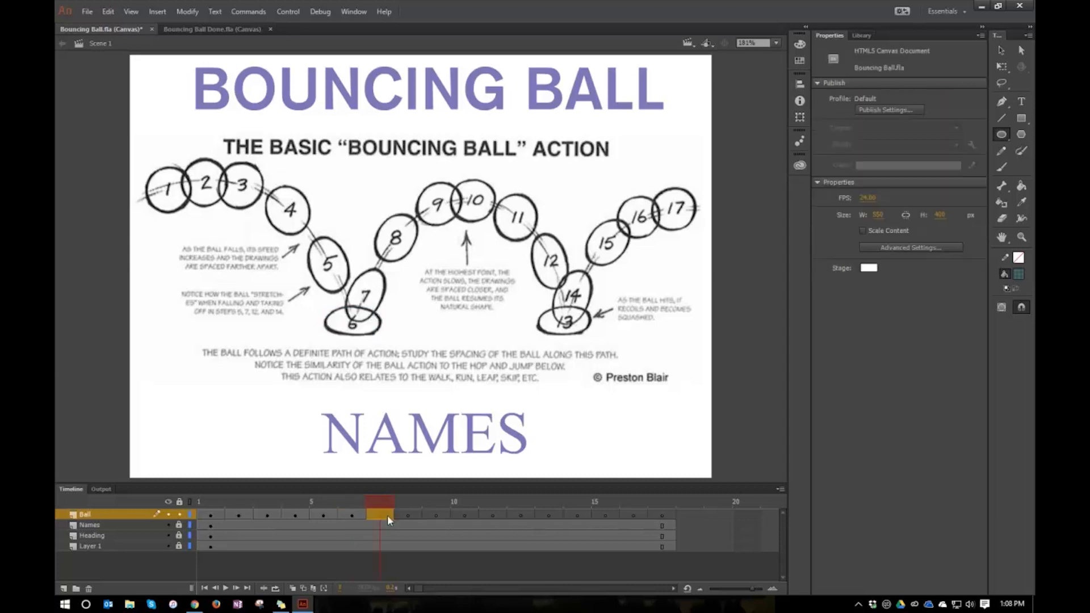
Move through frames 7 and 8 on the Ball layer for the next ball positions
click(379, 515)
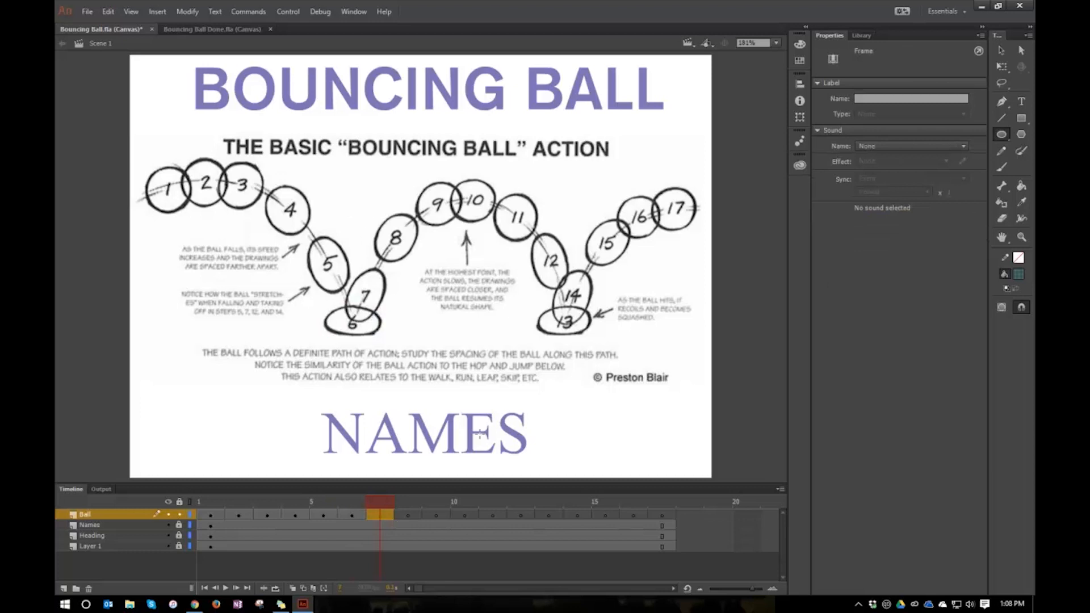
click(407, 501)
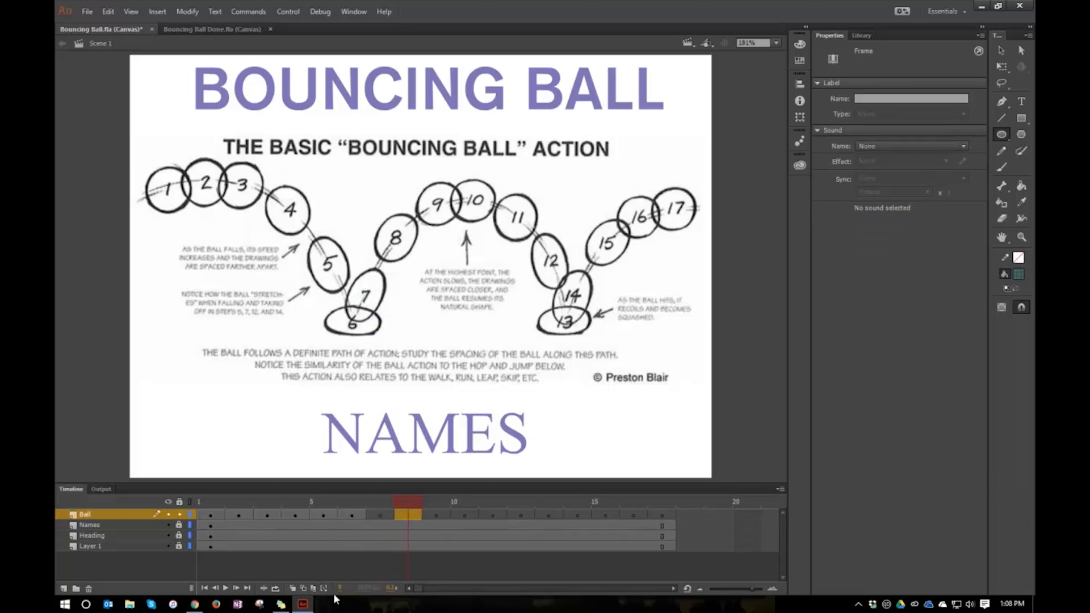
mouse_move(381, 515)
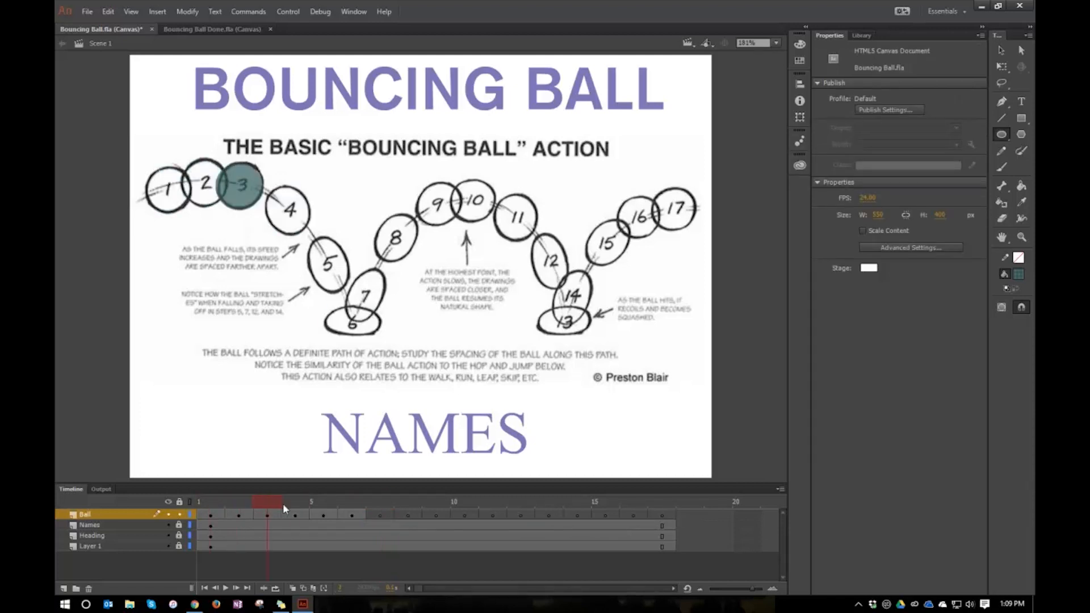
Check the ball drawing at an earlier frame on the Ball layer
click(351, 500)
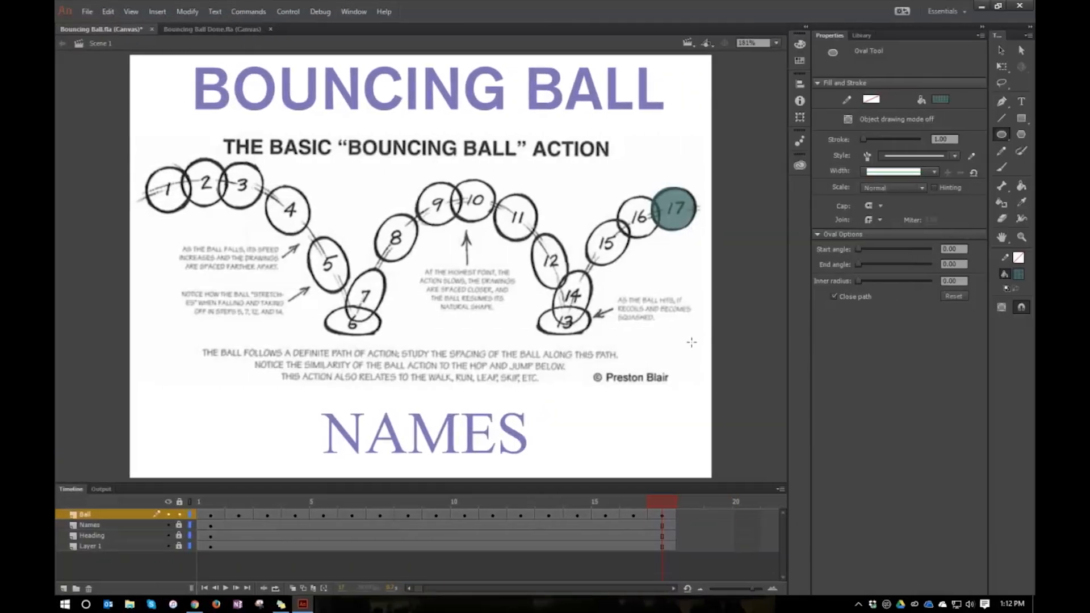
click(200, 501)
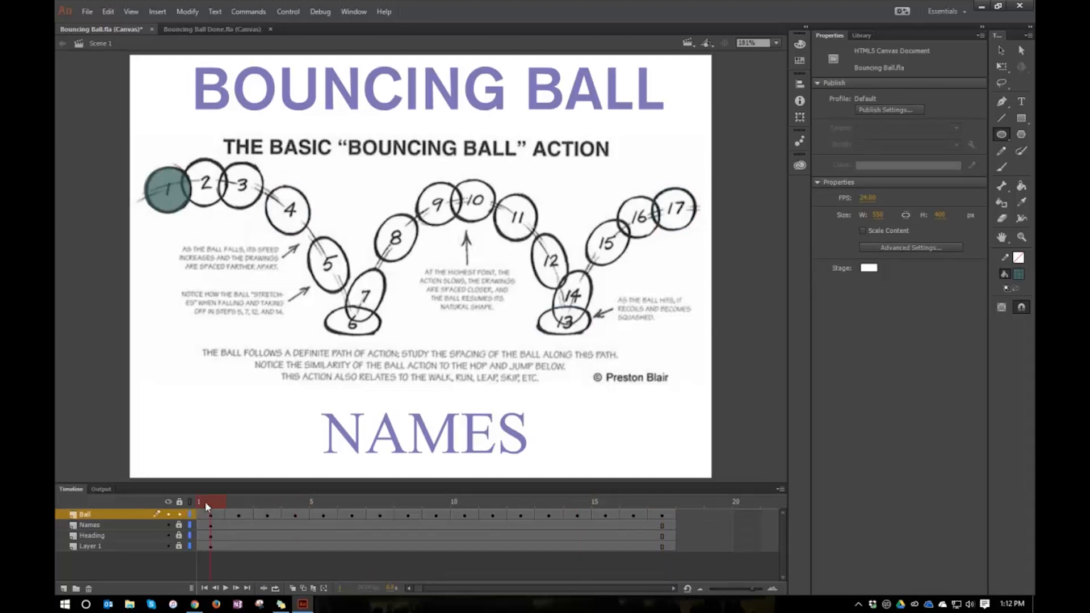
click(268, 501)
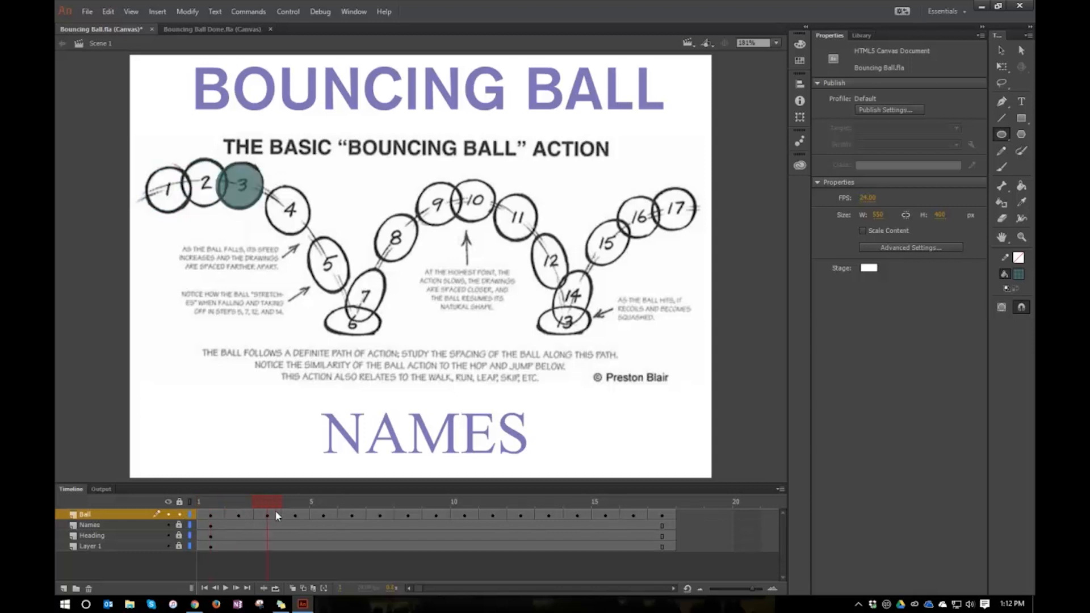
click(407, 500)
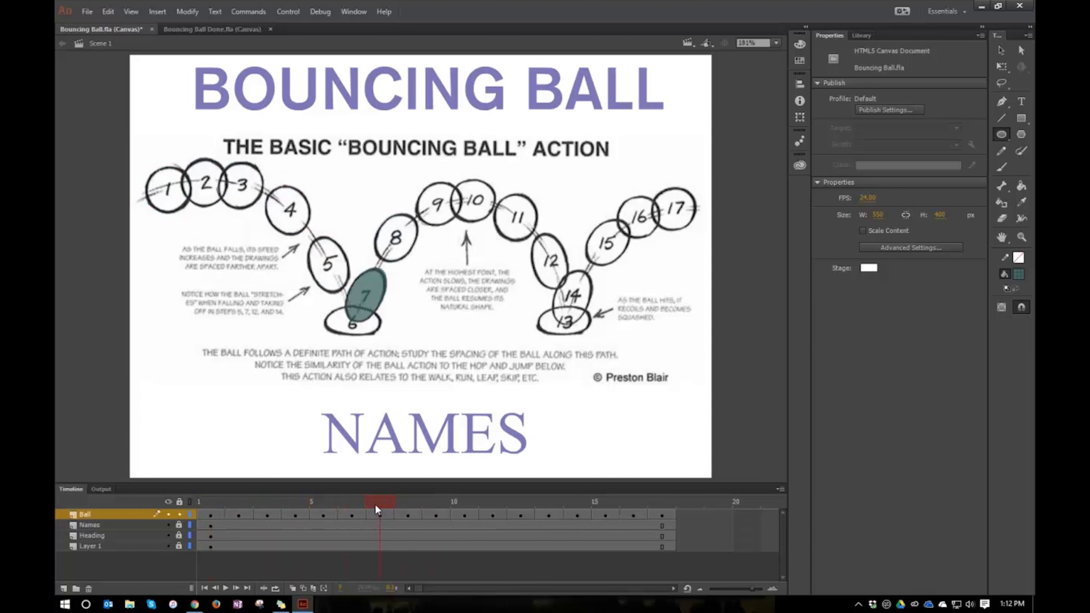
click(436, 515)
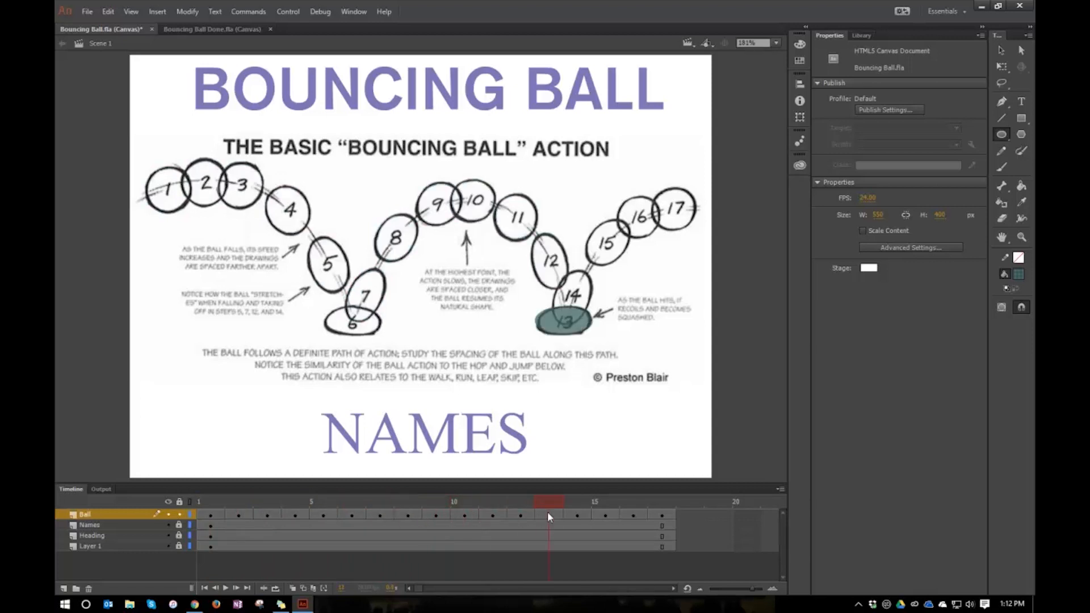
click(632, 514)
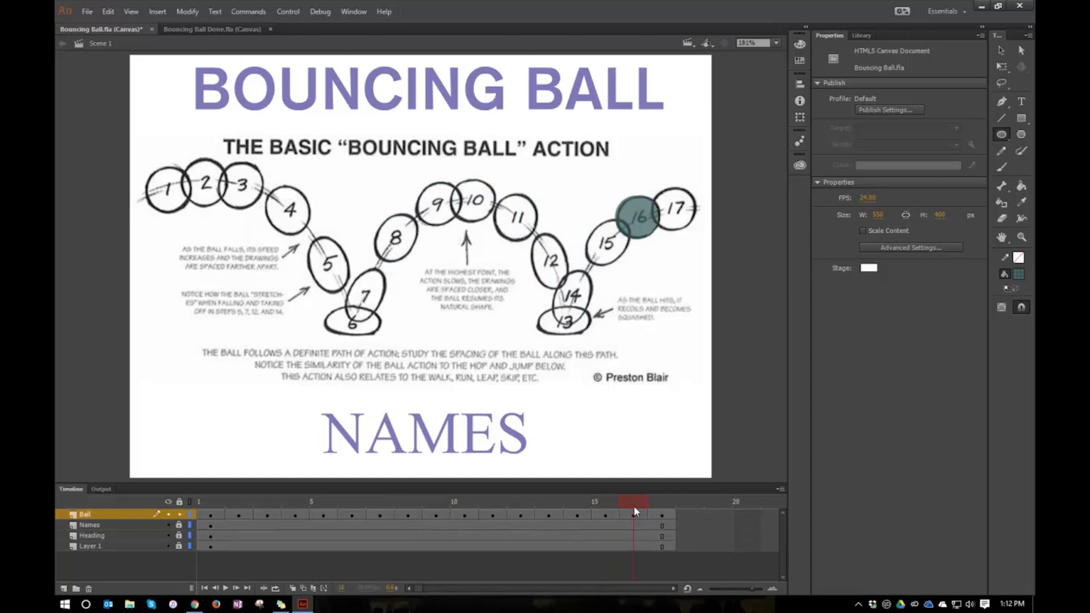
click(577, 501)
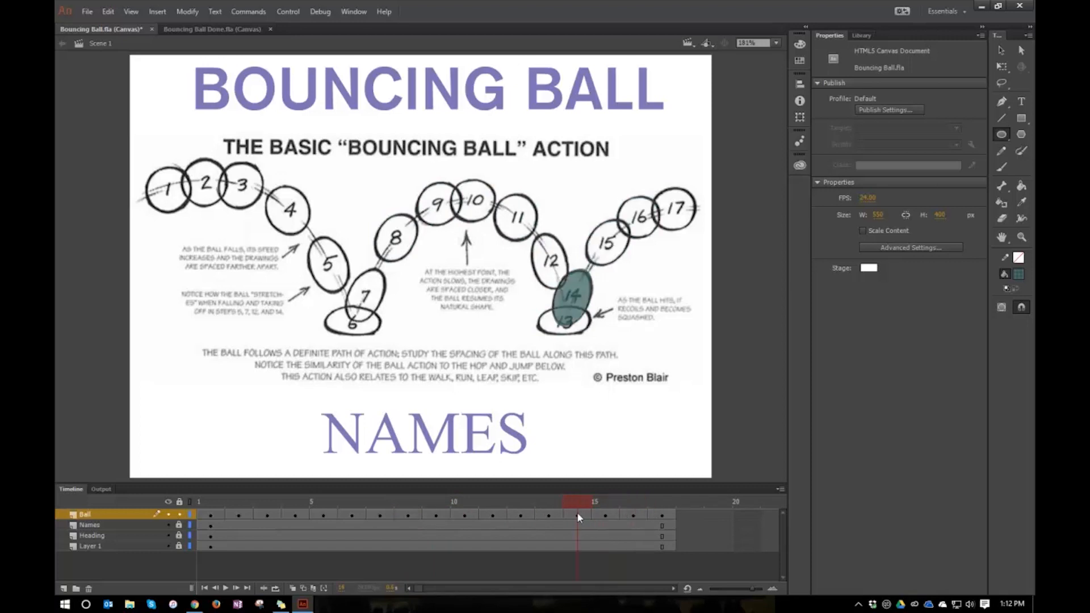
click(322, 501)
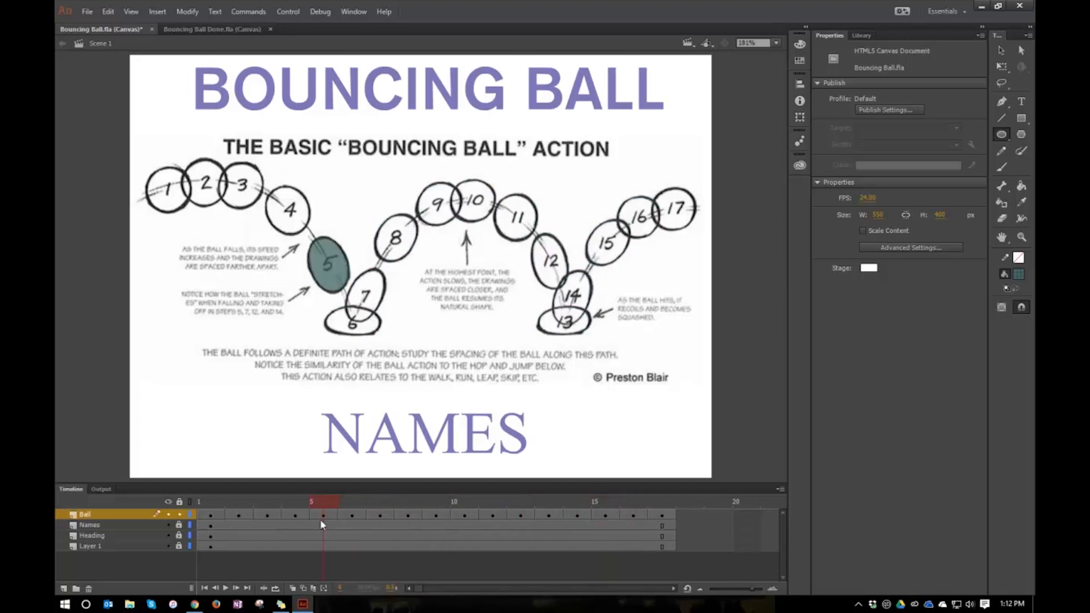
click(200, 515)
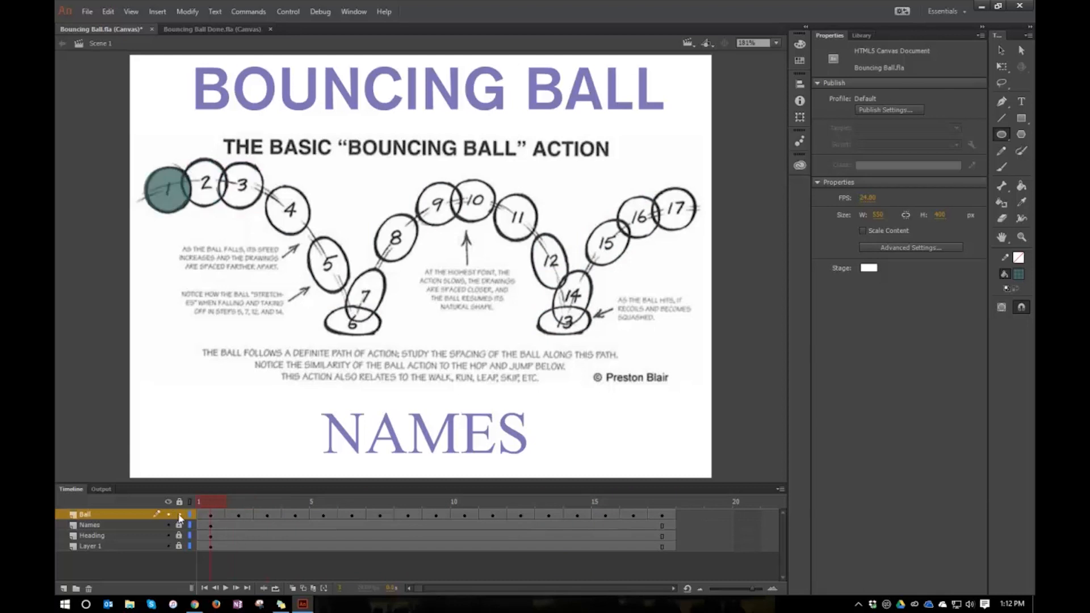
mouse_move(647, 333)
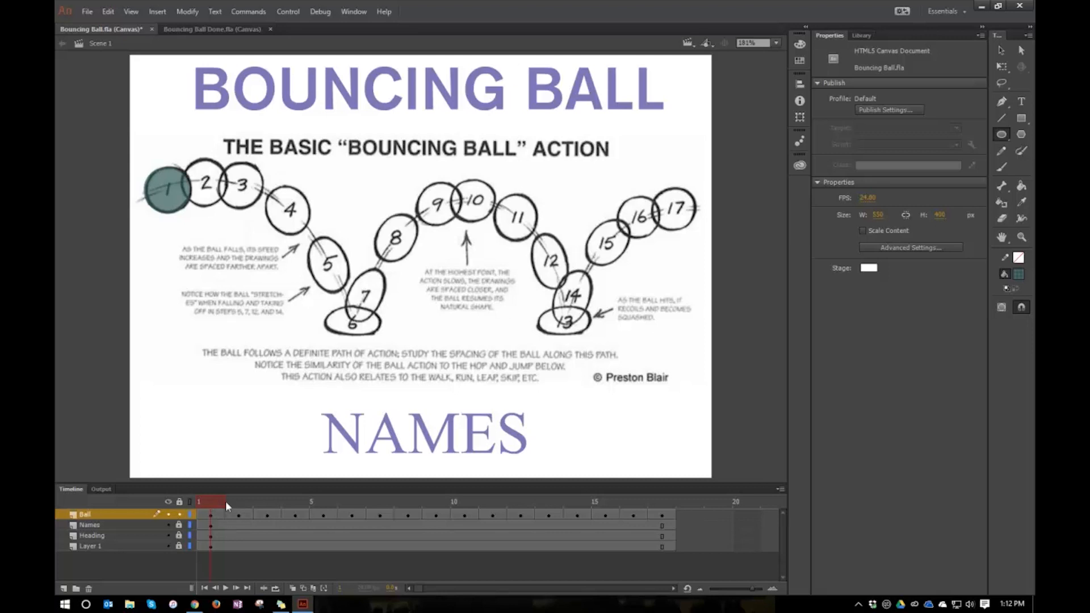
click(351, 501)
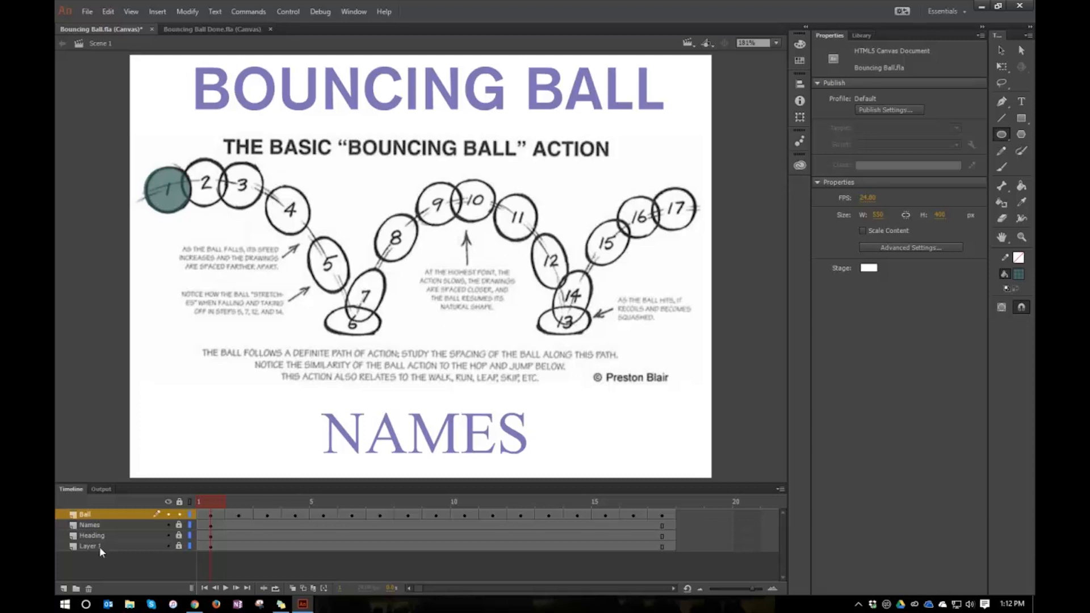
click(88, 546)
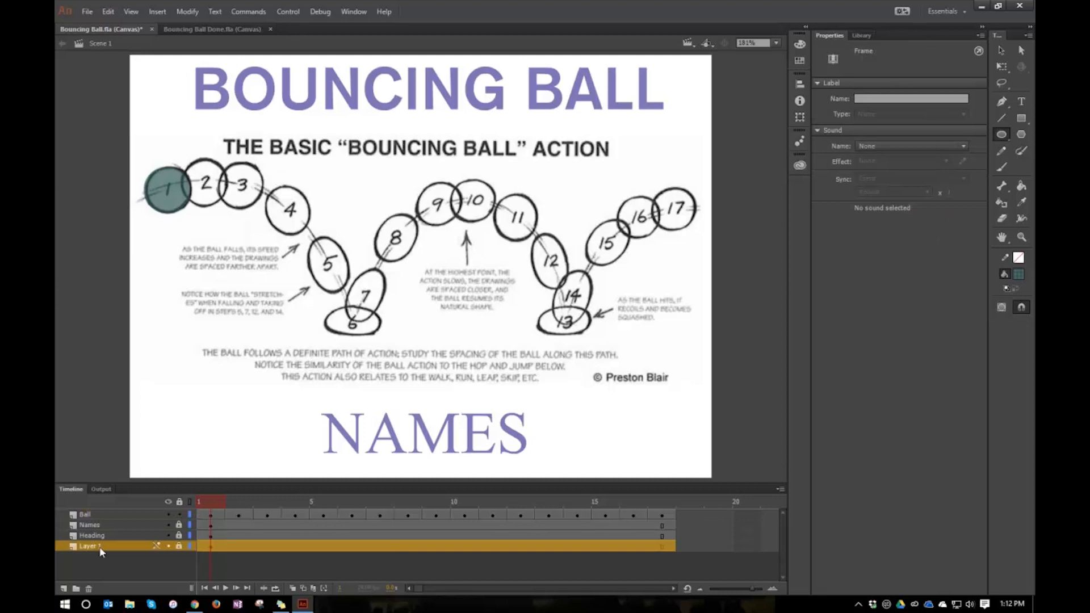
mouse_move(89, 591)
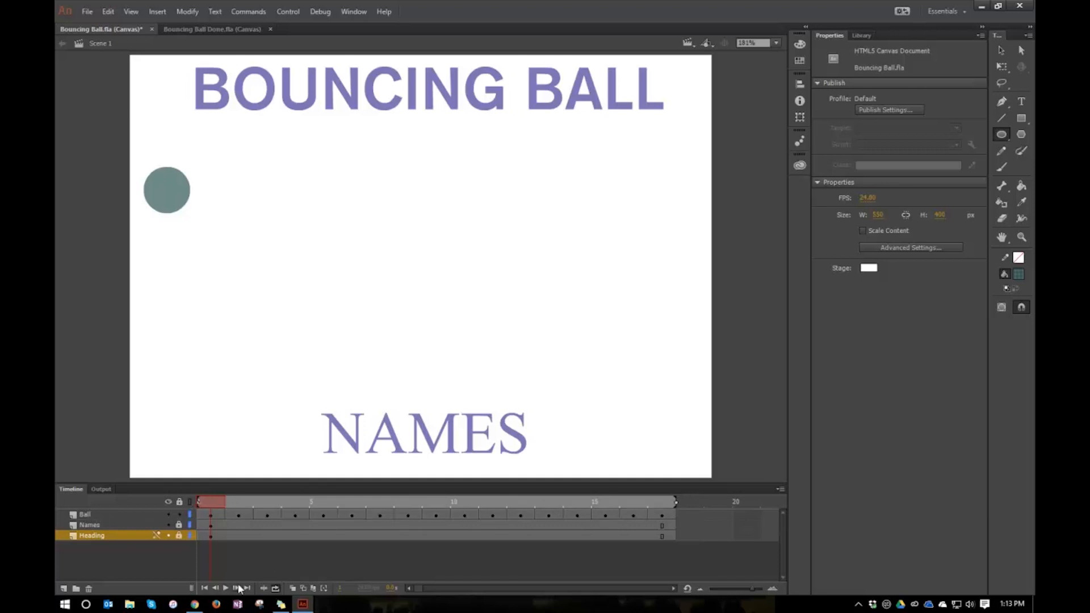
mouse_move(225, 587)
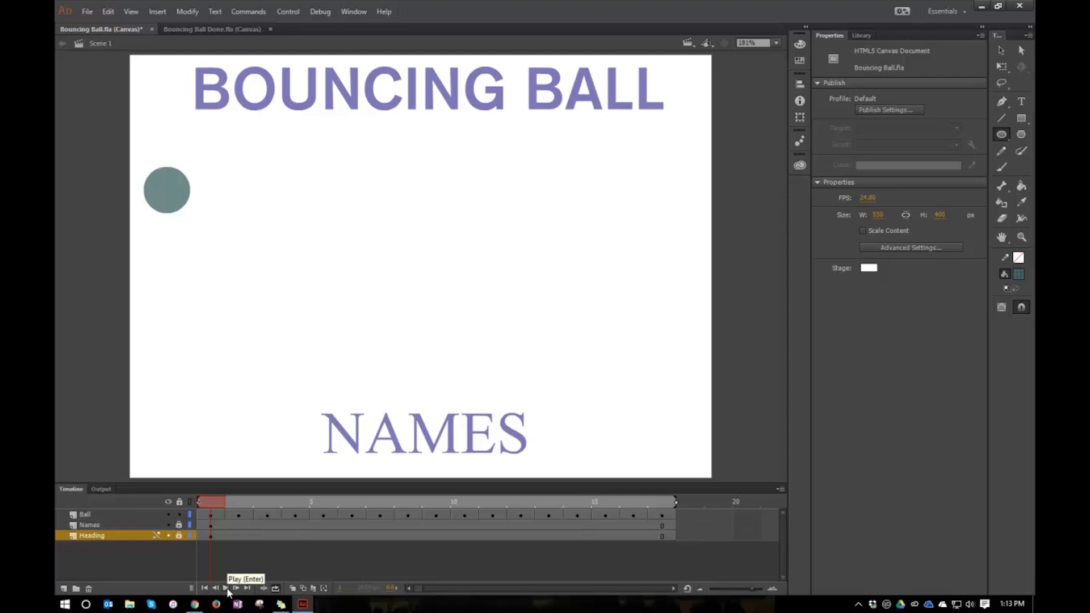
Play the bouncing ball animation once, then stop the playback
click(224, 587)
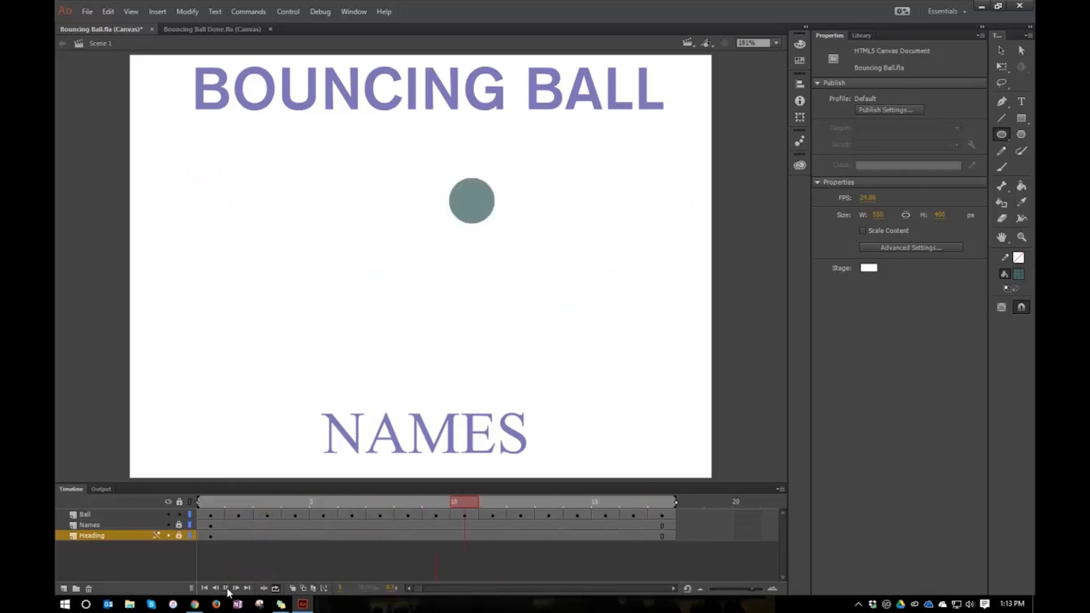
click(202, 501)
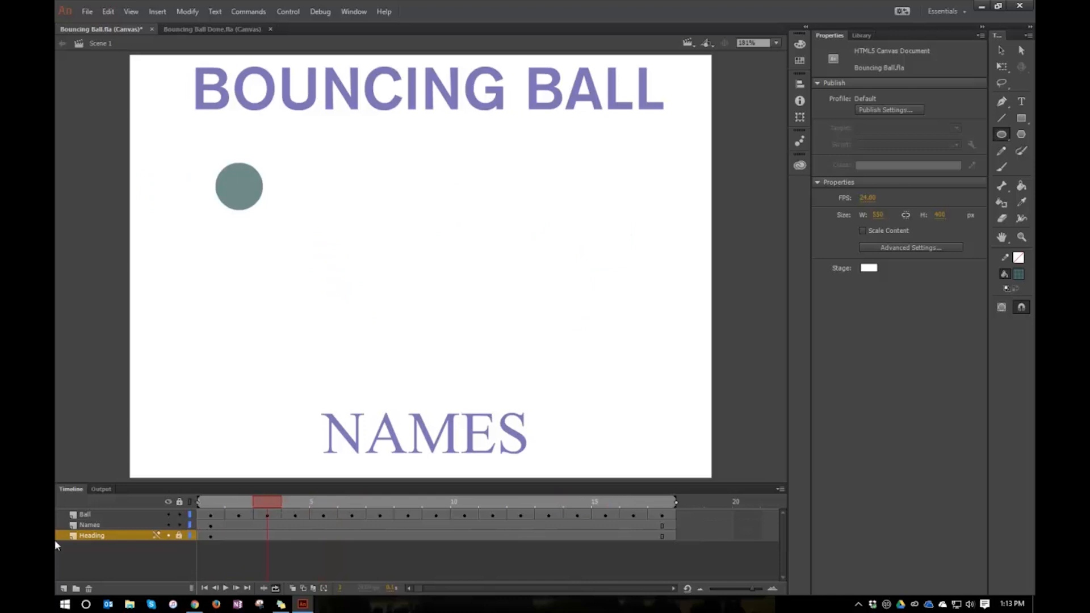
mouse_move(1017, 86)
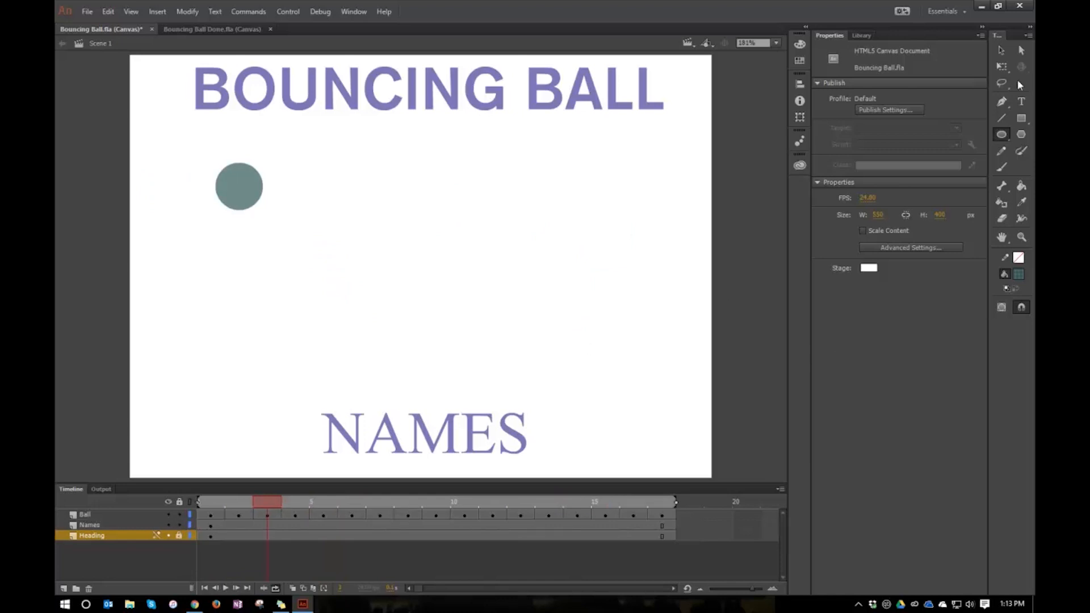
Replace the NAMES placeholder text with 'Mr Aarons' and finish editing
click(1021, 101)
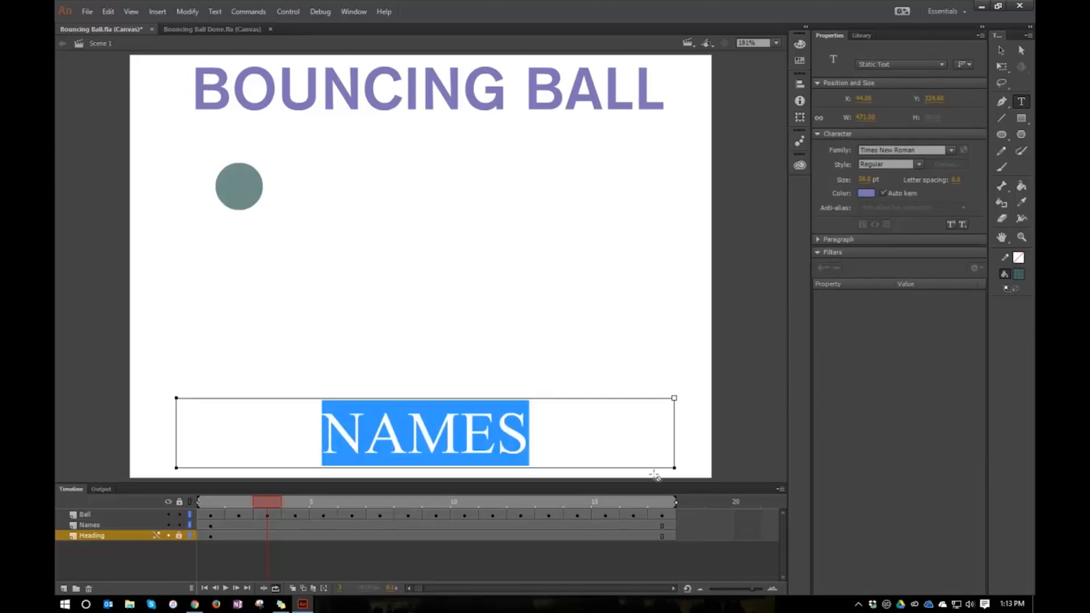
text(Mr Aarons)
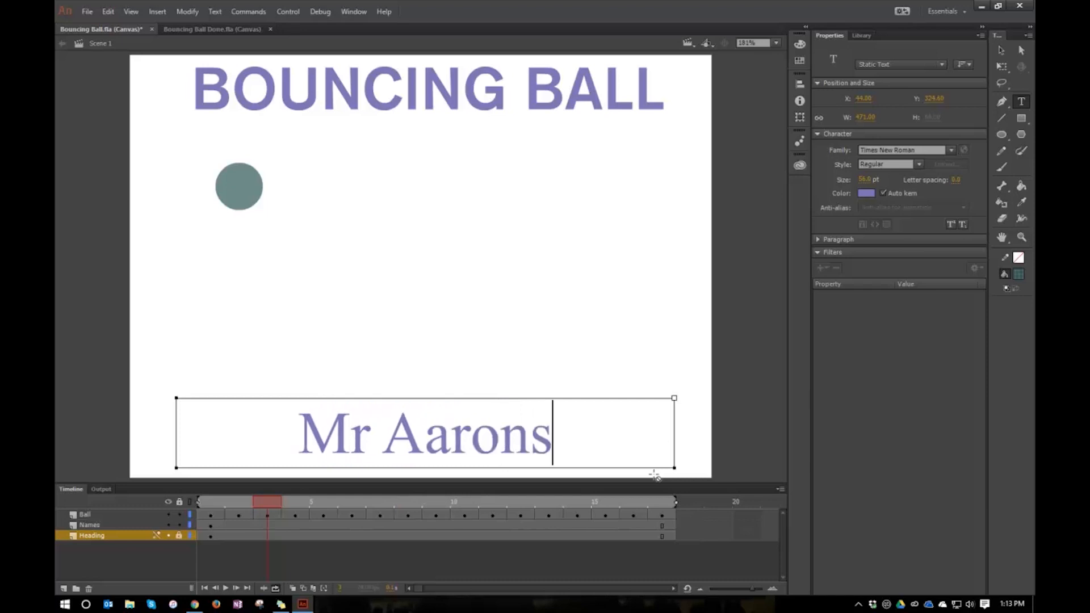
click(1001, 49)
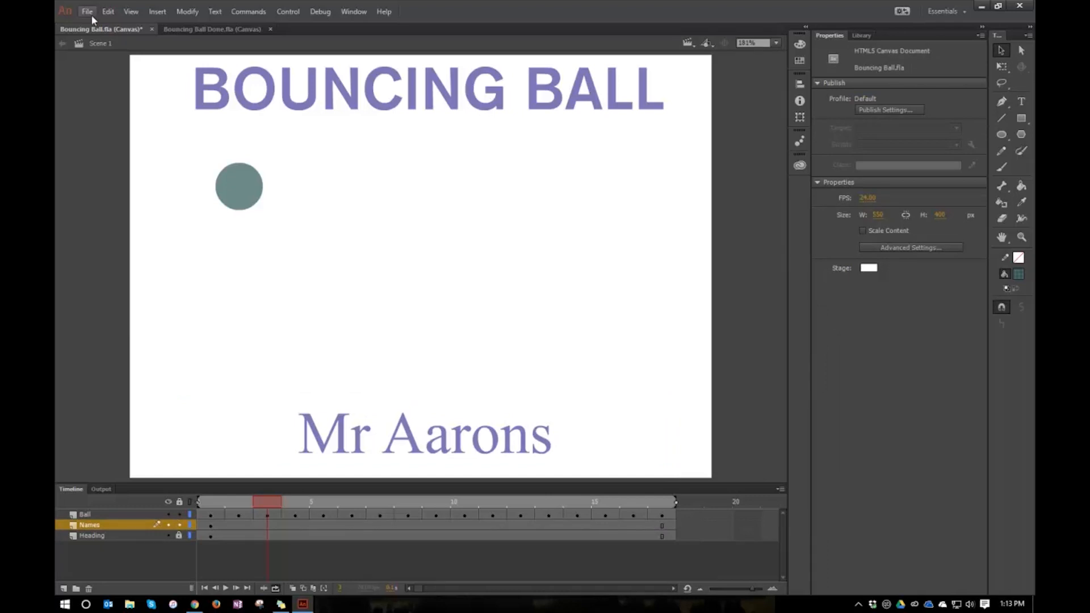
Export the movie as an SWF file named 'Mr Aarons bouncing ball' via File > Export
click(87, 12)
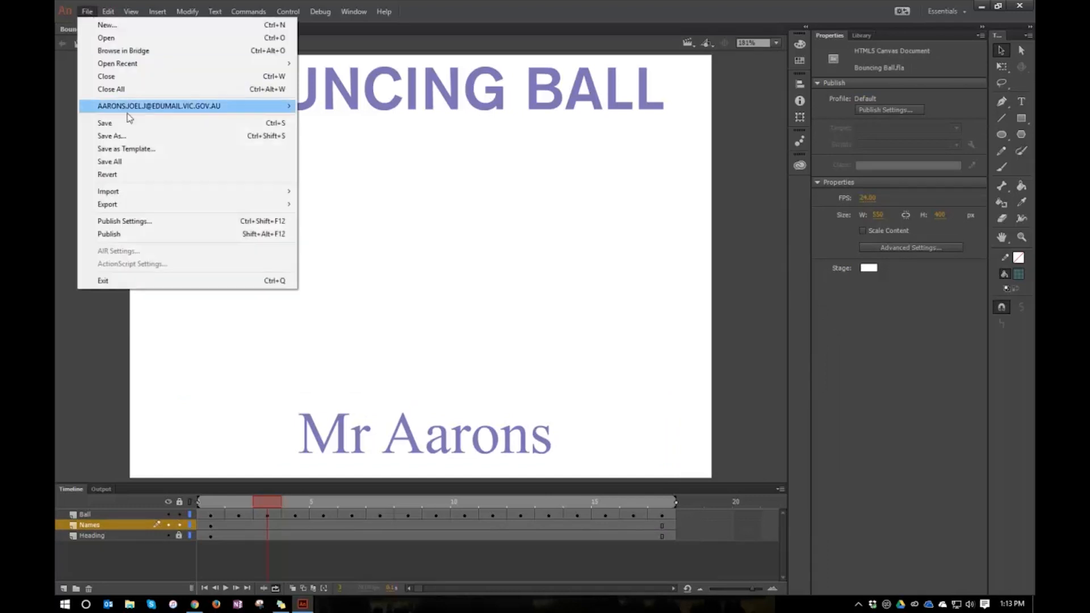
mouse_move(148, 205)
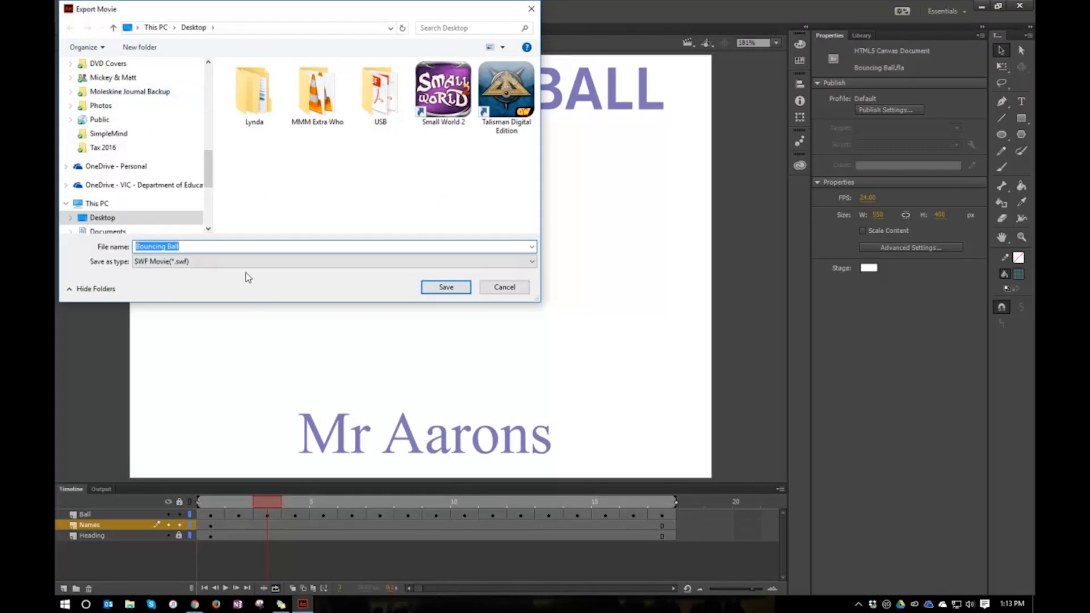
text(M)
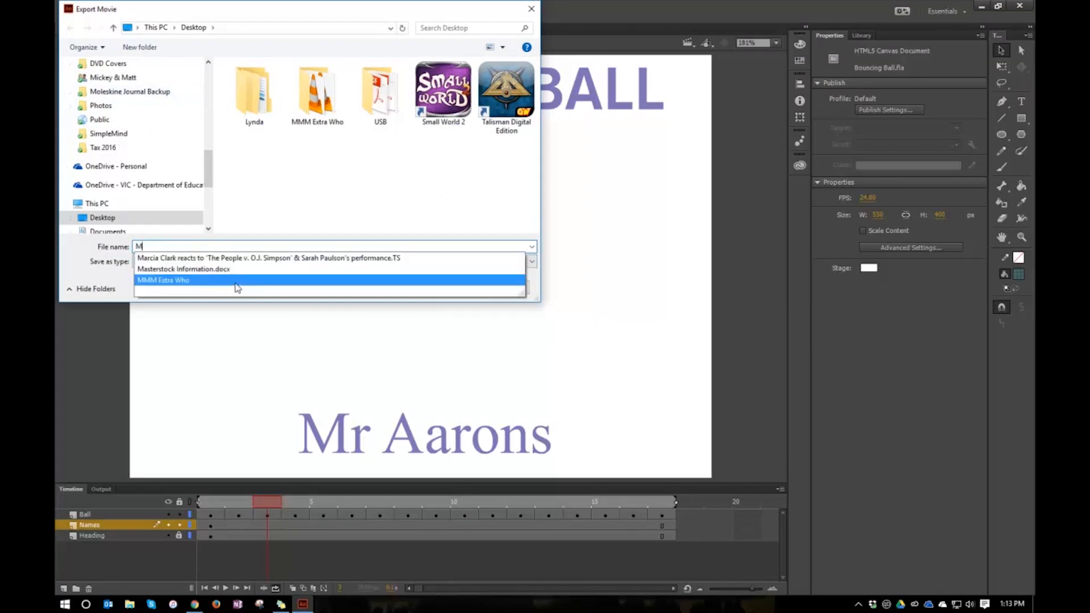
text(r Aarons)
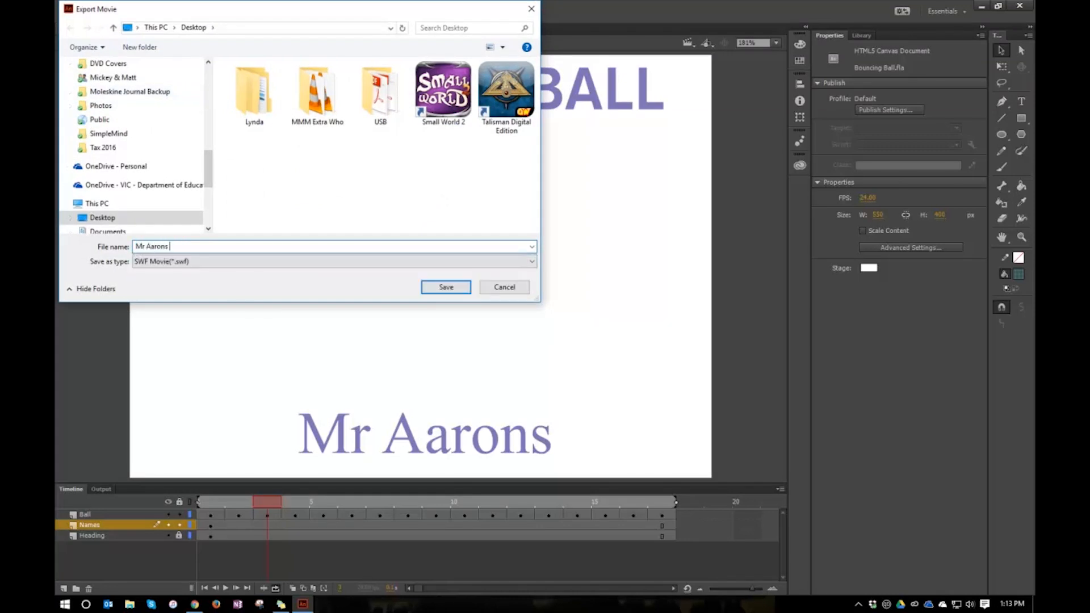
text(bouncing)
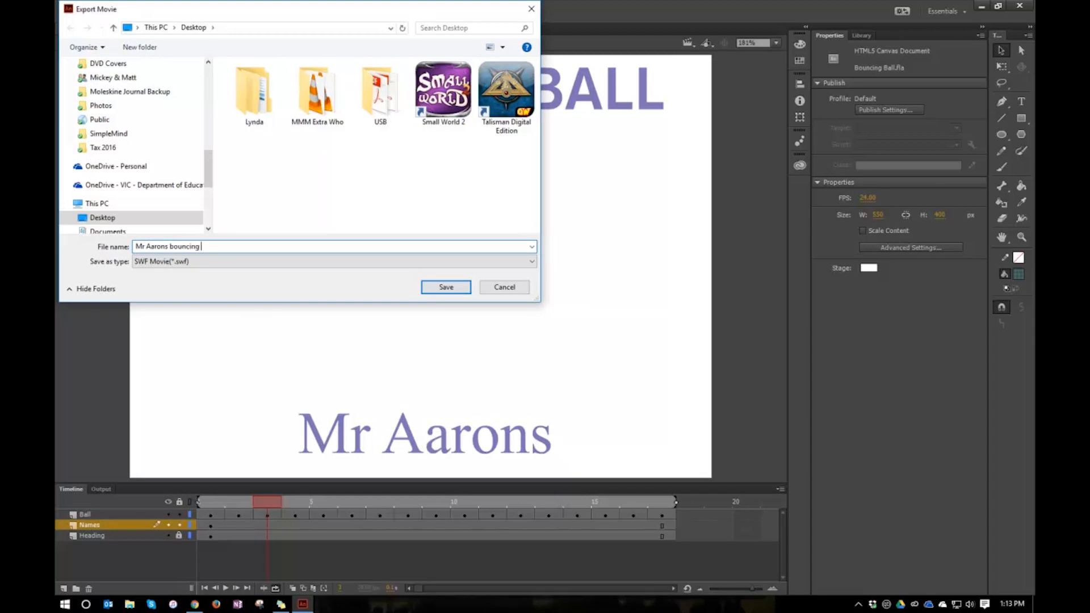
text(ball)
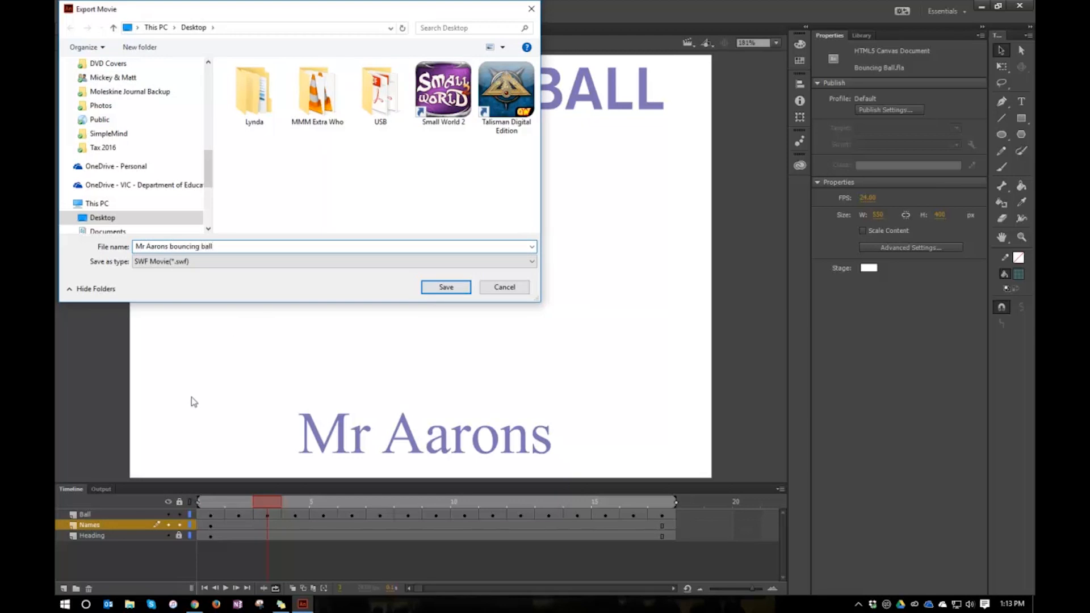
click(446, 286)
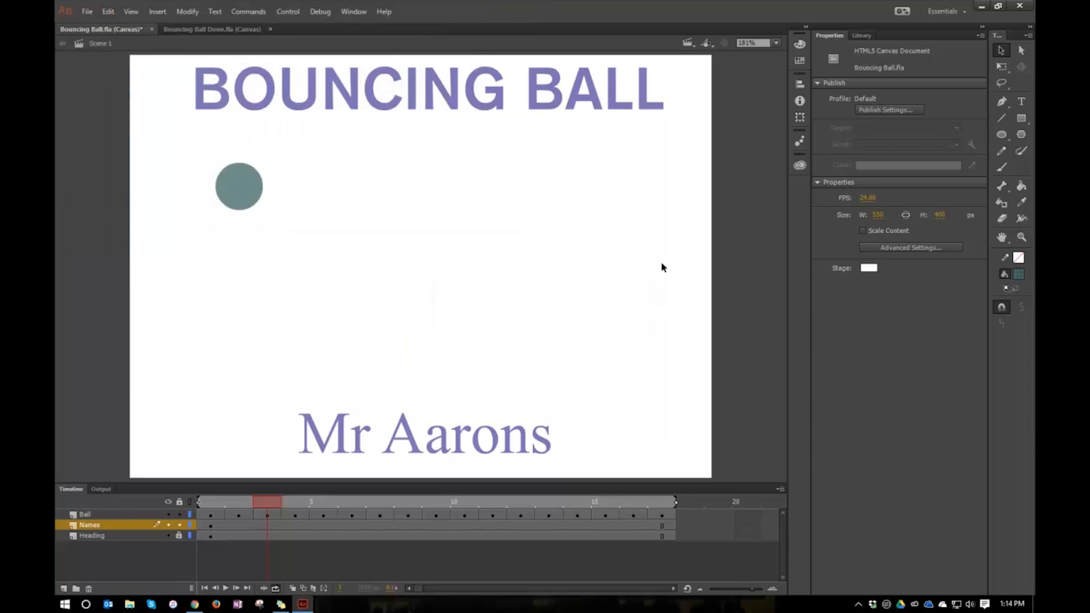
mouse_move(594, 343)
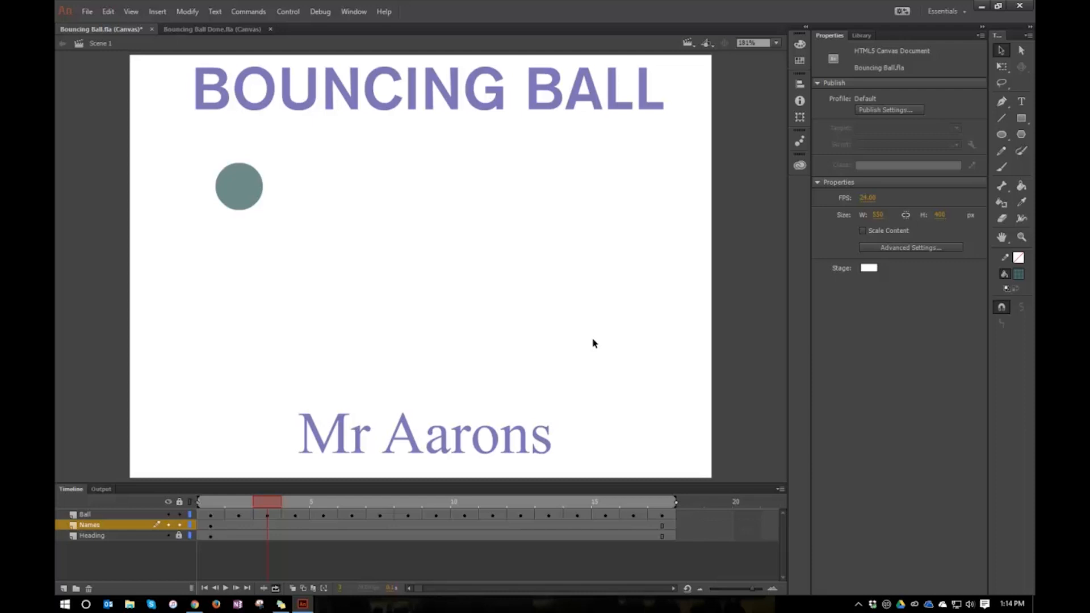
mouse_move(599, 349)
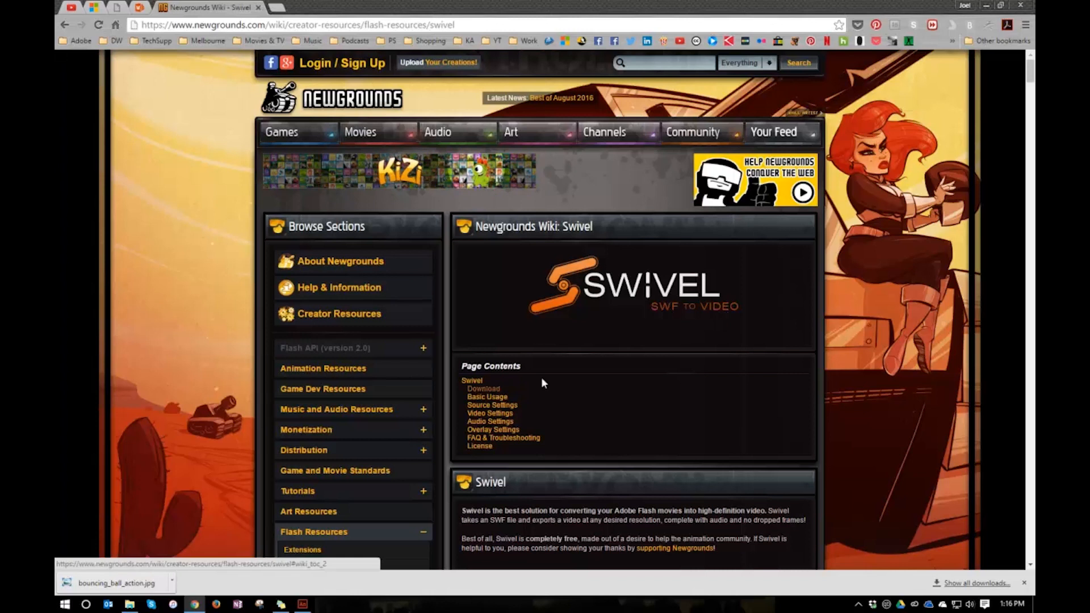
mouse_move(654, 378)
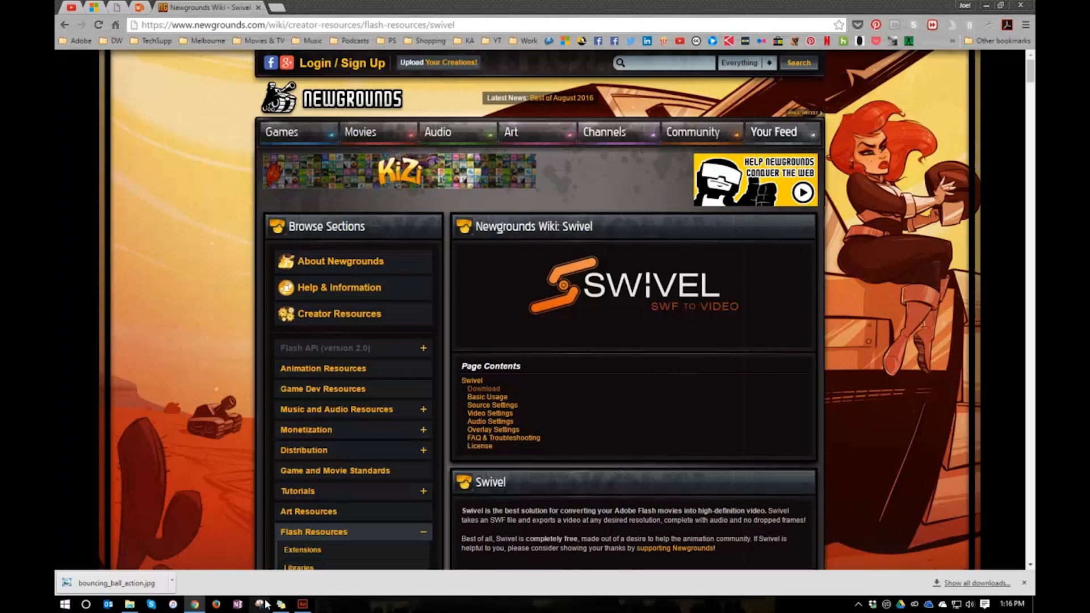
Bring Animate back to the front from the taskbar to the Bouncing Ball file
click(302, 604)
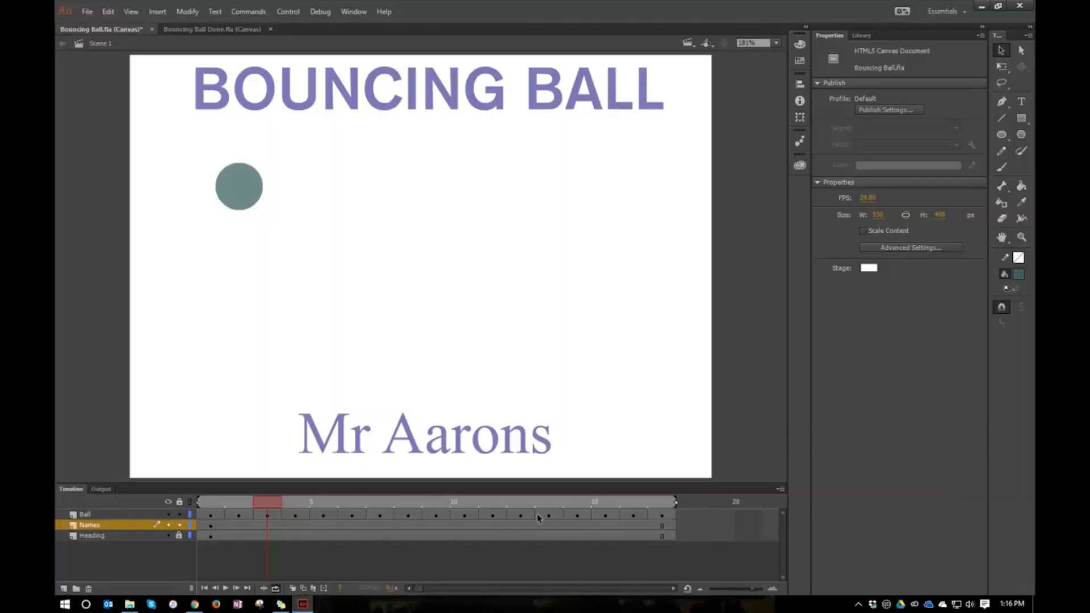
mouse_move(664, 509)
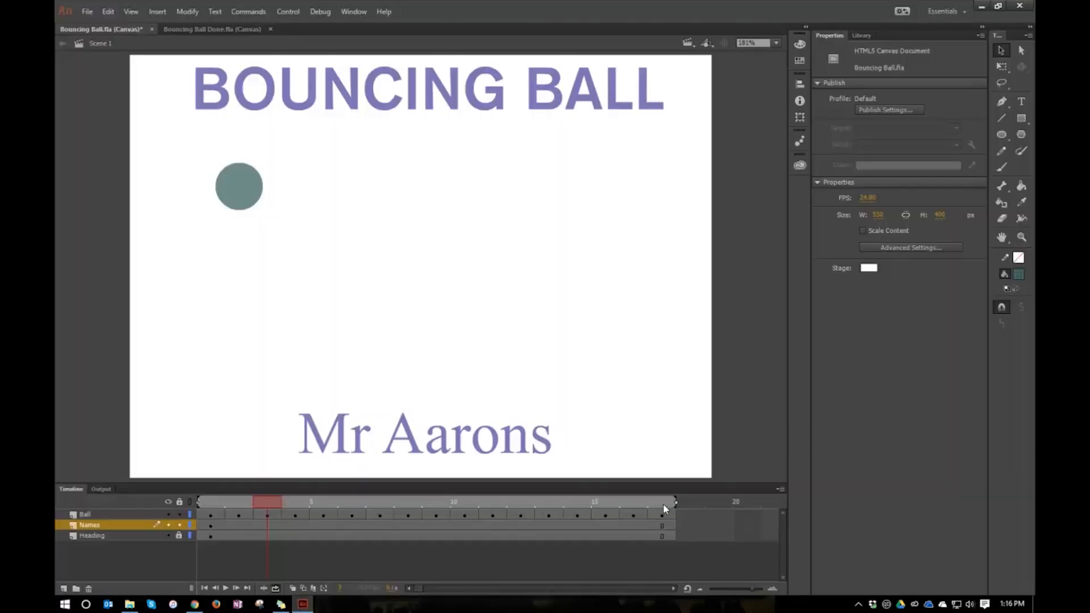
mouse_move(302, 603)
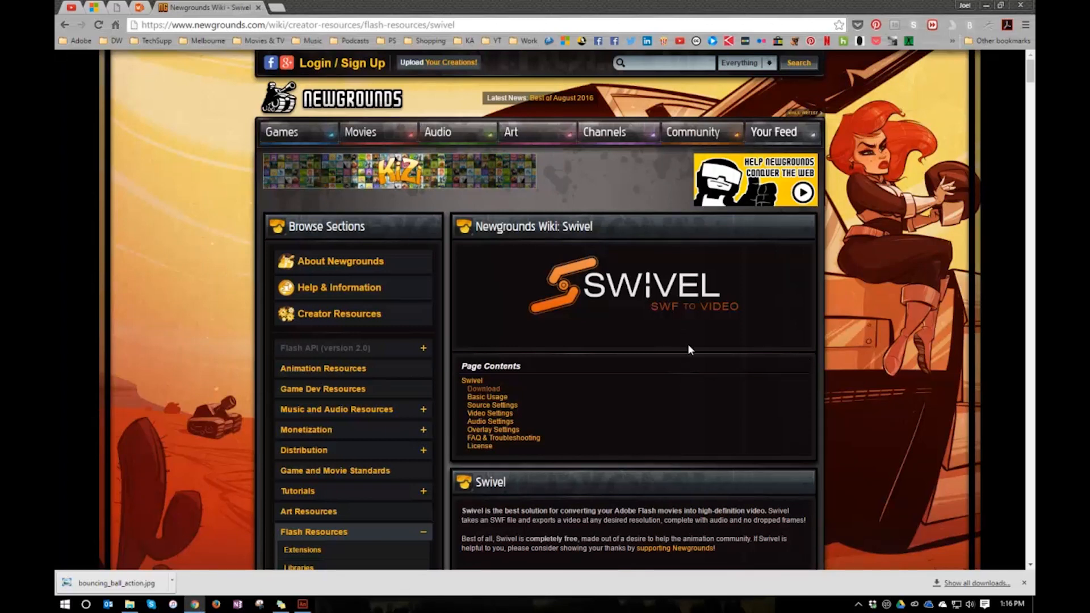
mouse_move(828, 398)
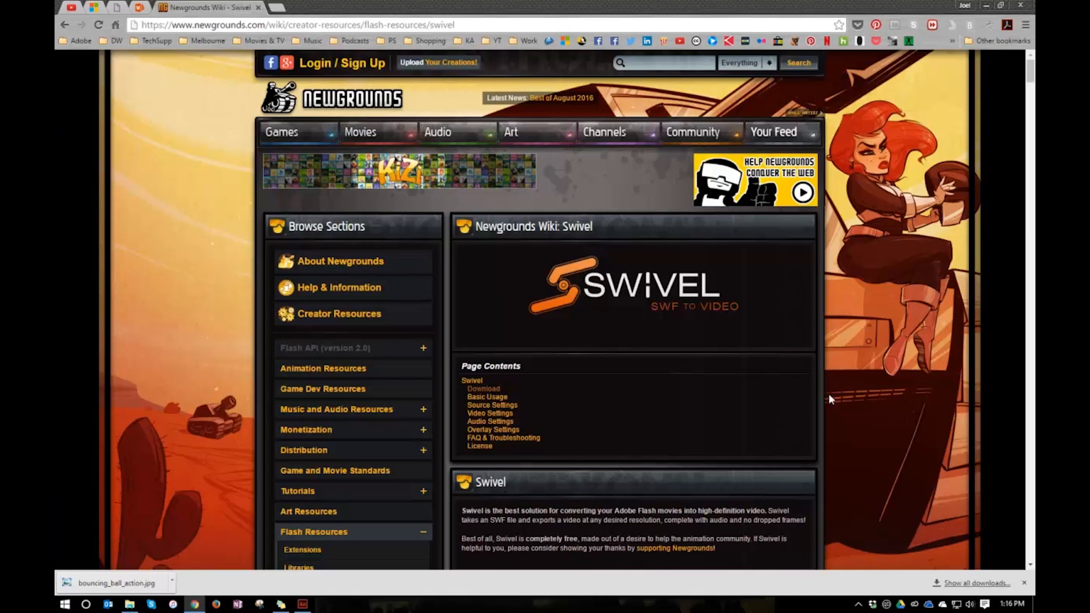
mouse_move(869, 374)
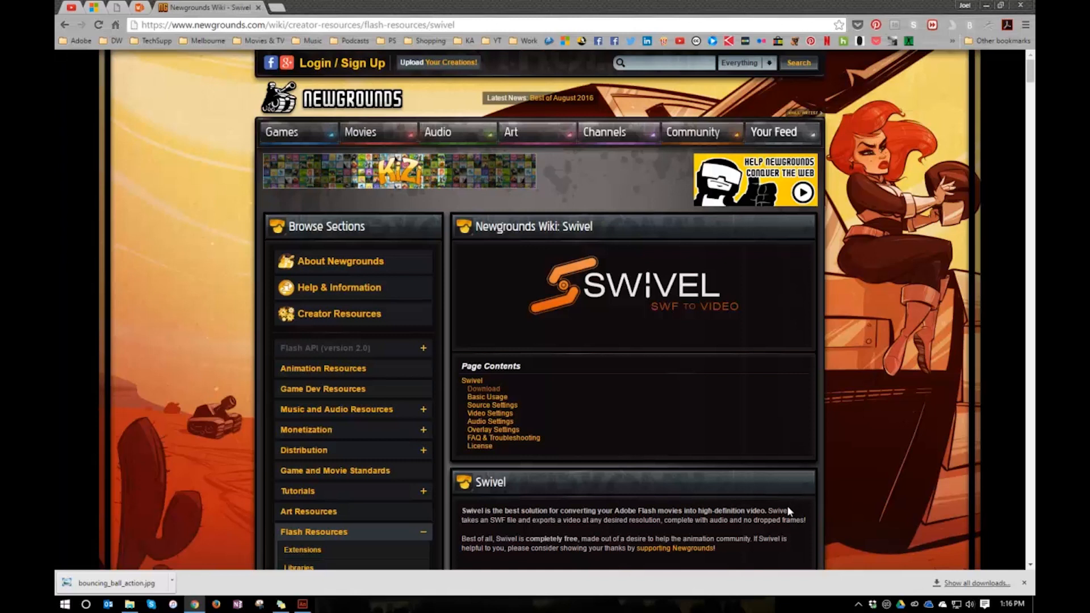
mouse_move(786, 511)
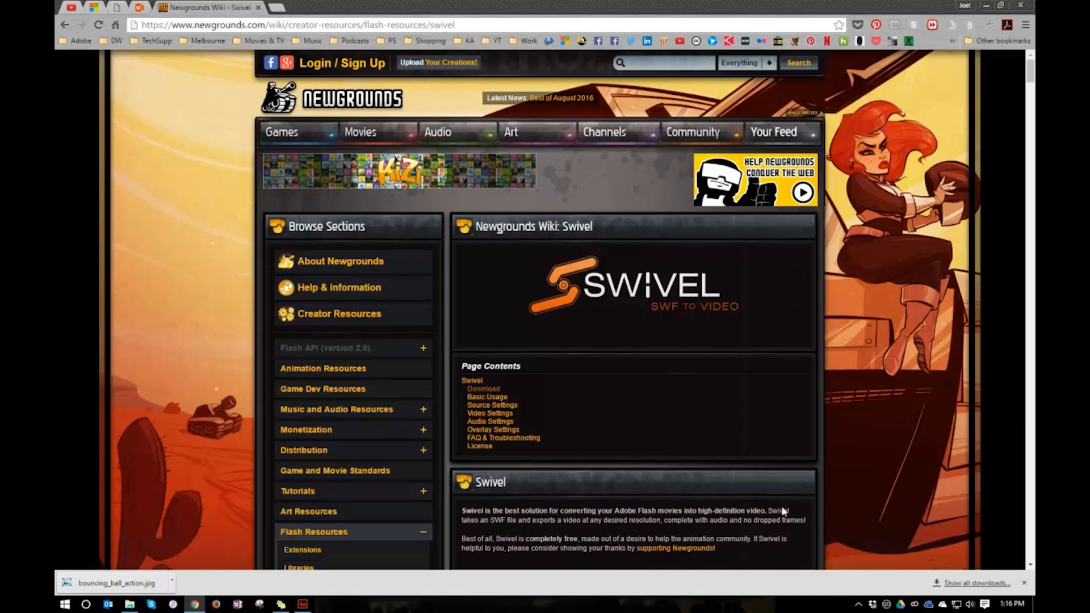
mouse_move(339, 580)
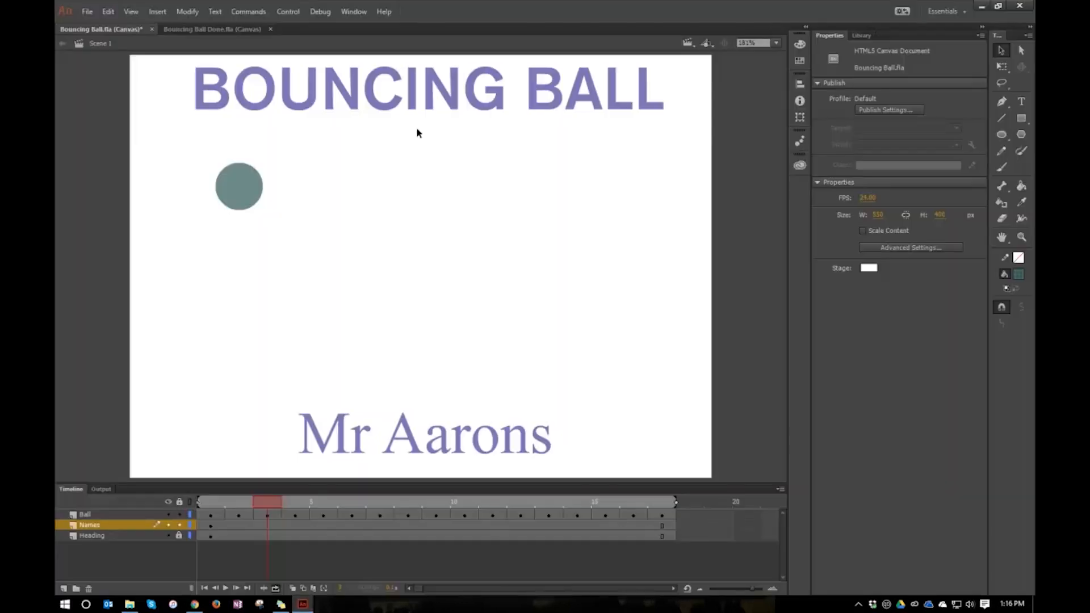
Play the finished bounce, stop it, and play it again from the timeline
click(225, 588)
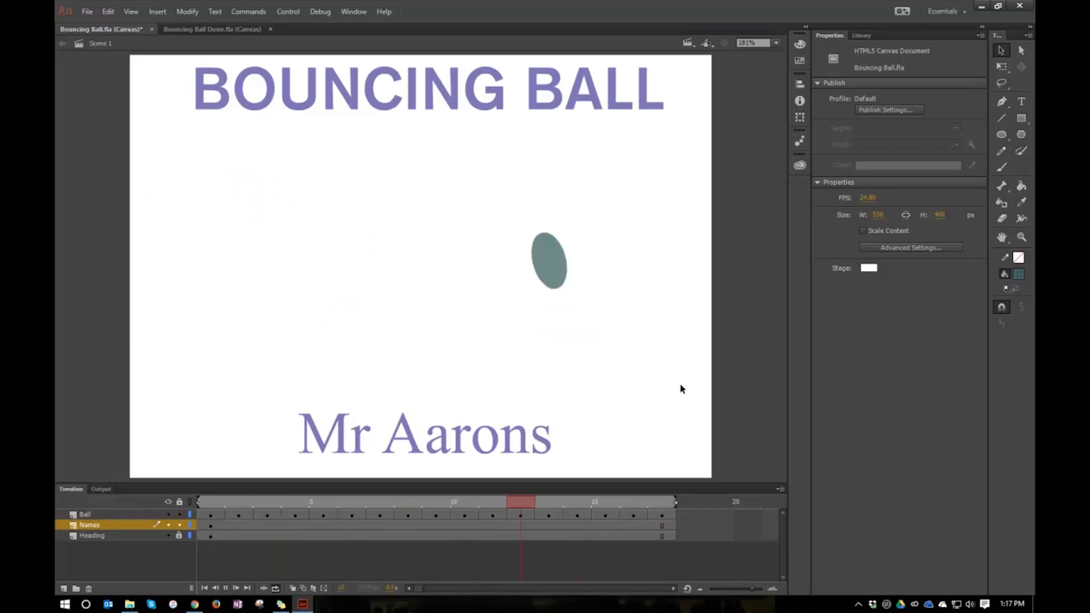
click(294, 500)
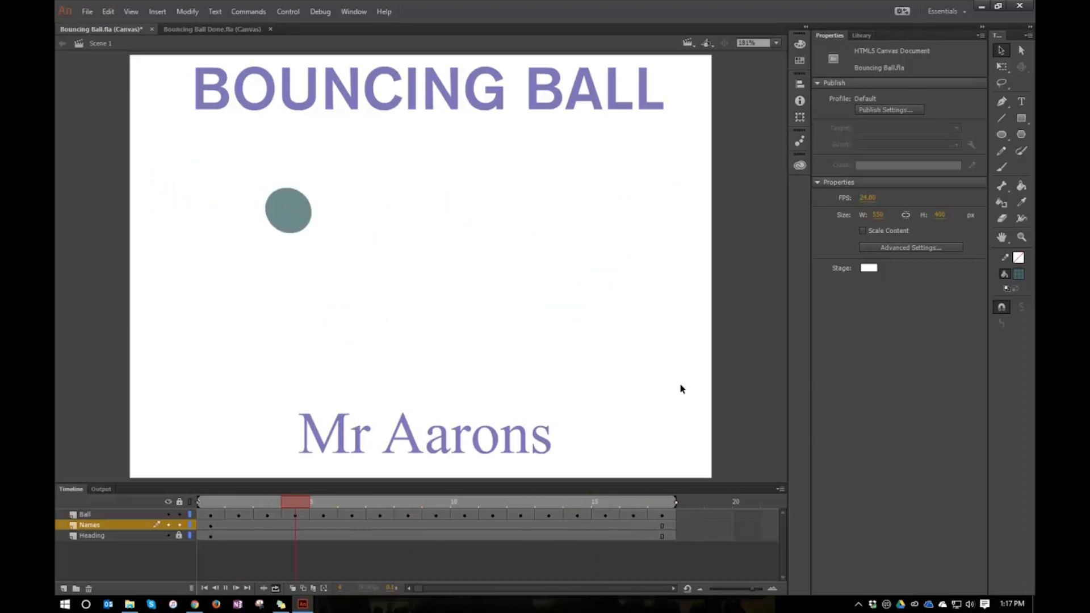
click(550, 500)
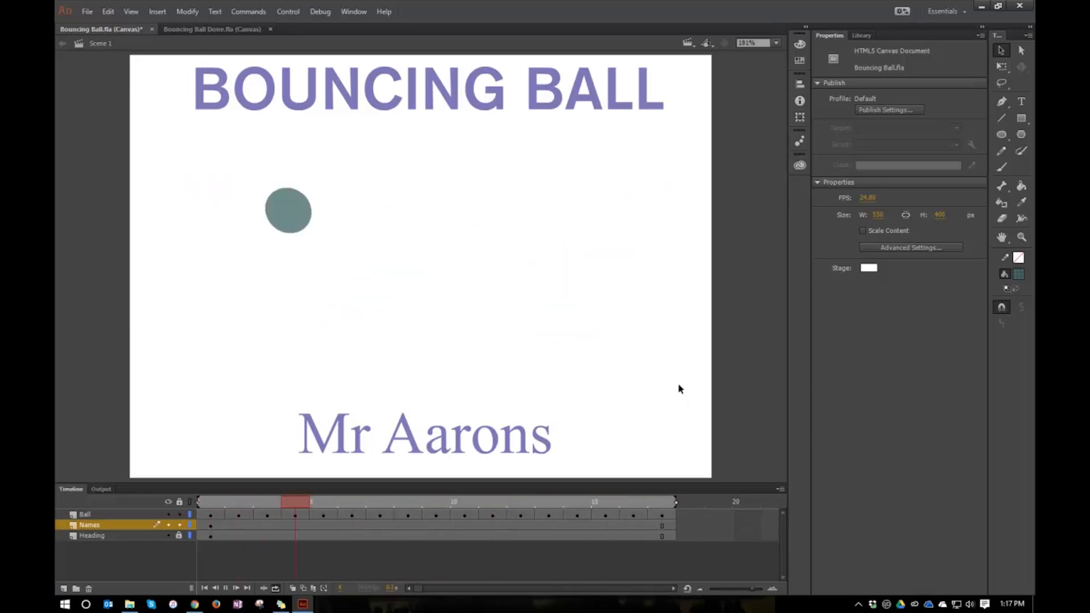
click(577, 501)
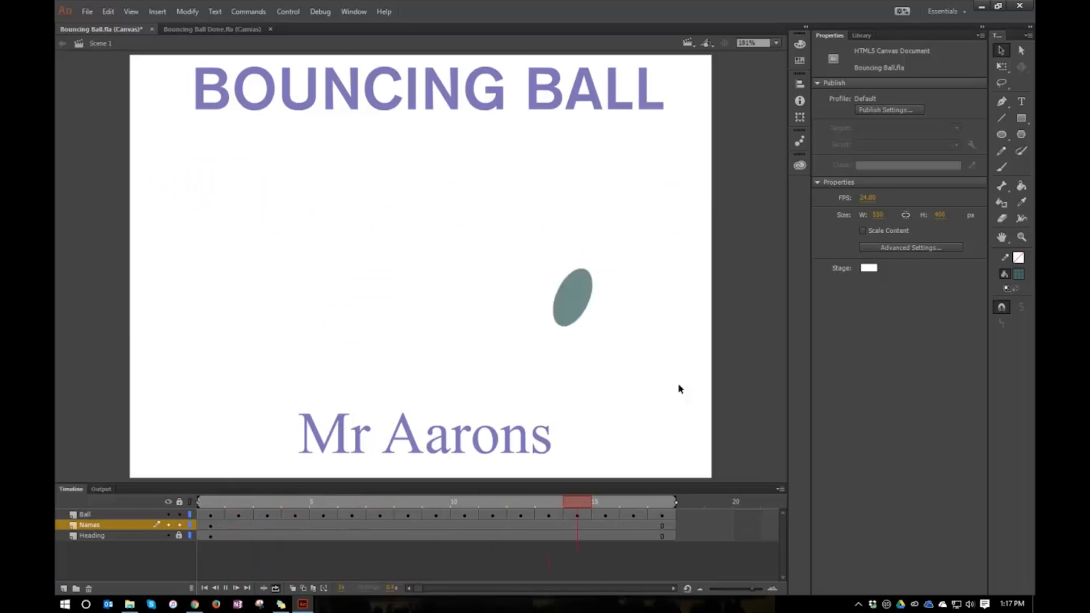